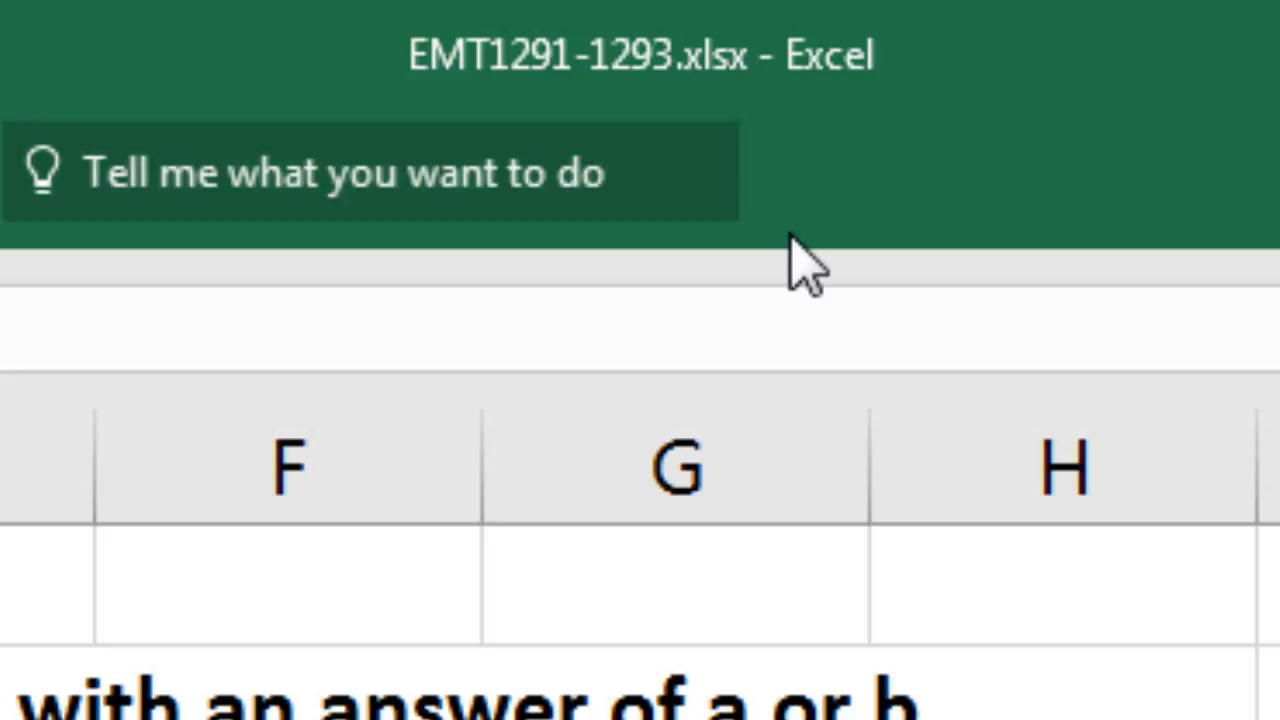
mouse_move(550, 110)
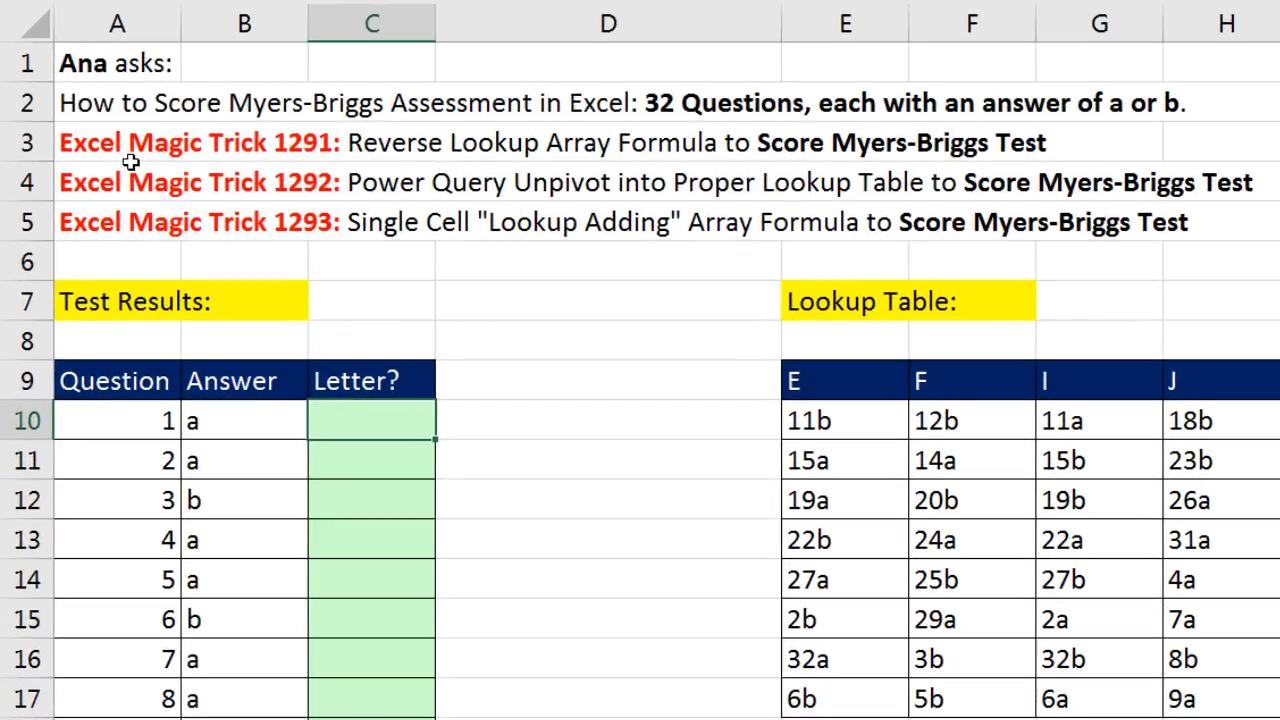
mouse_move(296, 128)
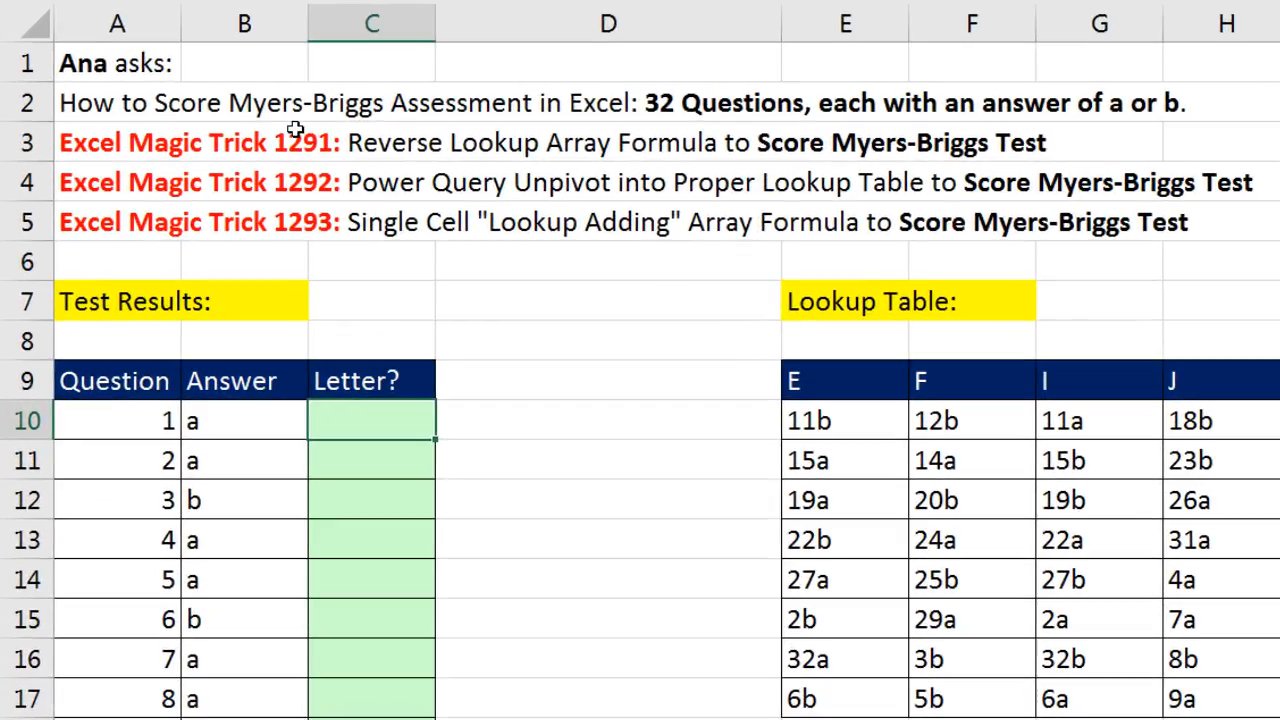
mouse_move(424, 128)
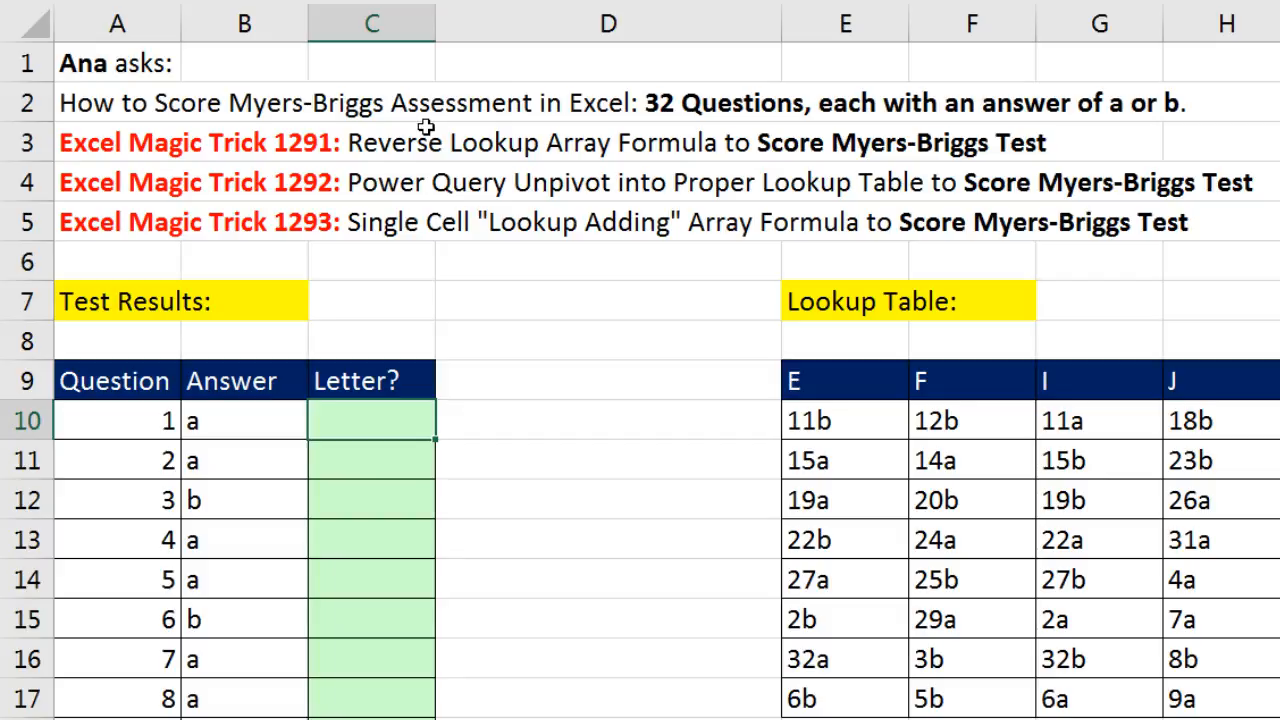
mouse_move(612, 150)
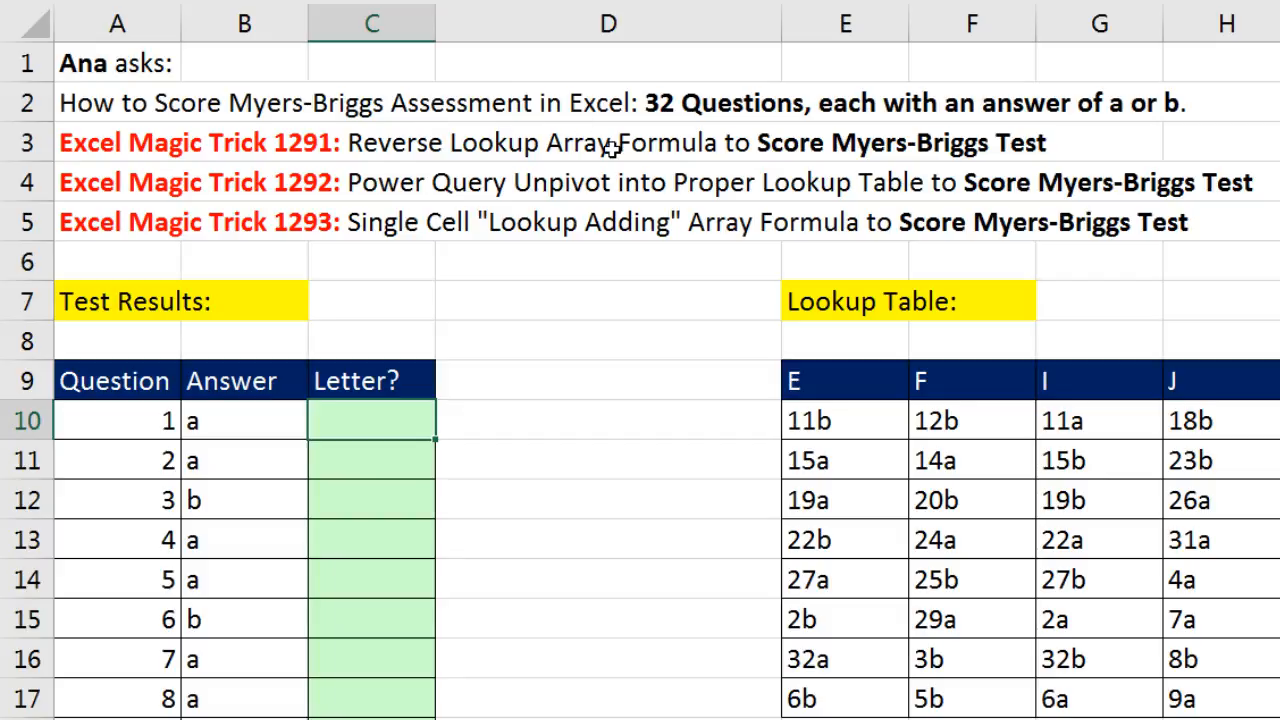
mouse_move(660, 166)
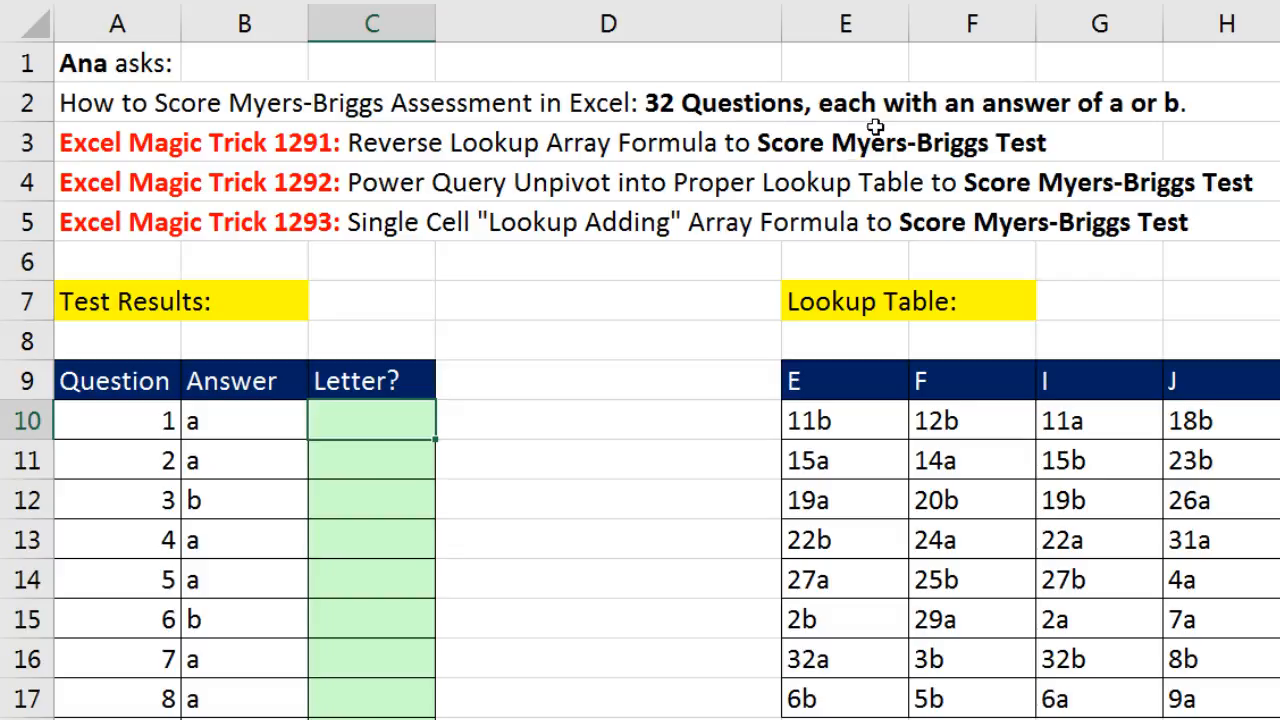
mouse_move(1124, 160)
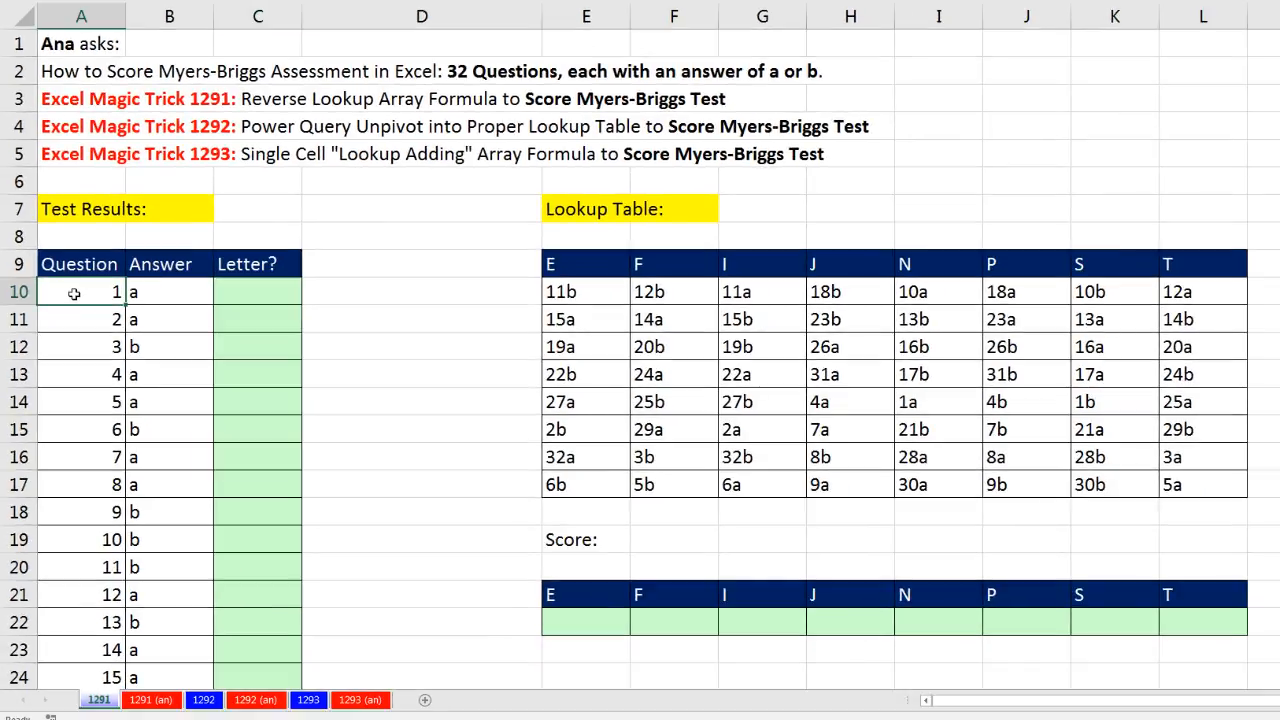
Review the answers, empty Letter column, lookup table entries like 2b under E, and the score cells.
scroll("down", 3)
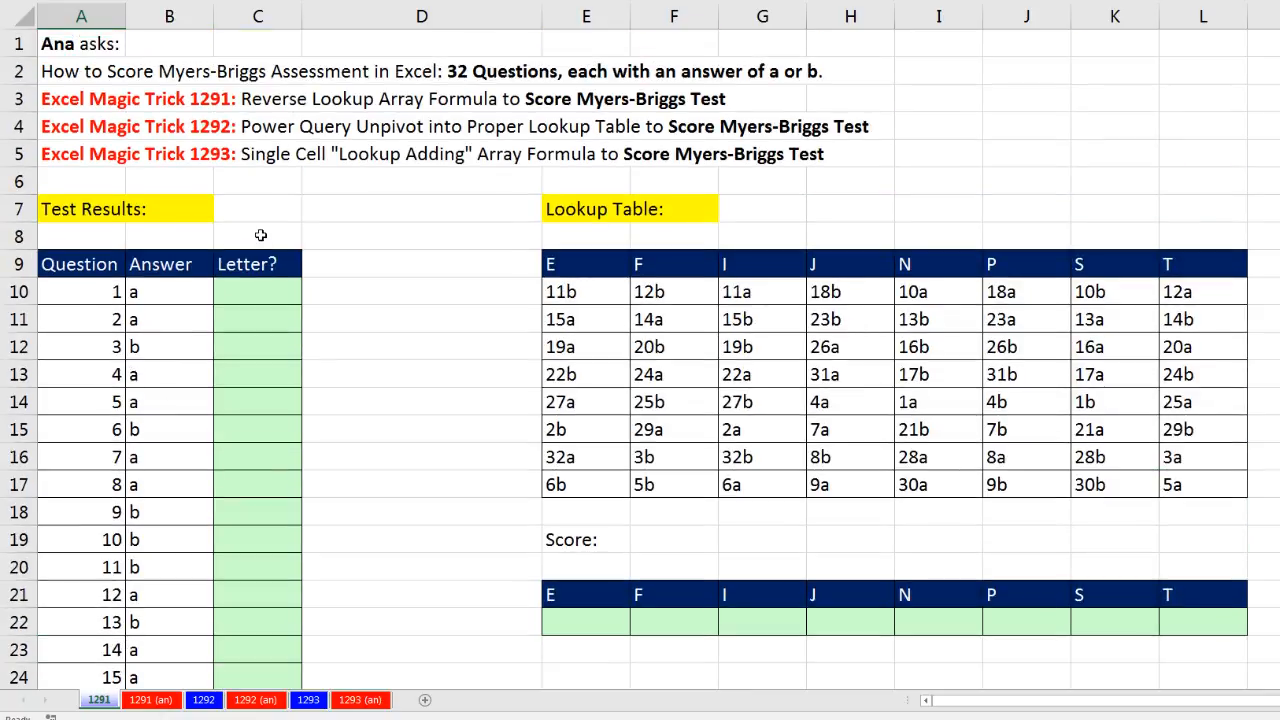
left_click(168, 346)
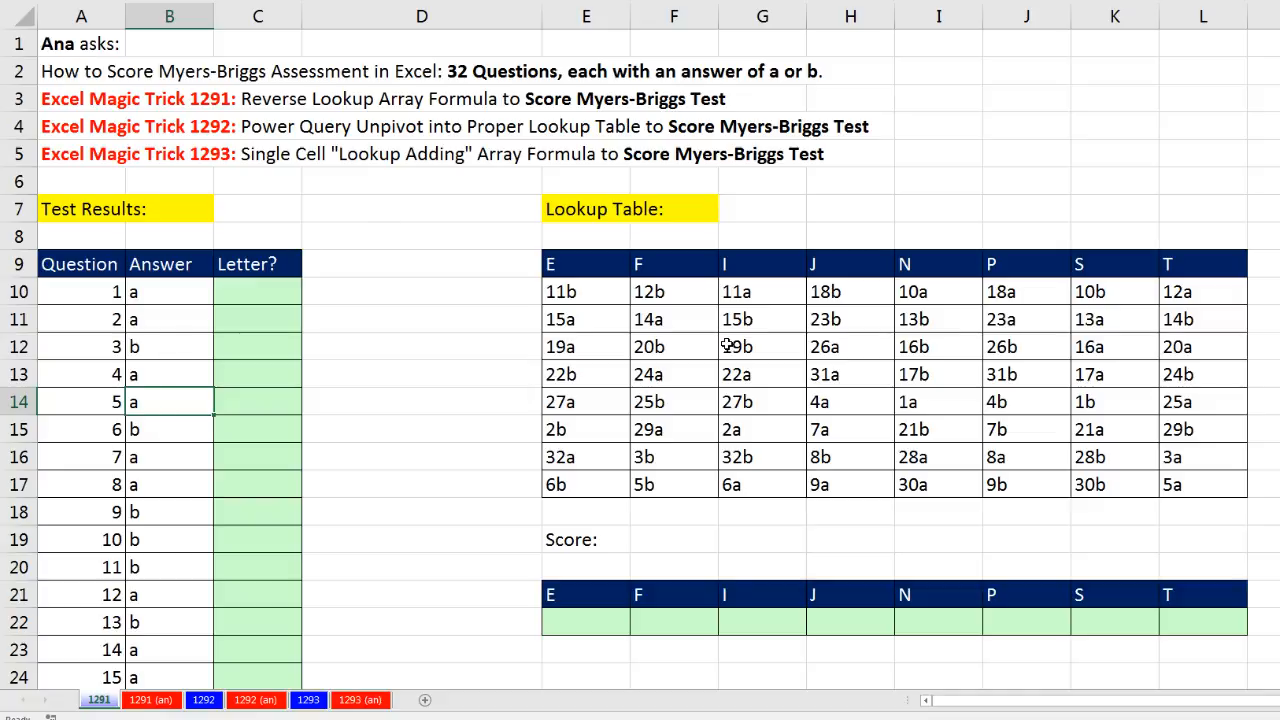
left_click(256, 292)
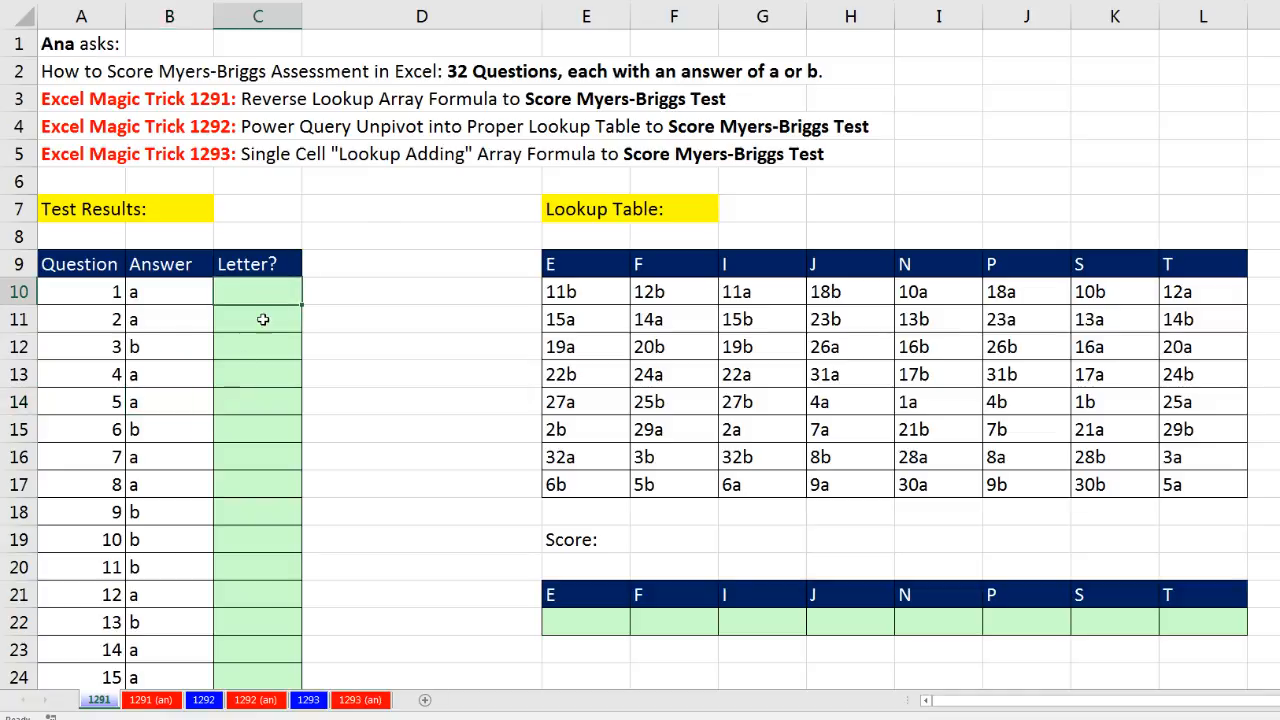
left_click(256, 346)
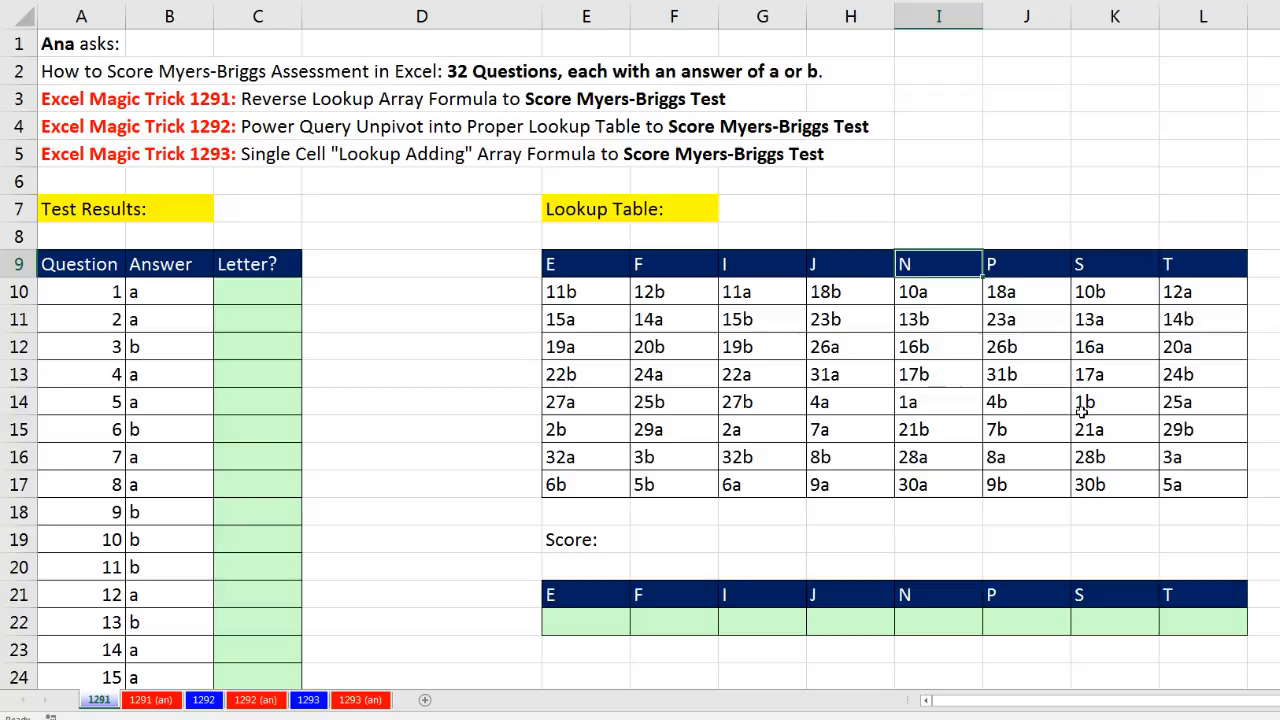
left_click(1114, 264)
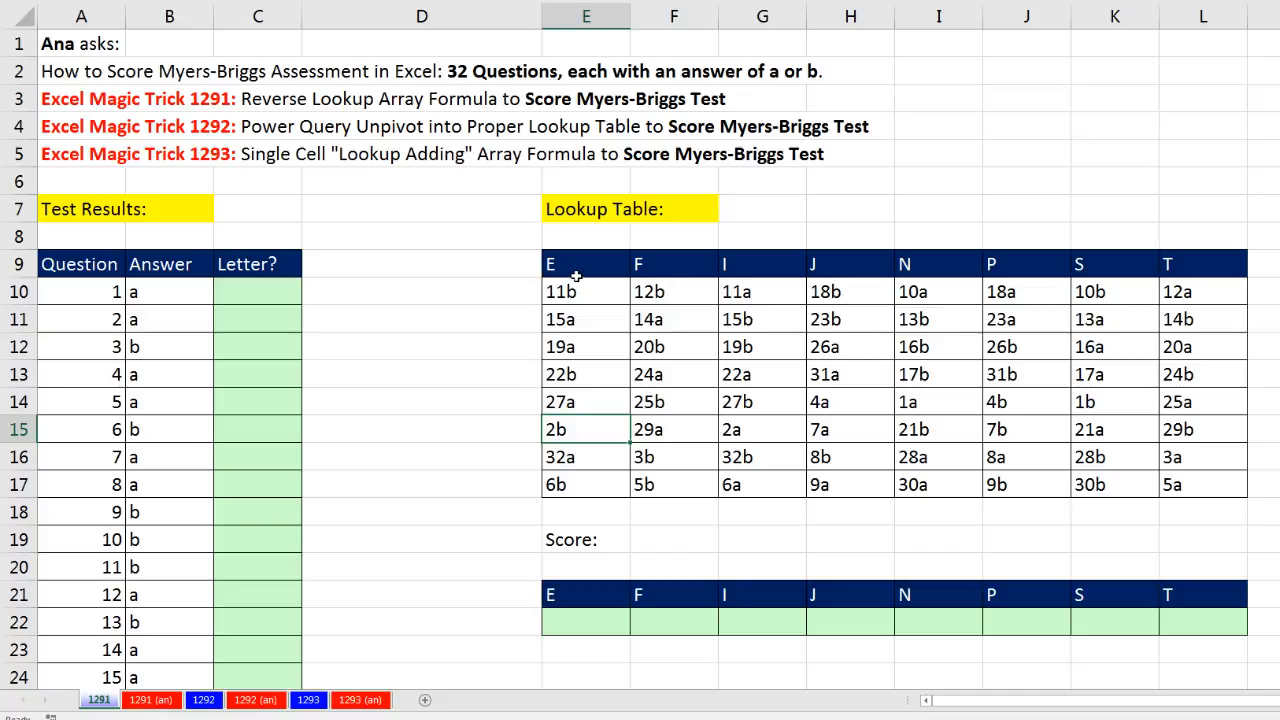
left_click(256, 292)
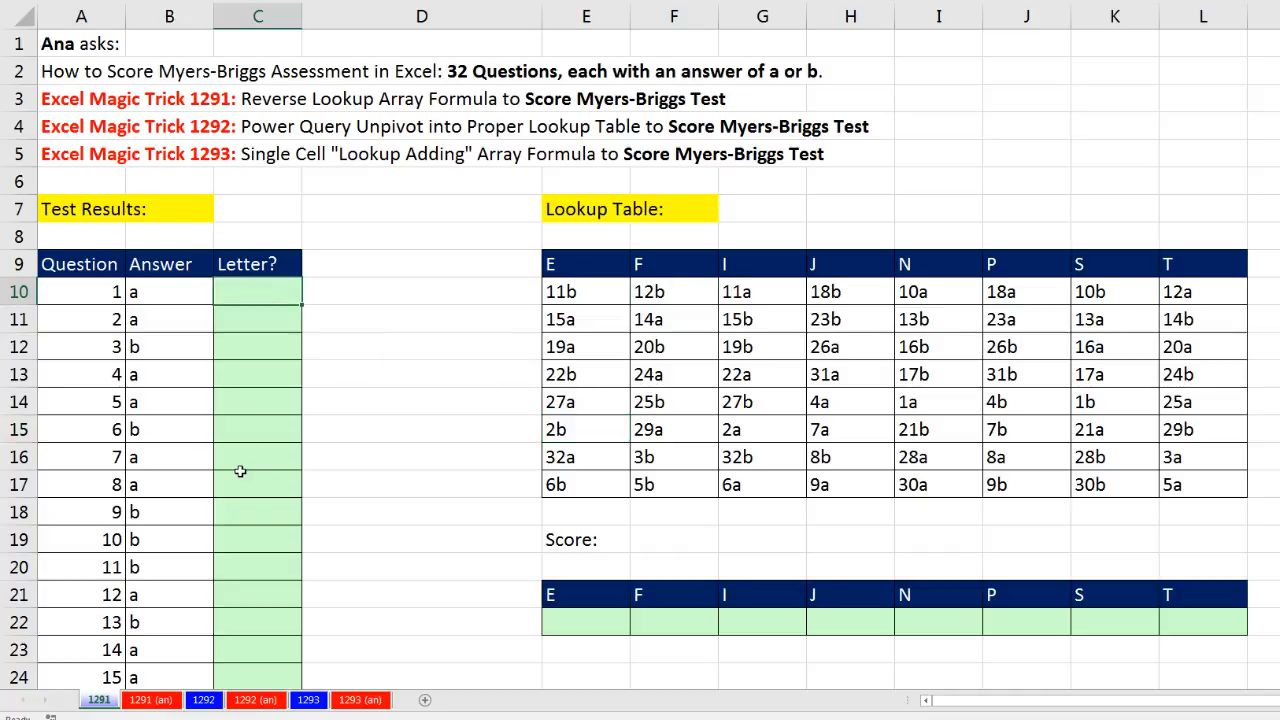
mouse_move(588, 622)
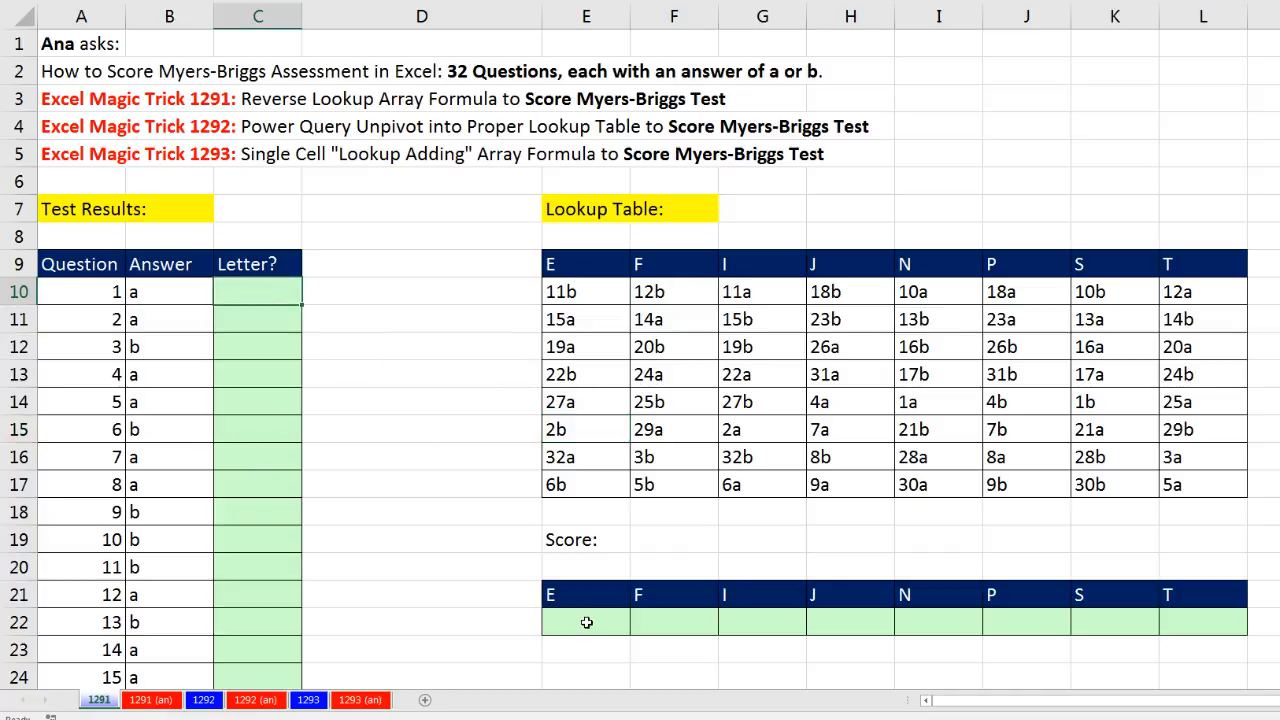
left_click(672, 622)
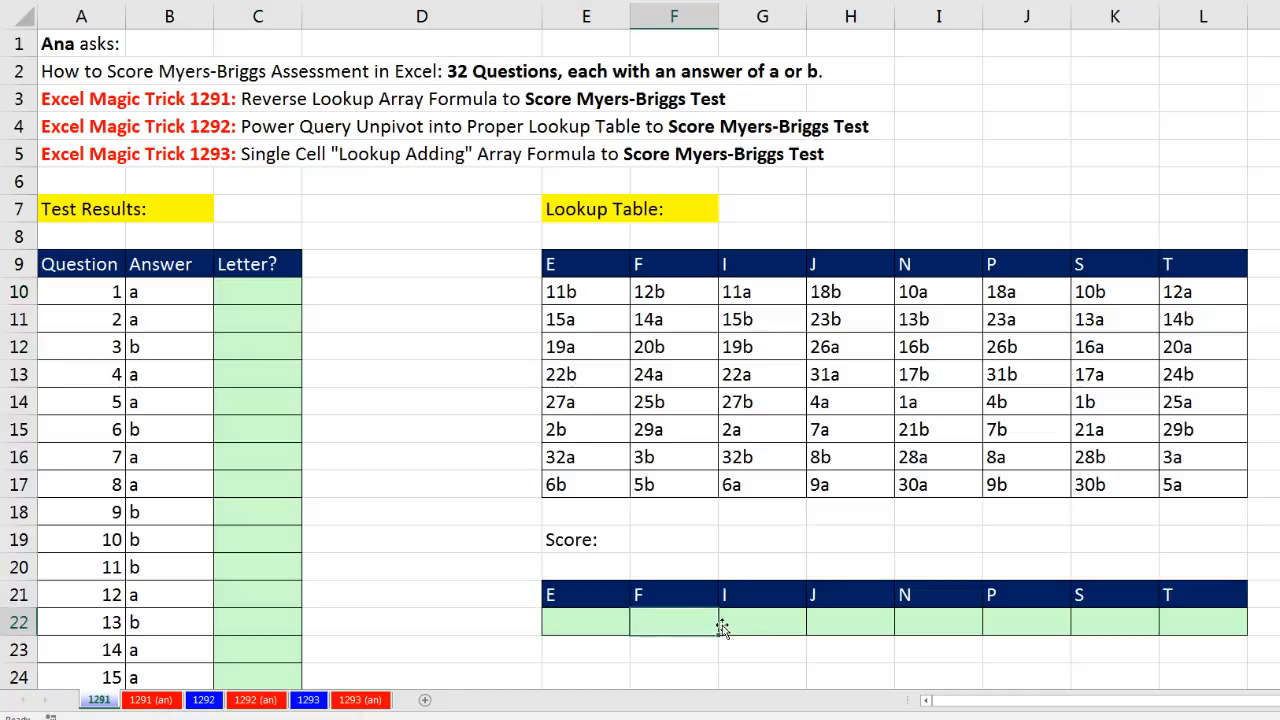
left_click(762, 622)
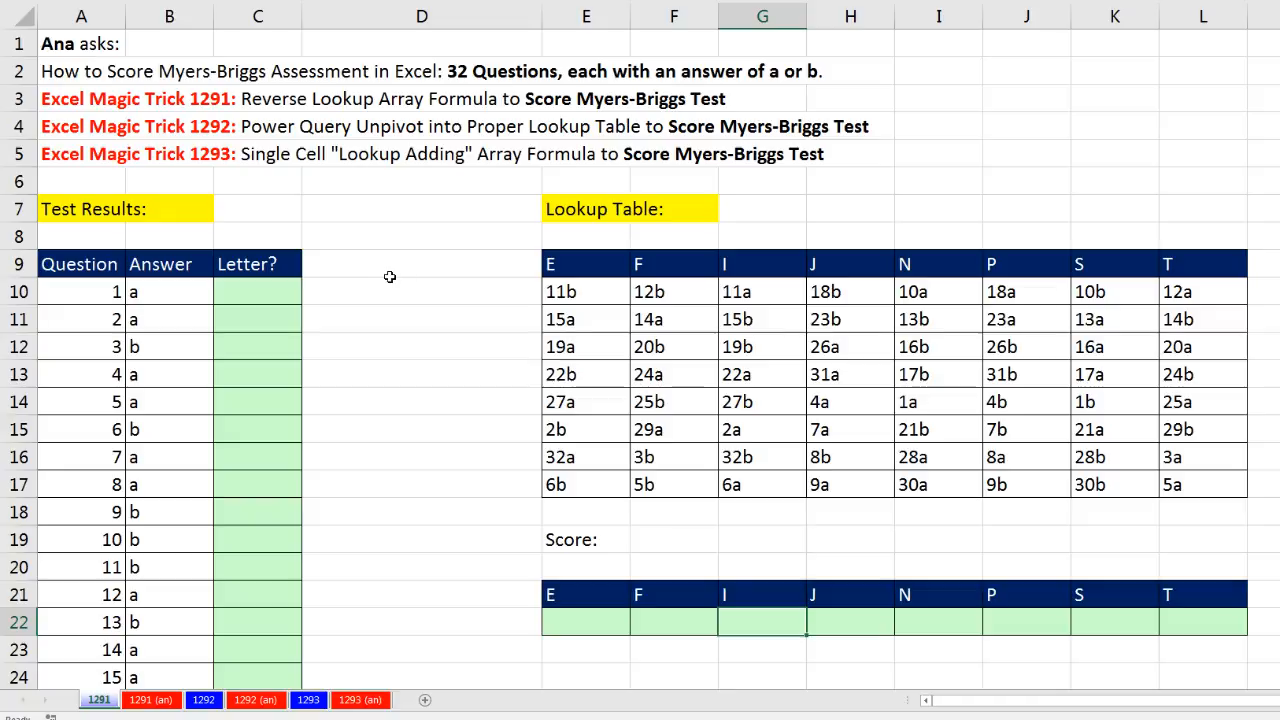
mouse_move(764, 362)
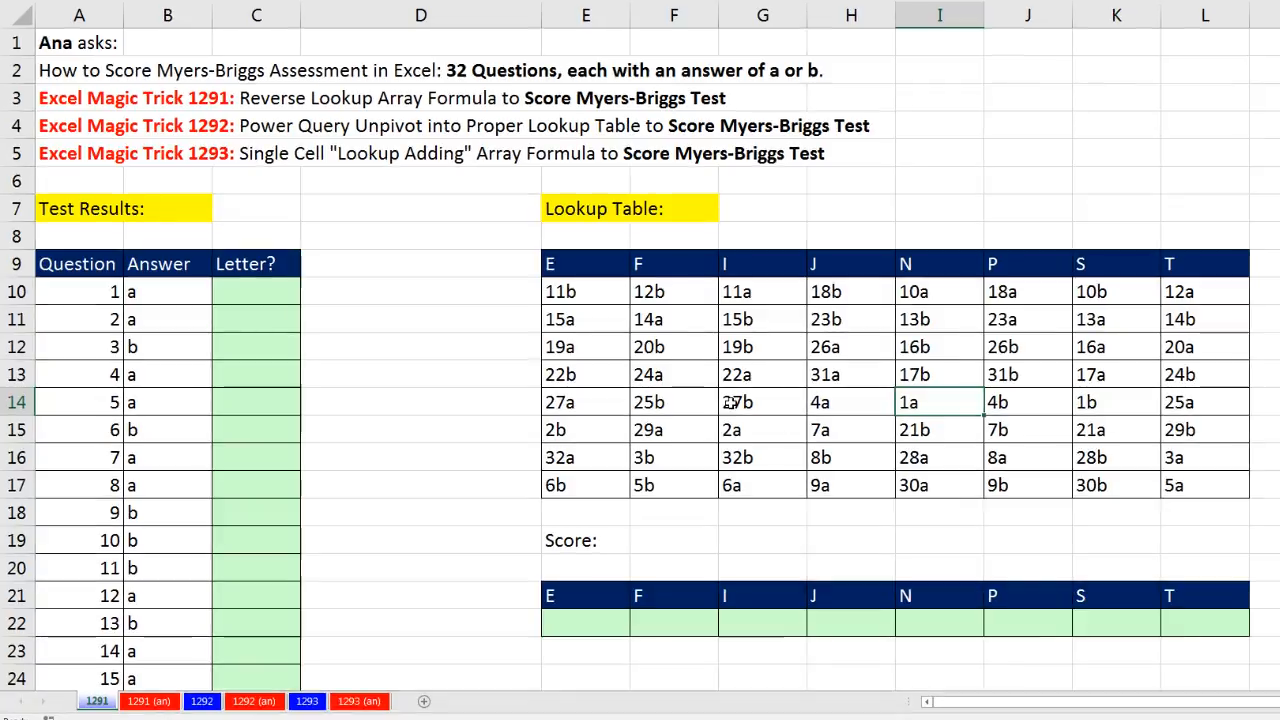
mouse_move(560, 292)
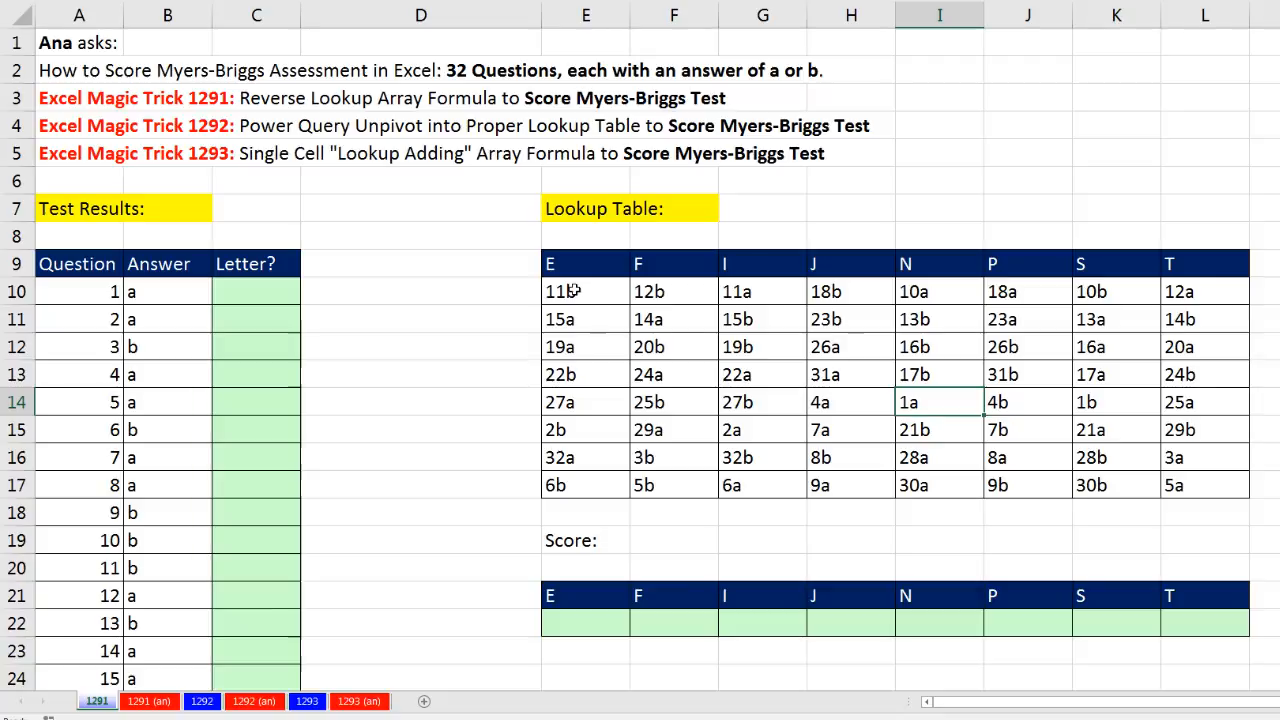
mouse_move(588, 444)
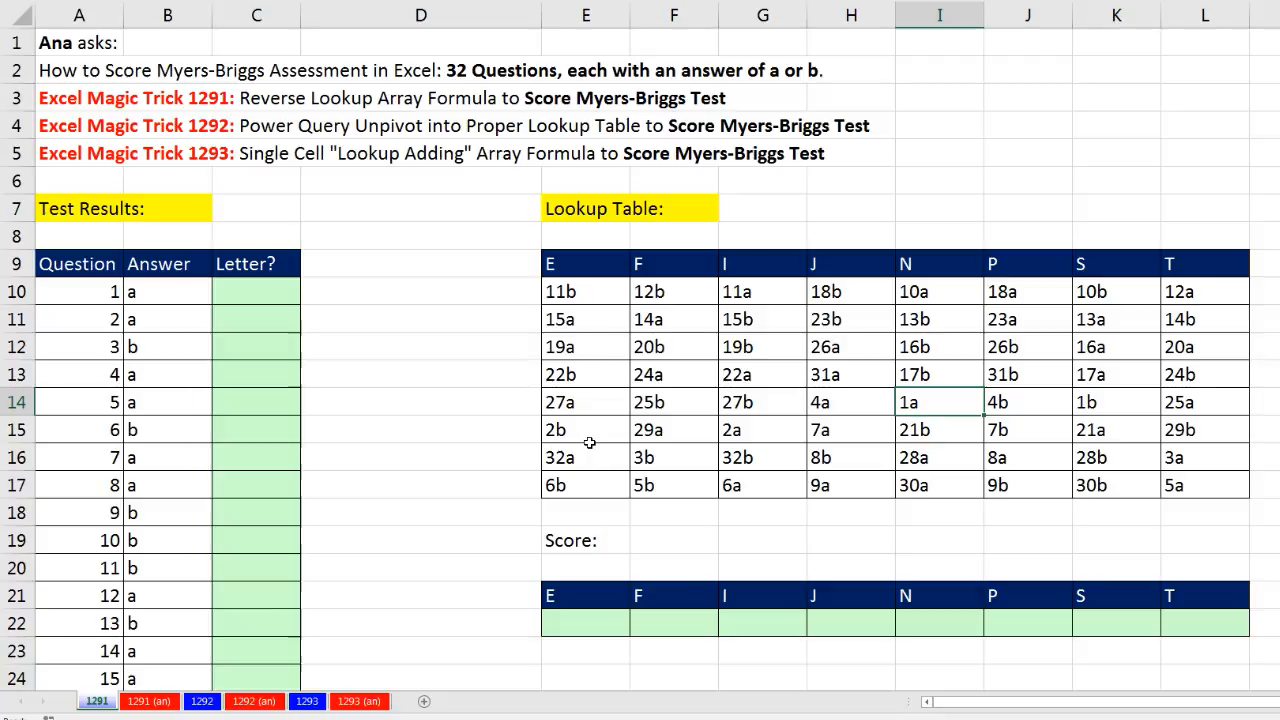
mouse_move(590, 376)
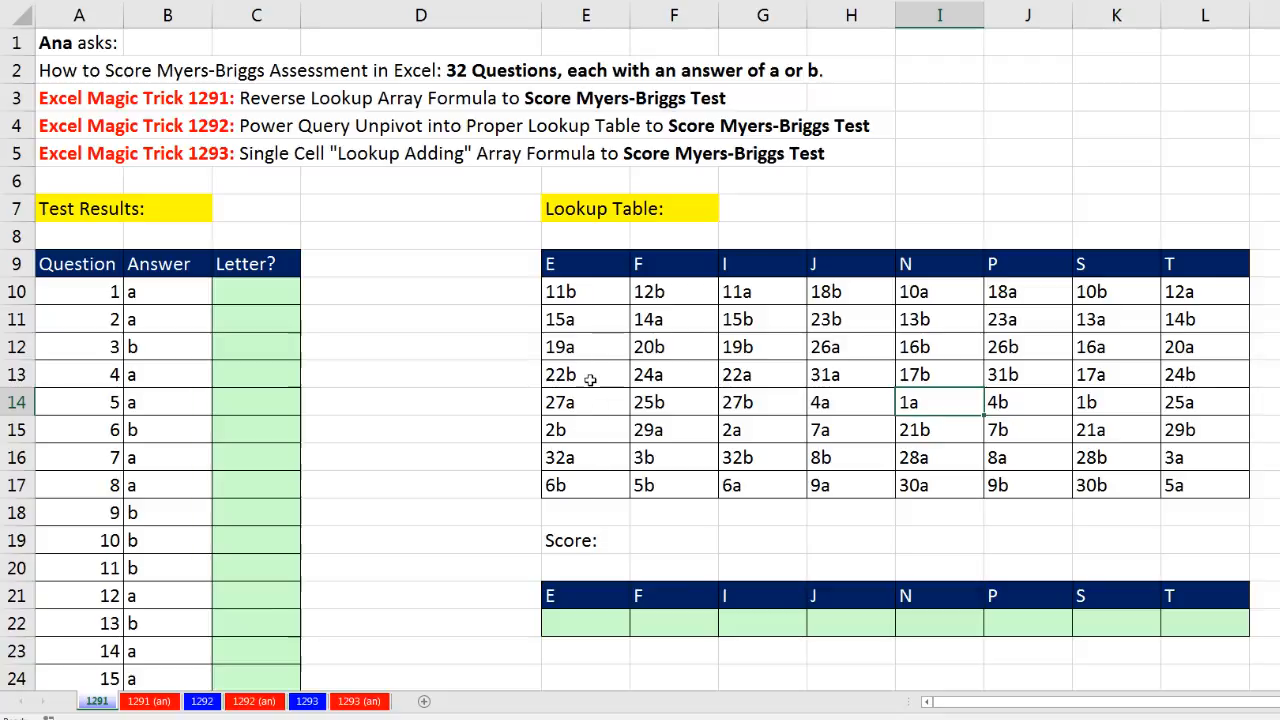
left_click(584, 402)
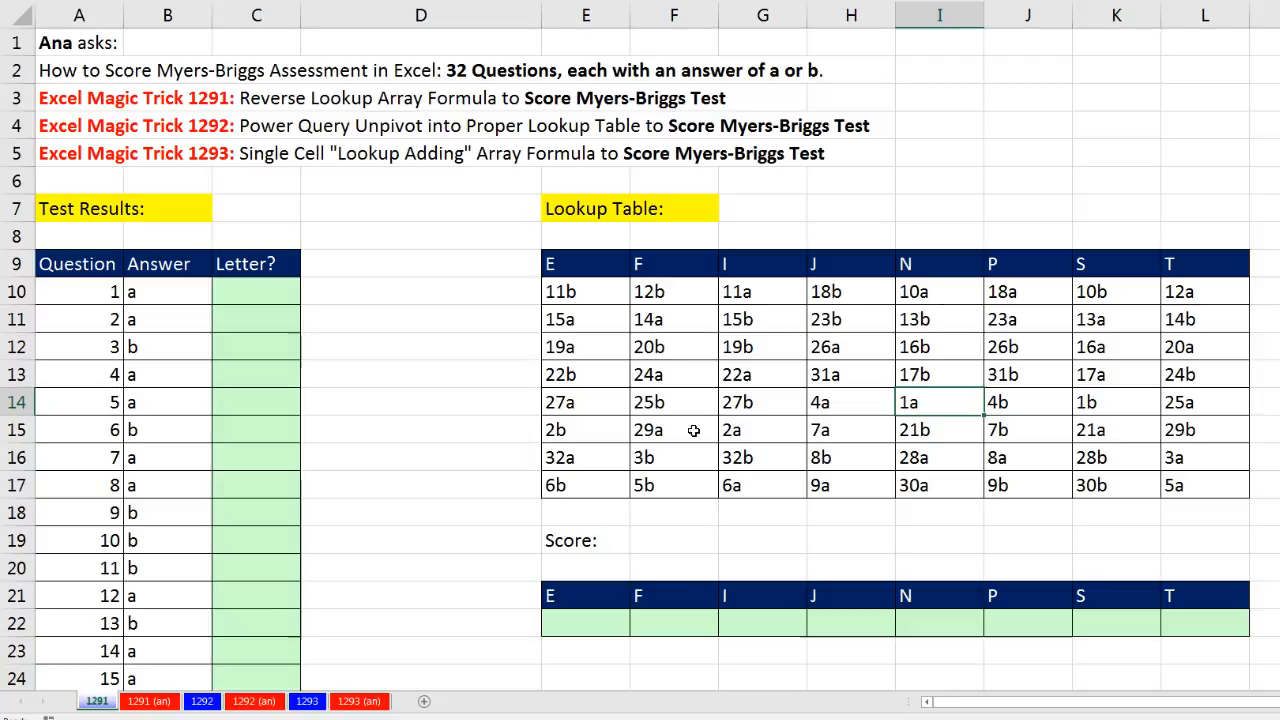
mouse_move(916, 392)
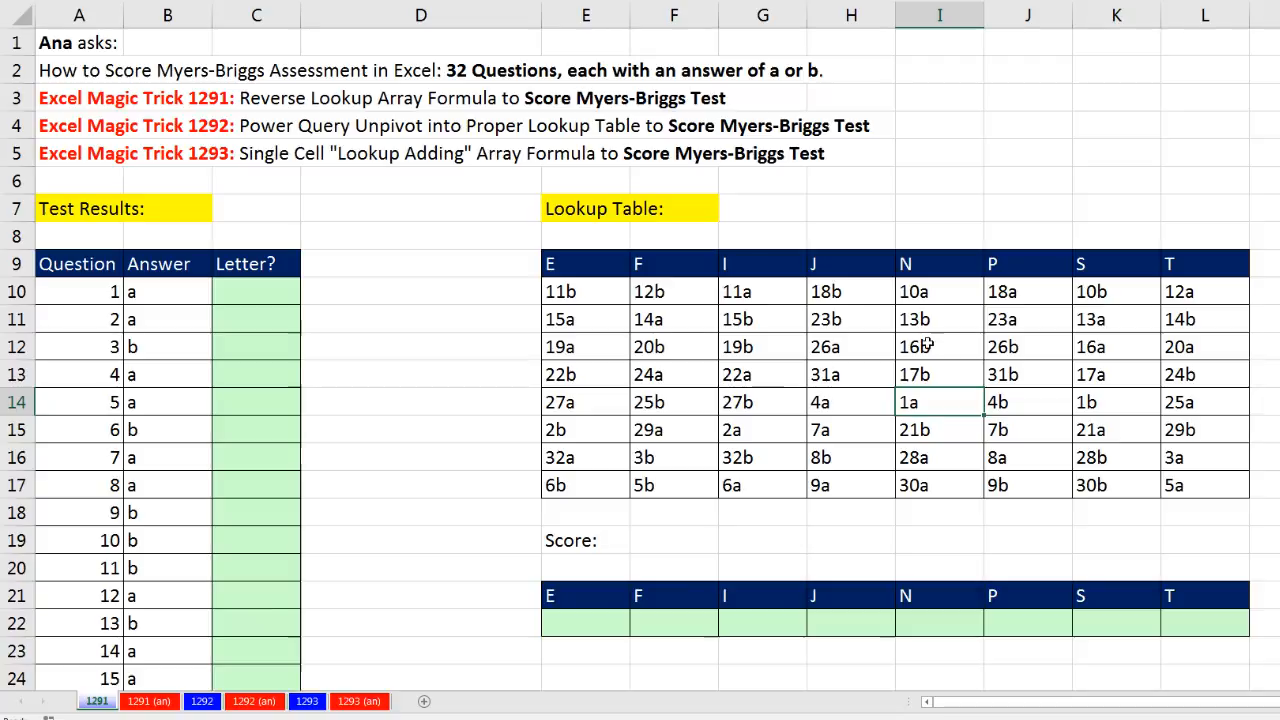
Begin C10's formula joining question number & answer and compare it against the locked table $E$10:$L$17.
left_click(938, 264)
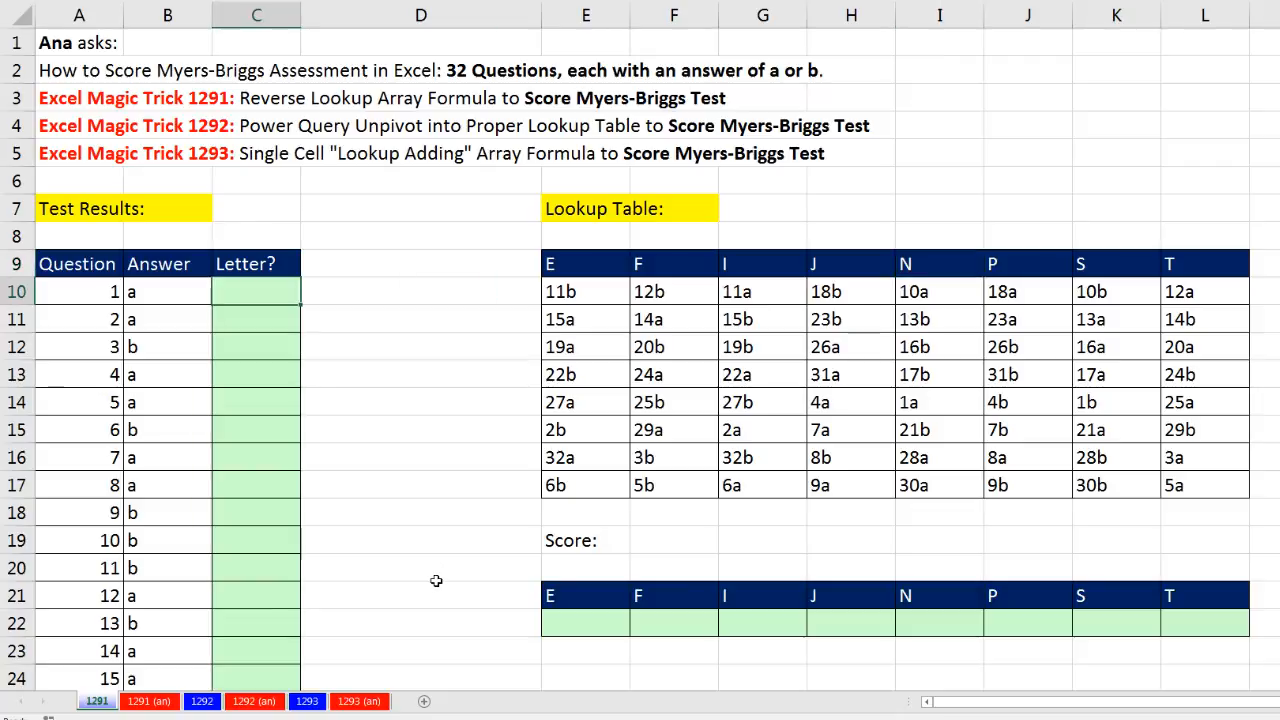
mouse_move(264, 316)
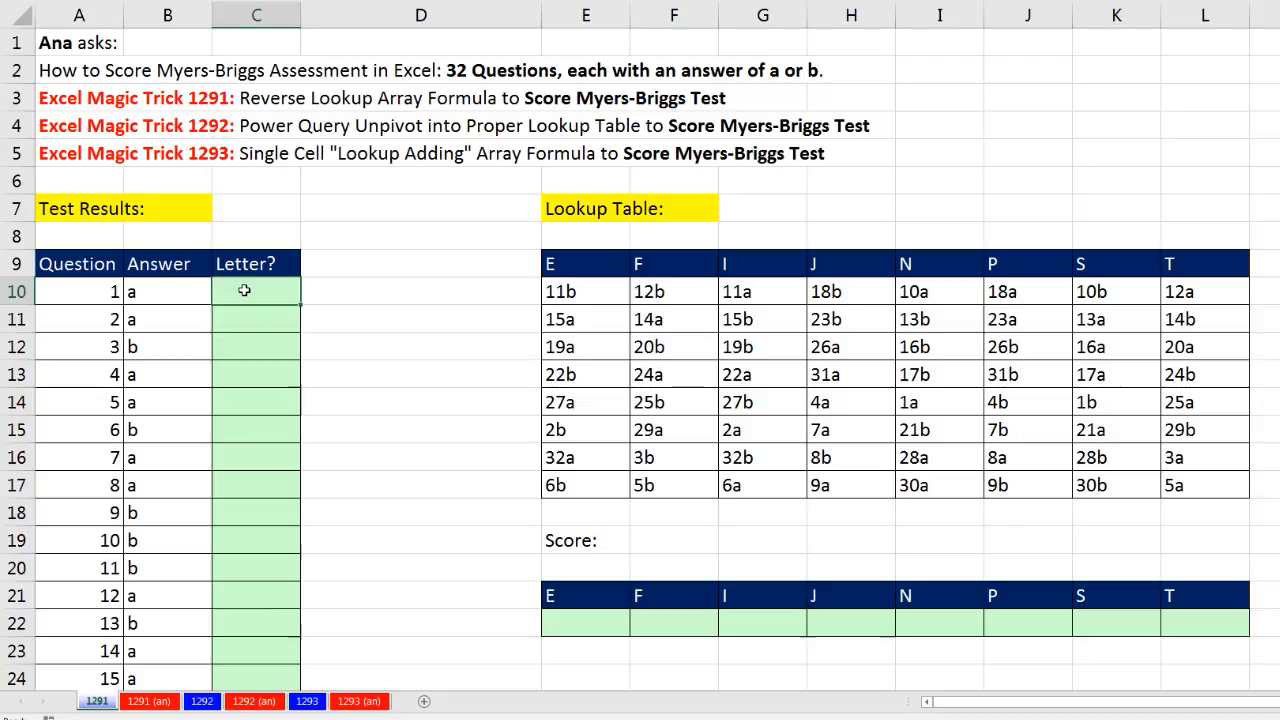
type("=A10")
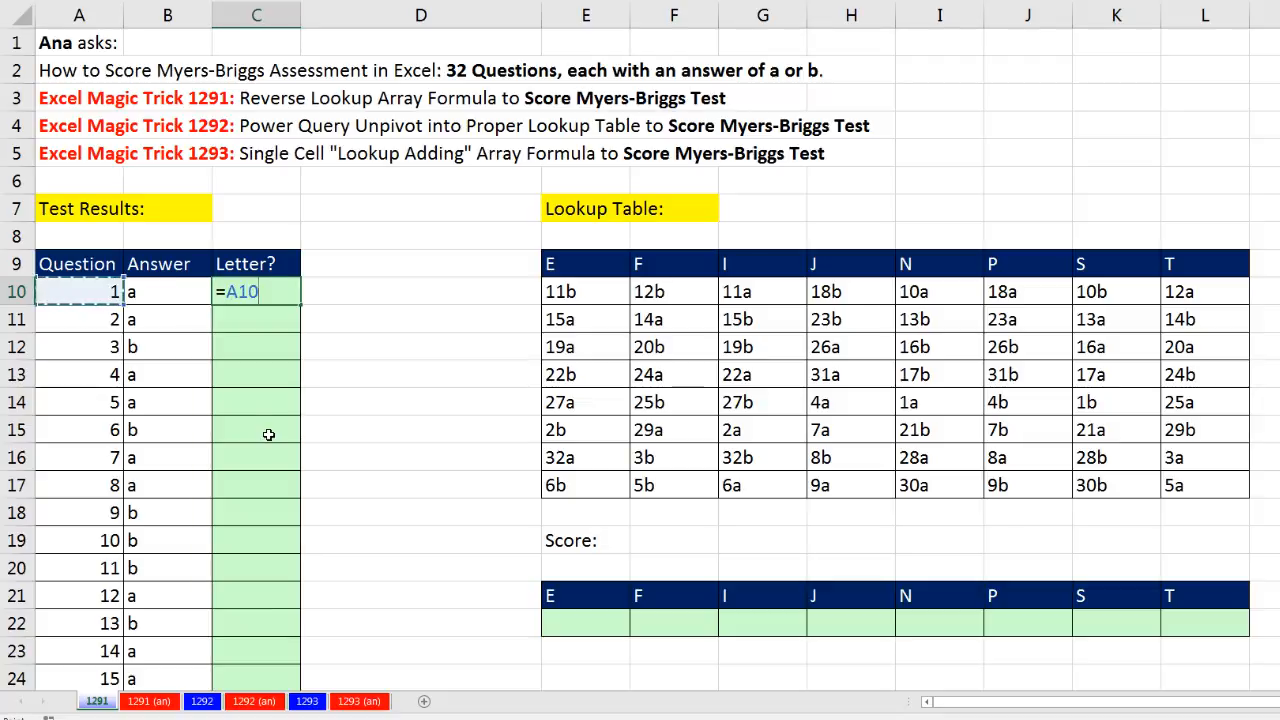
type("&")
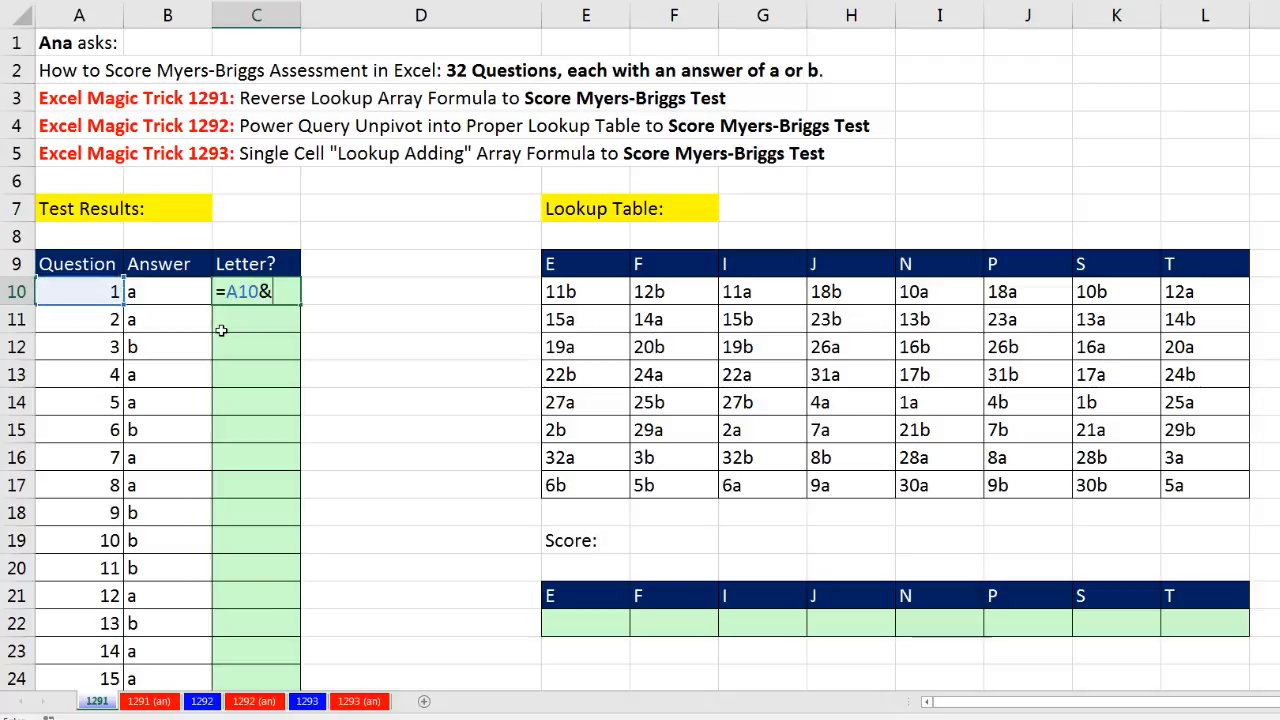
mouse_move(176, 298)
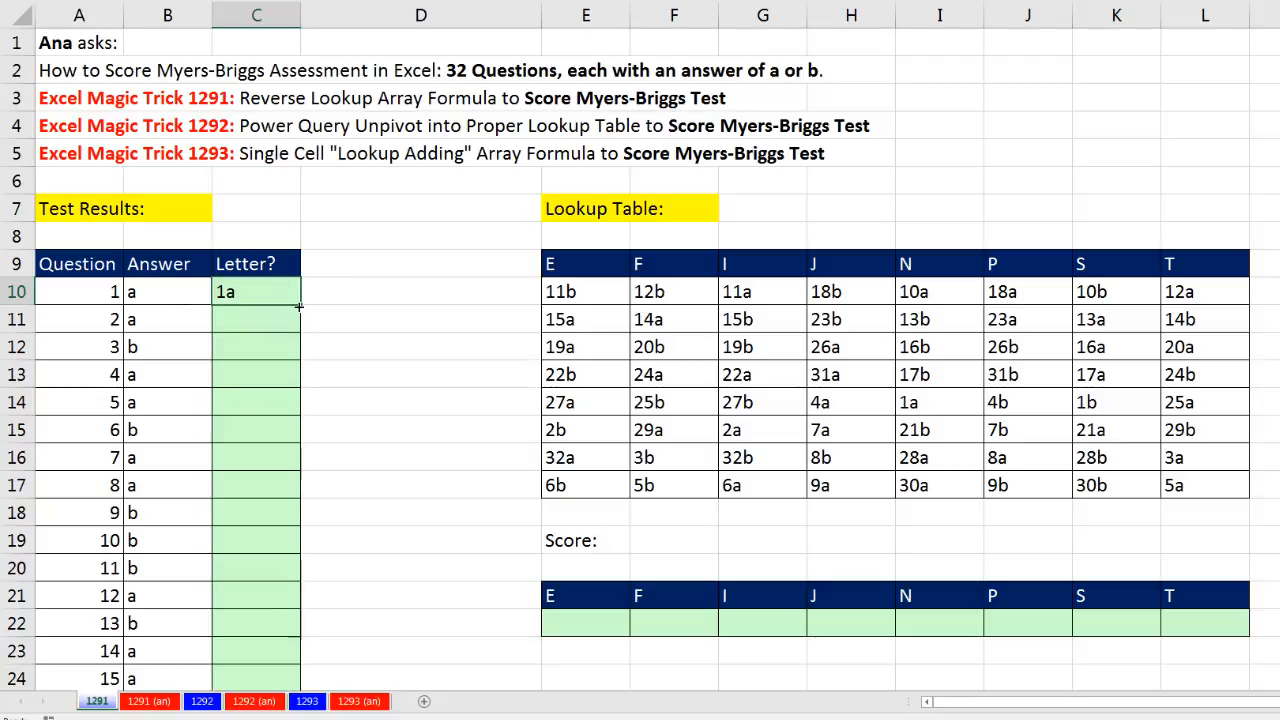
left_click_drag(256, 292, 256, 680)
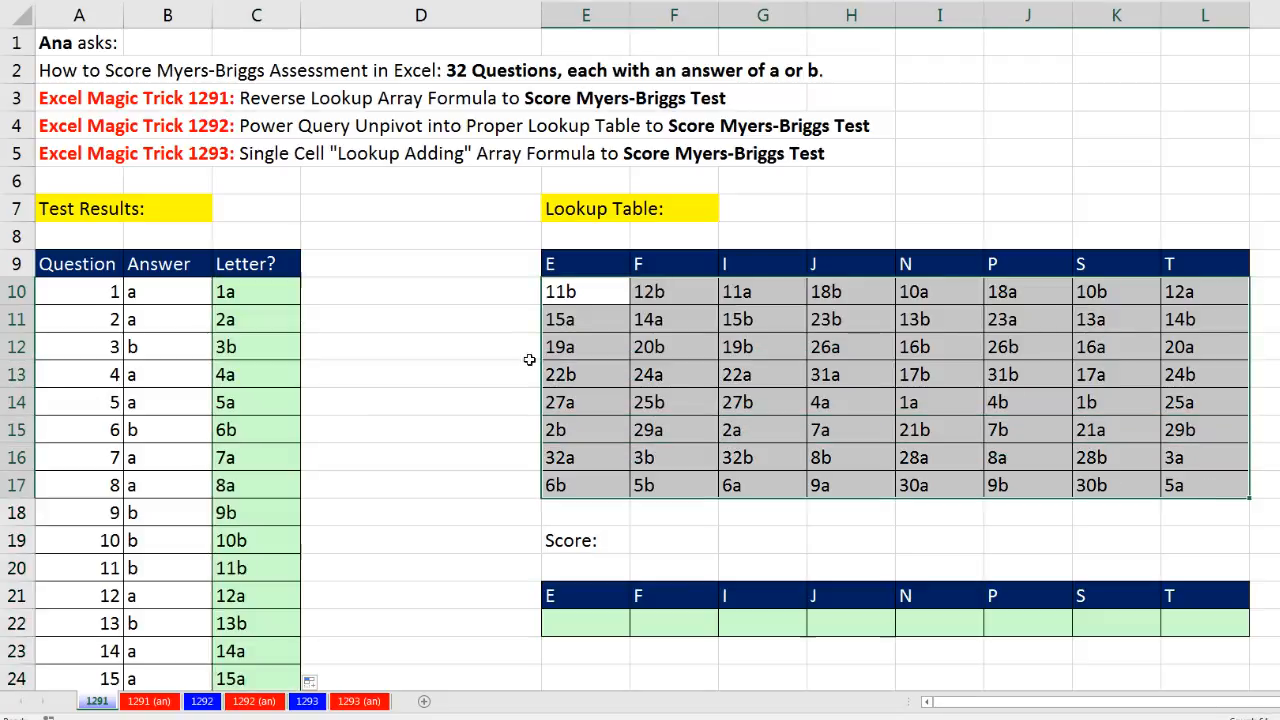
left_click(256, 292)
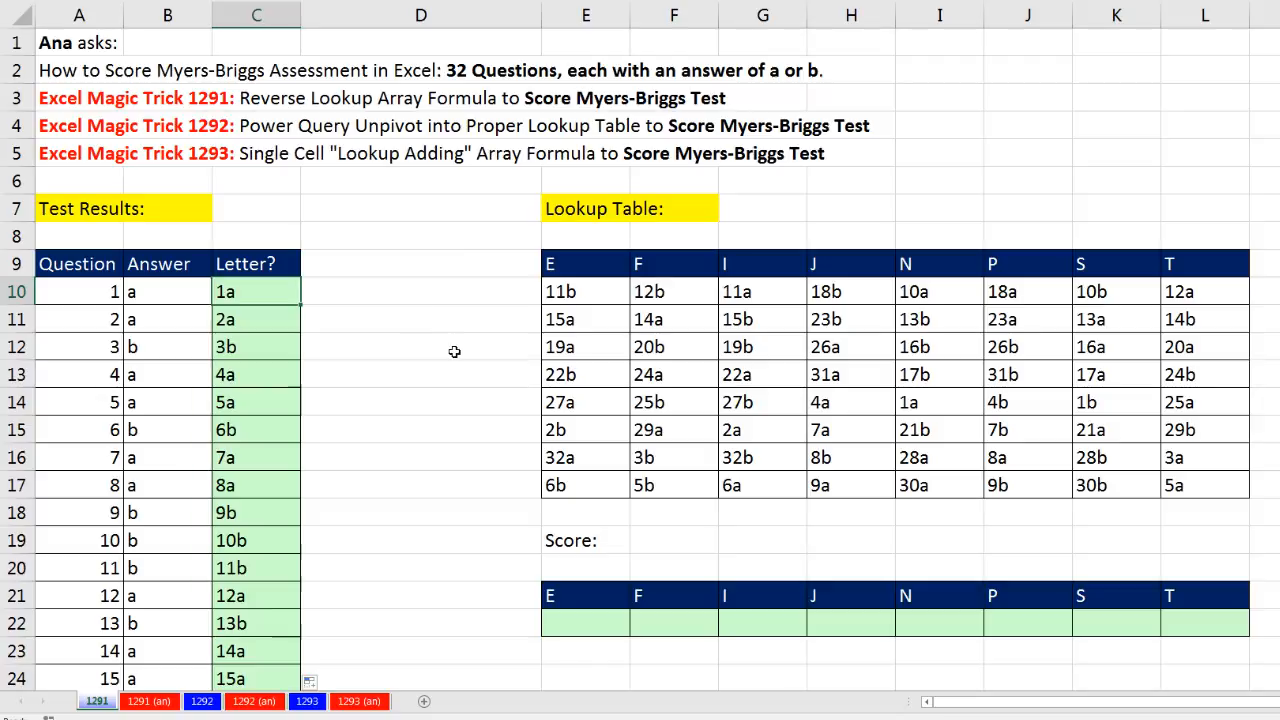
mouse_move(658, 434)
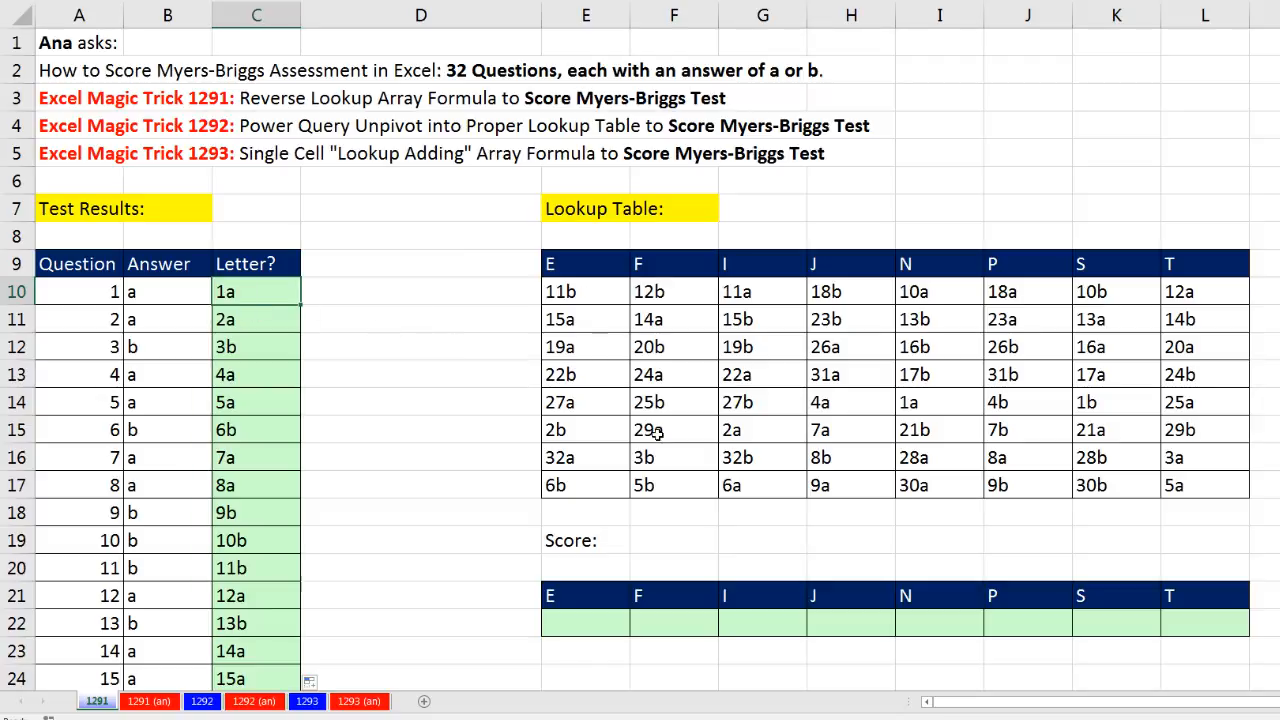
mouse_move(500, 374)
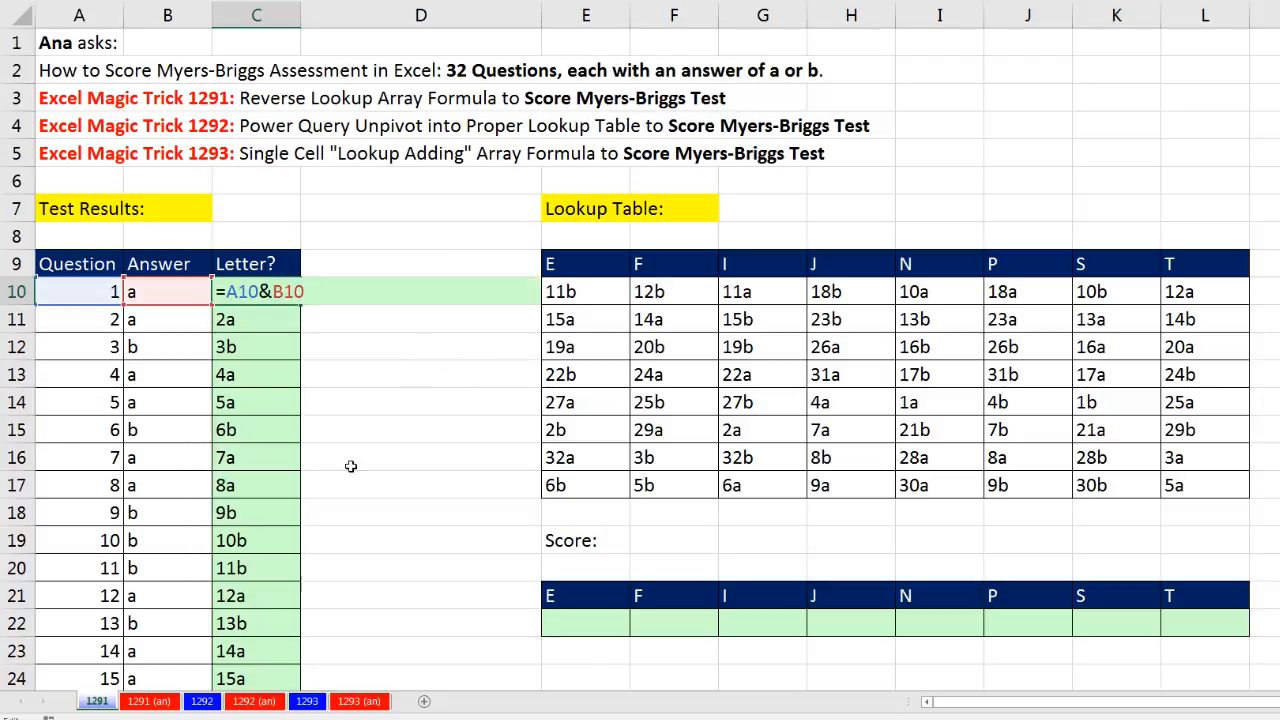
type("=")
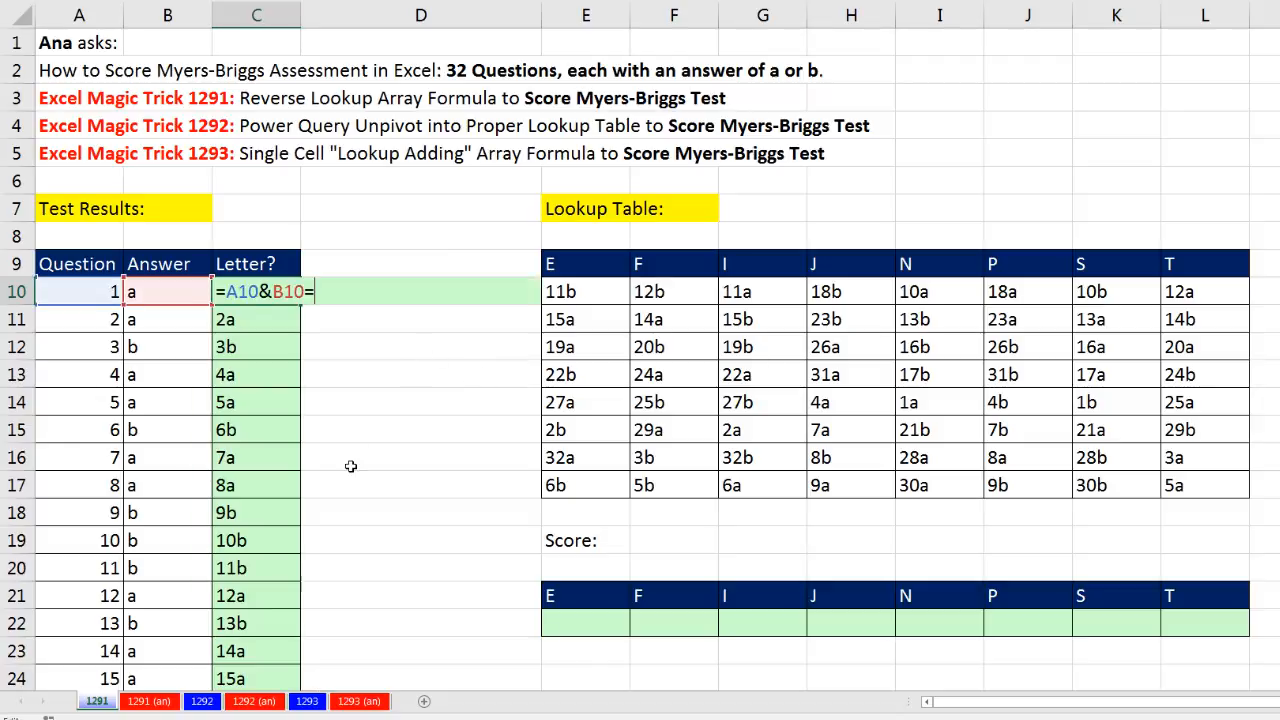
mouse_move(296, 320)
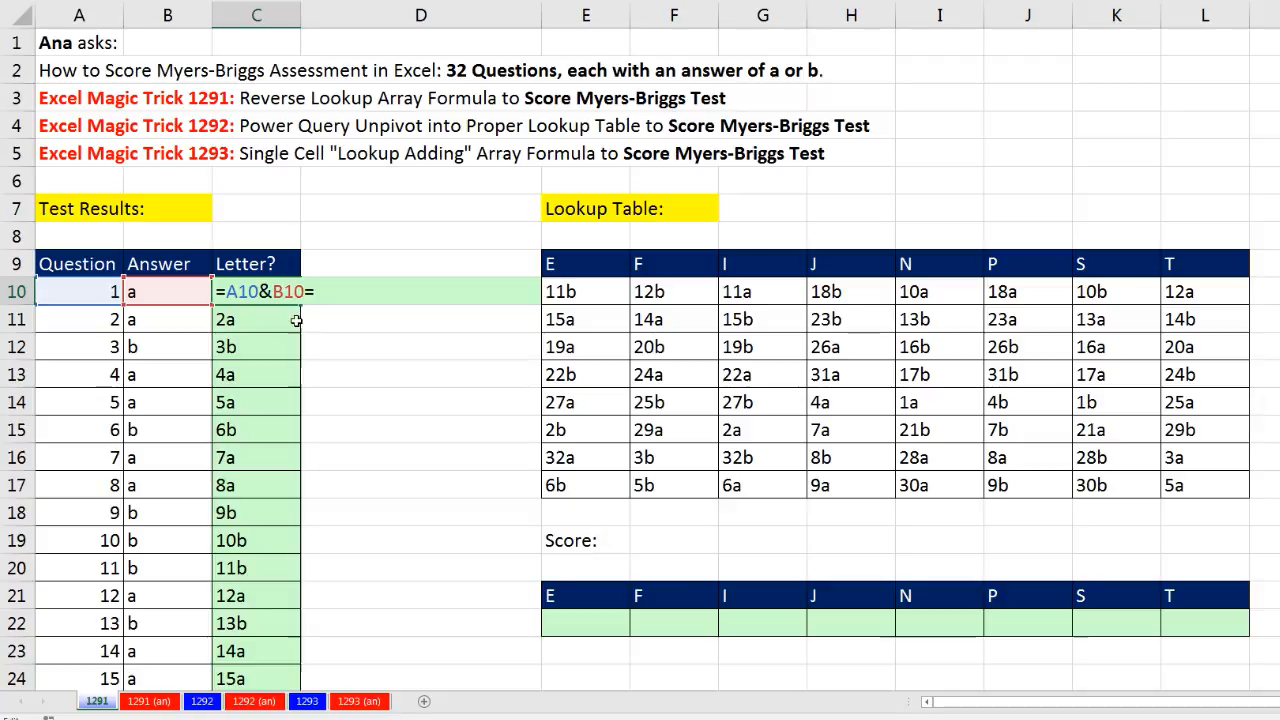
left_click_drag(550, 292, 1160, 320)
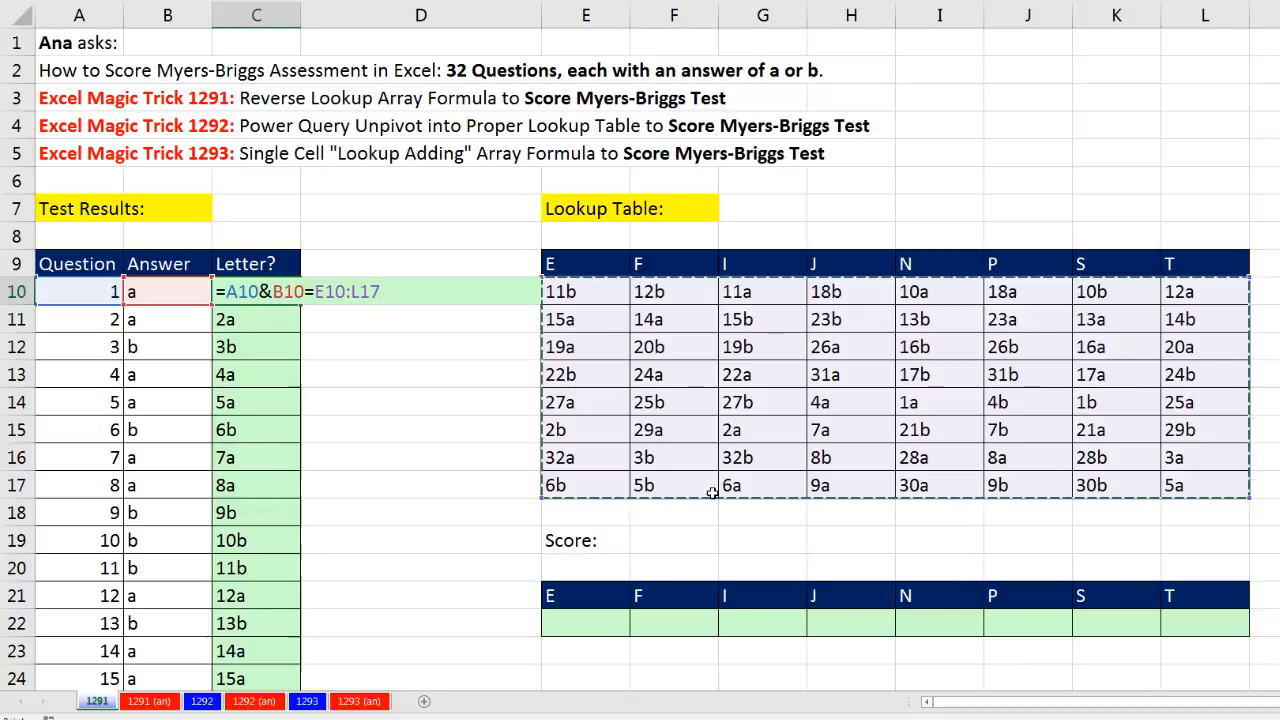
key("f4")
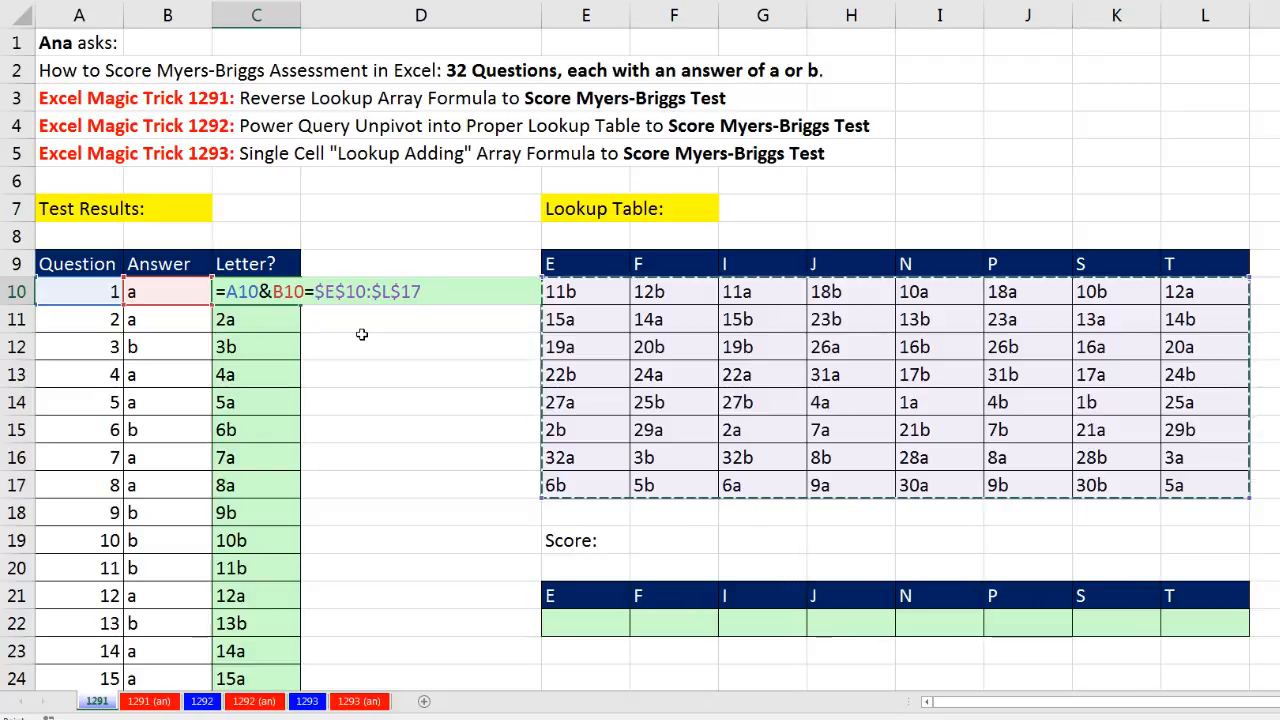
key("f9")
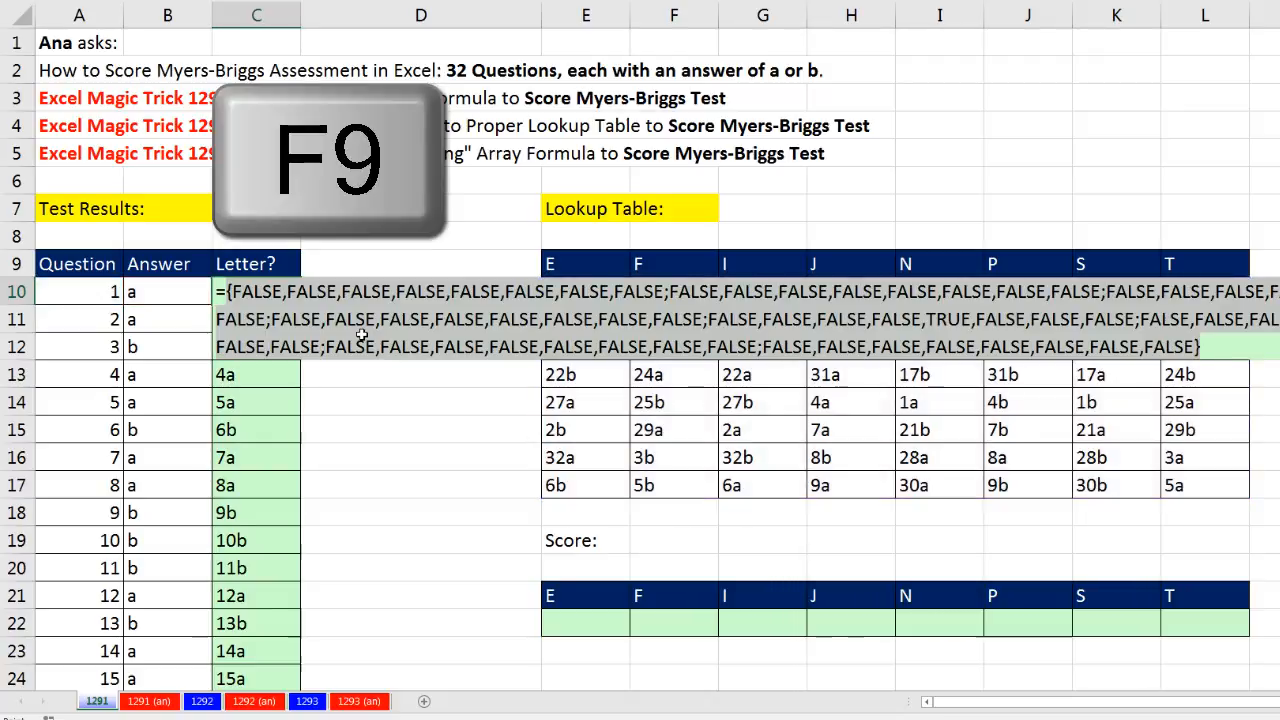
key("f9")
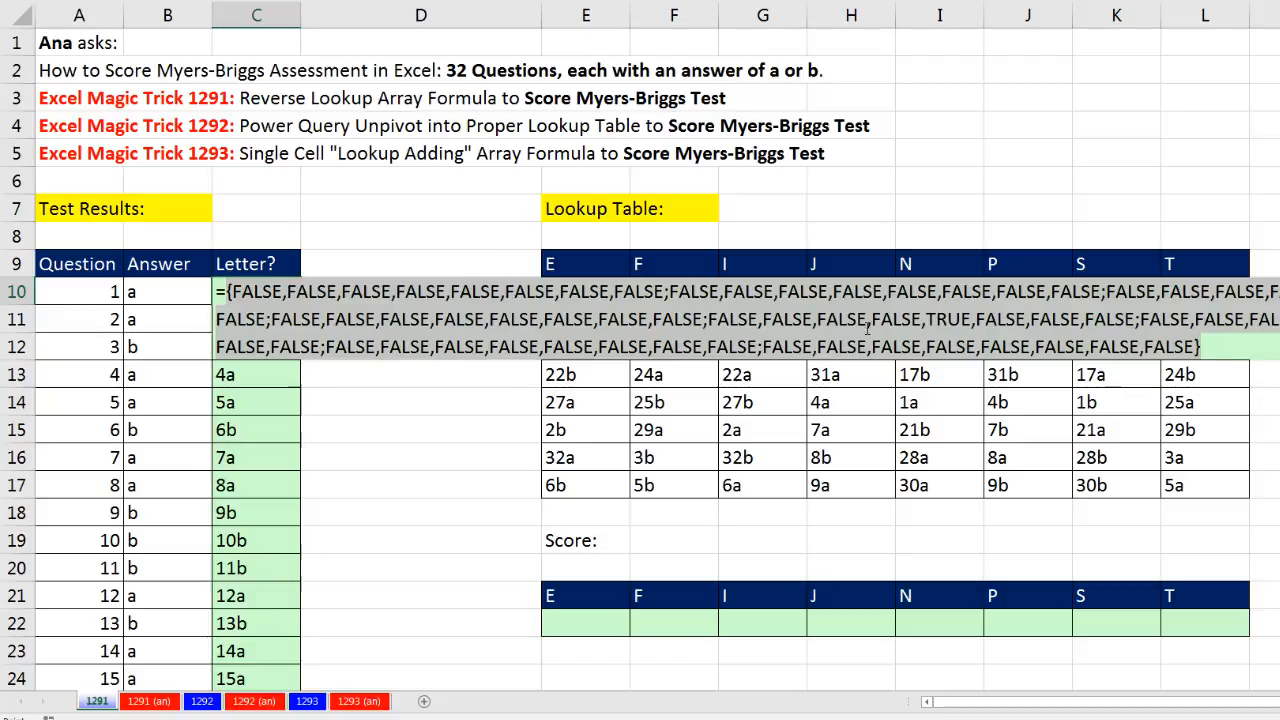
mouse_move(952, 328)
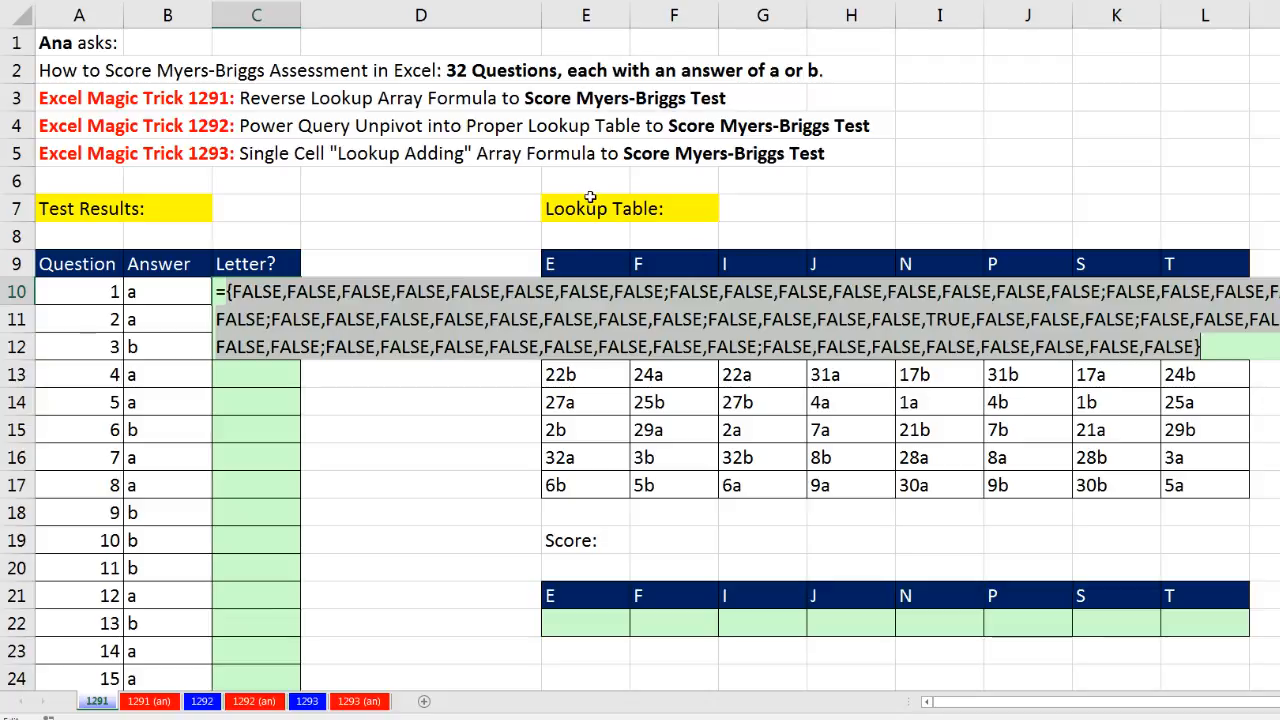
mouse_move(604, 238)
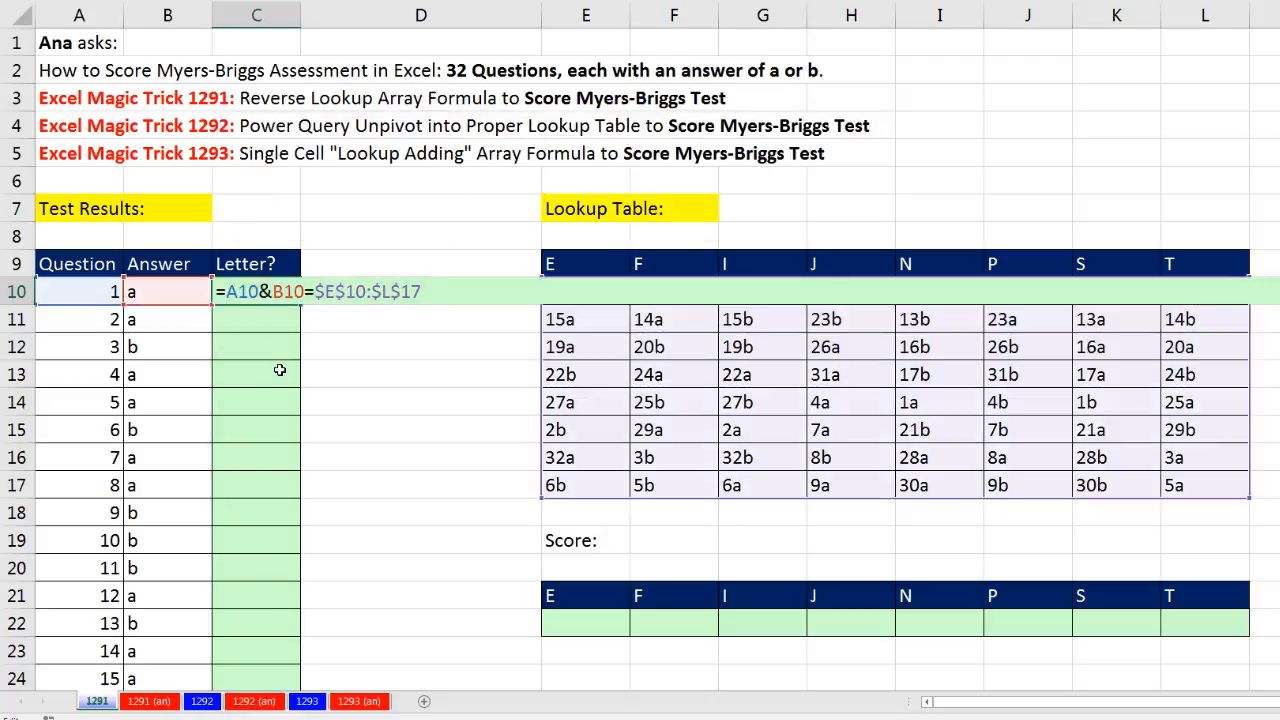
Wrap the comparison in parentheses and multiply it by the array {1,2,3,4,5,6,7,8}.
type("(")
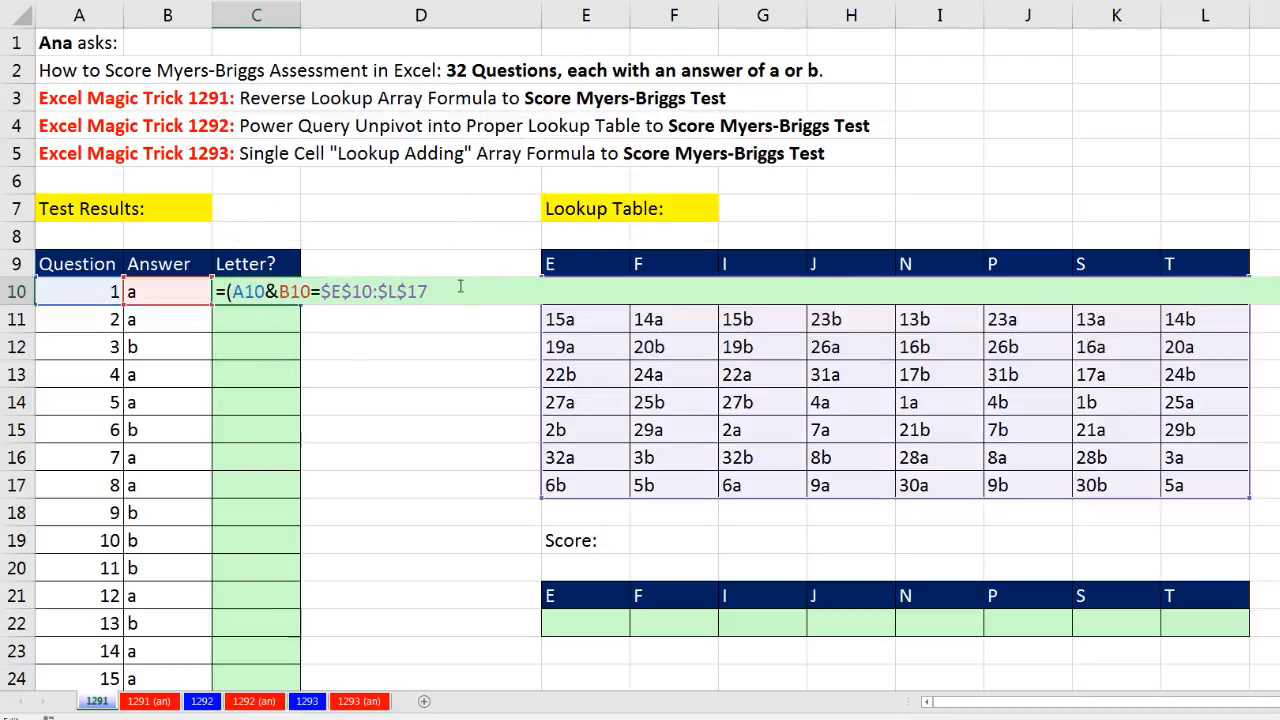
type(")")
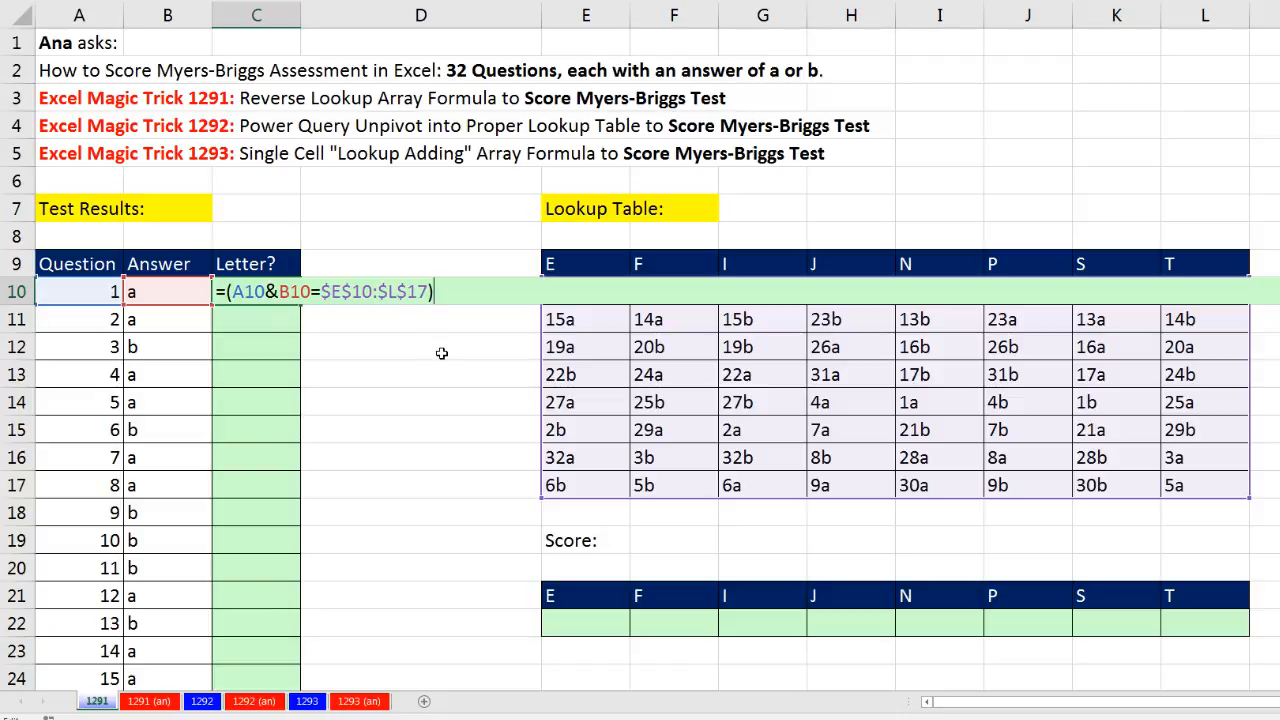
type("*")
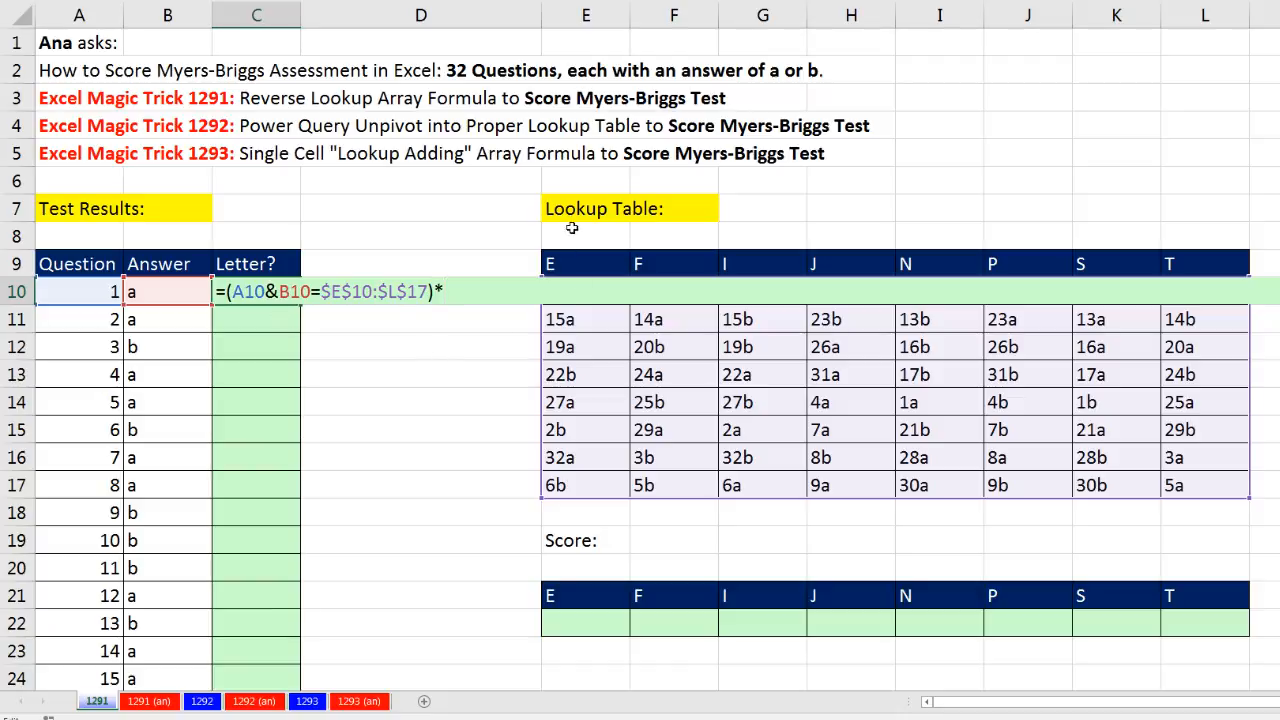
mouse_move(518, 386)
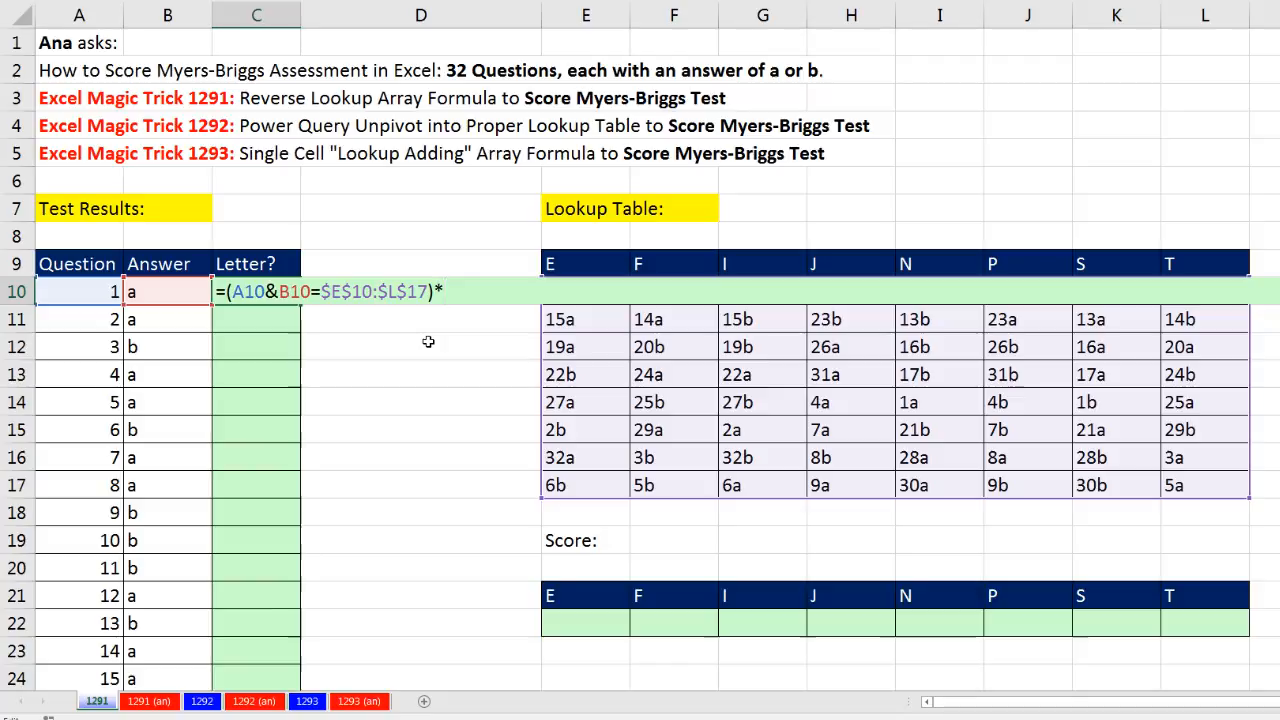
type("{1")
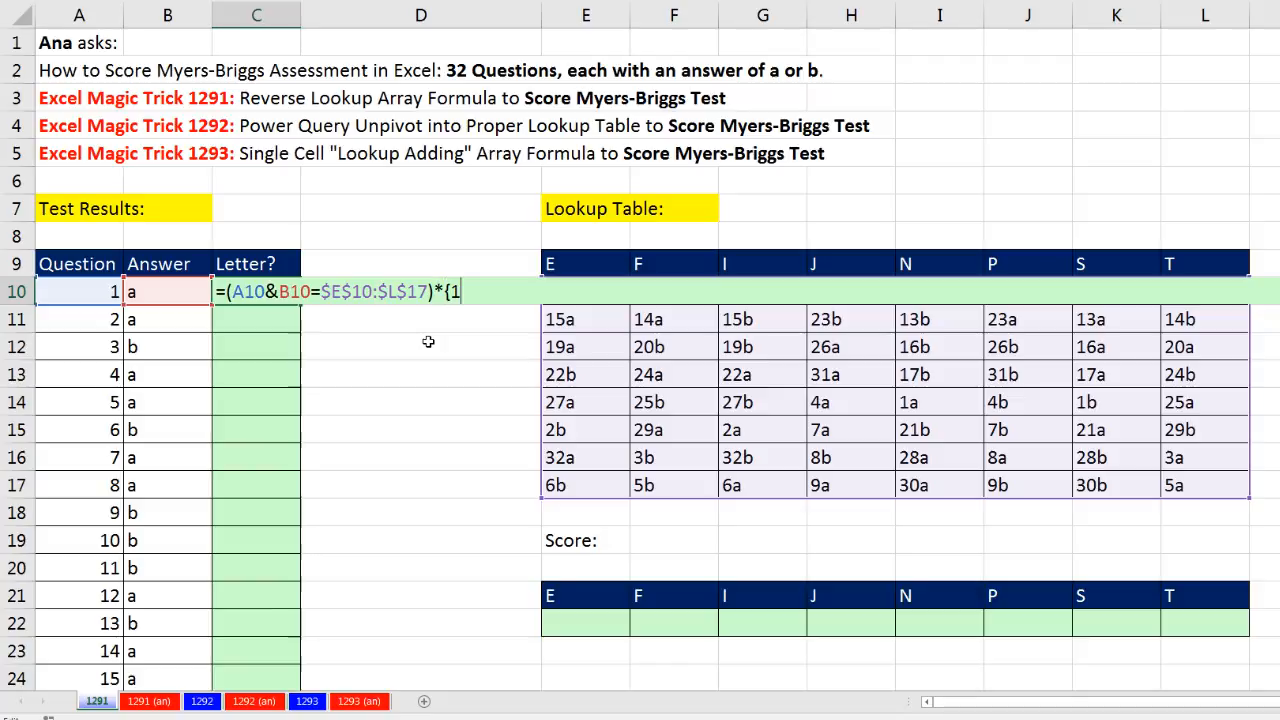
type(",2,3,4,5")
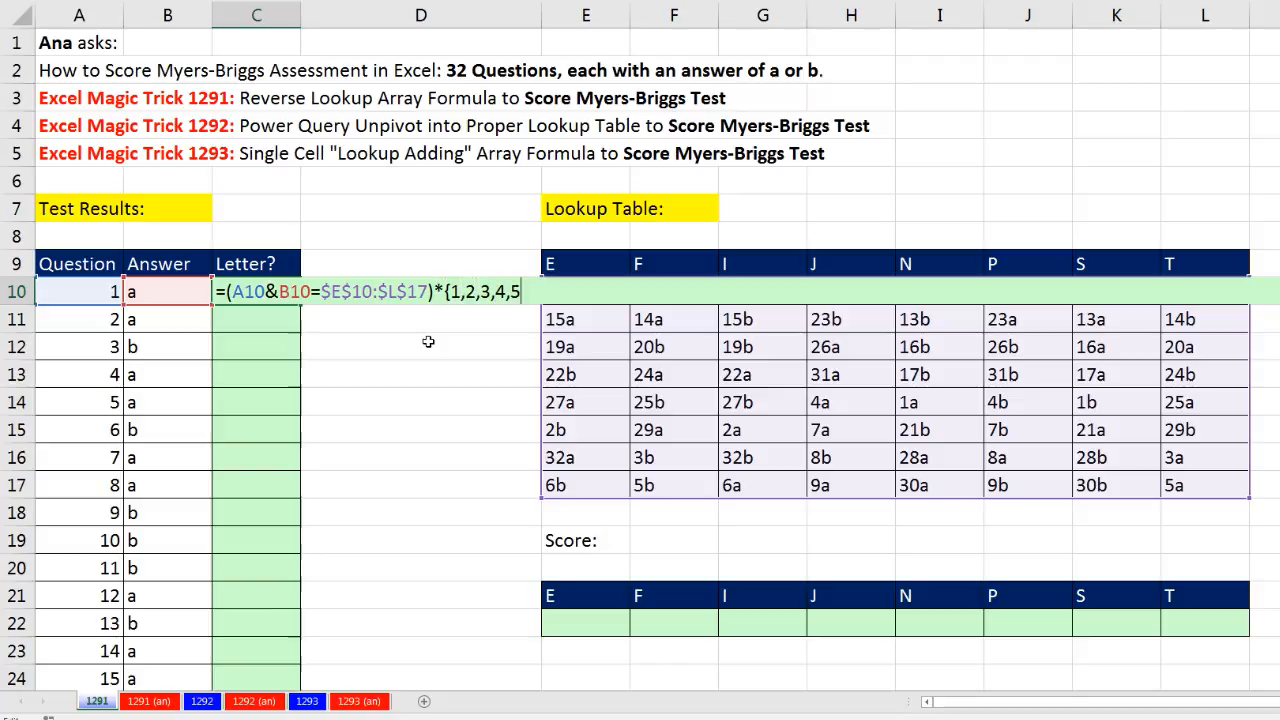
type(",6,7,8")
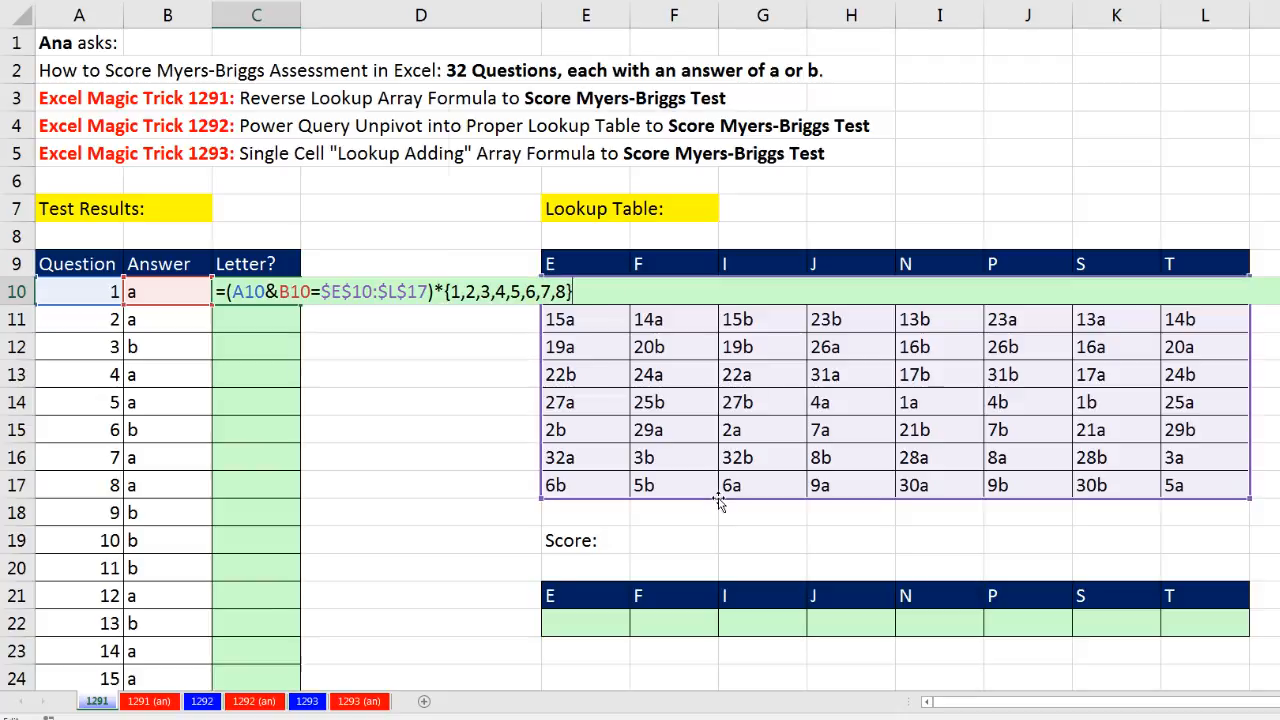
key("F9")
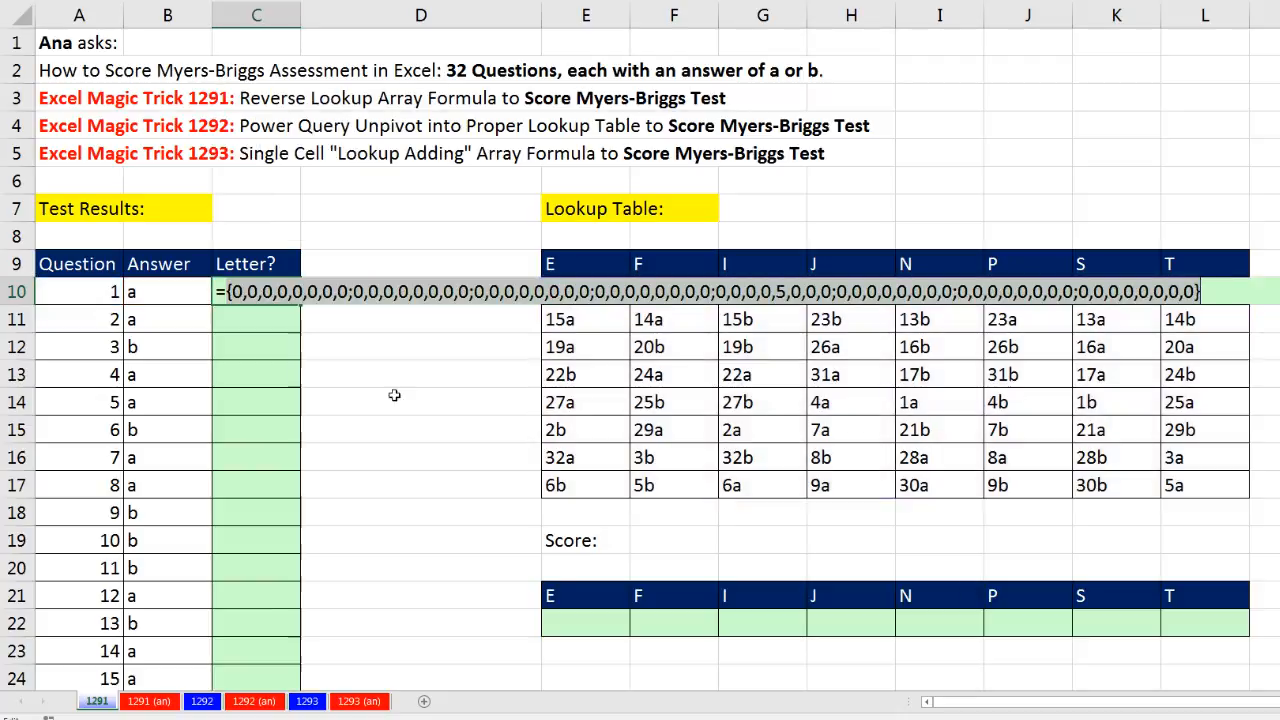
mouse_move(772, 318)
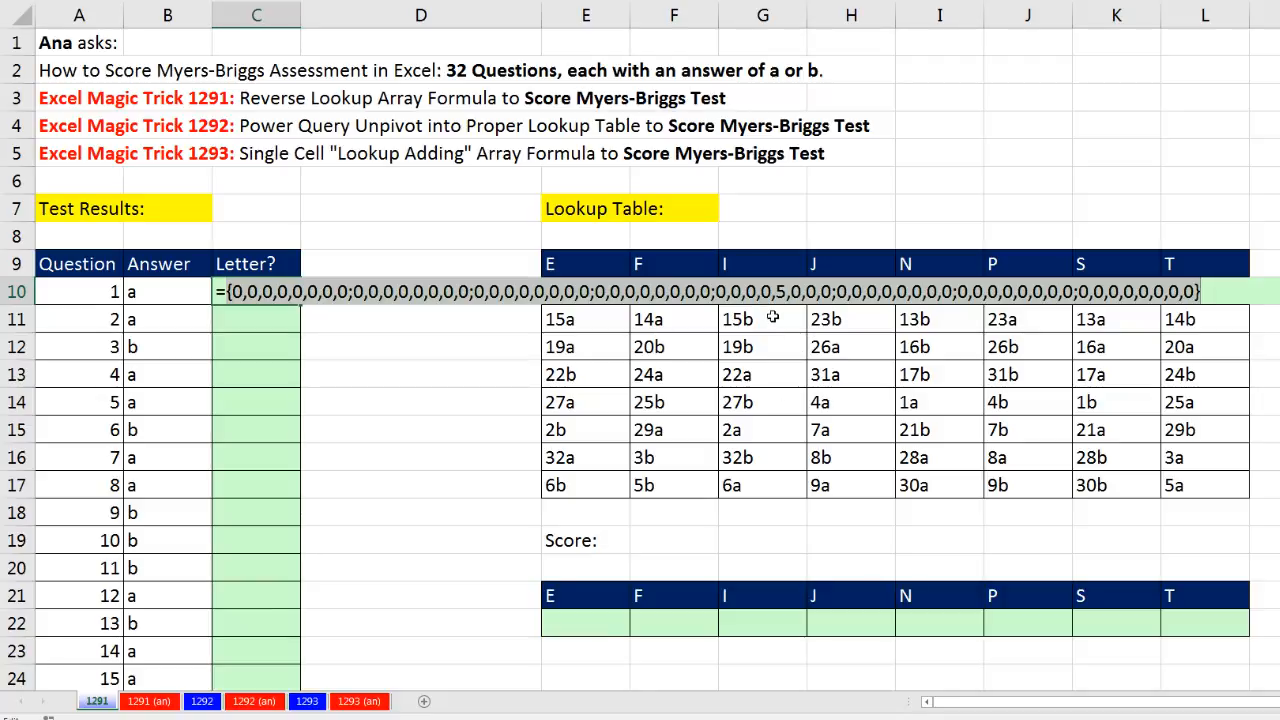
mouse_move(936, 468)
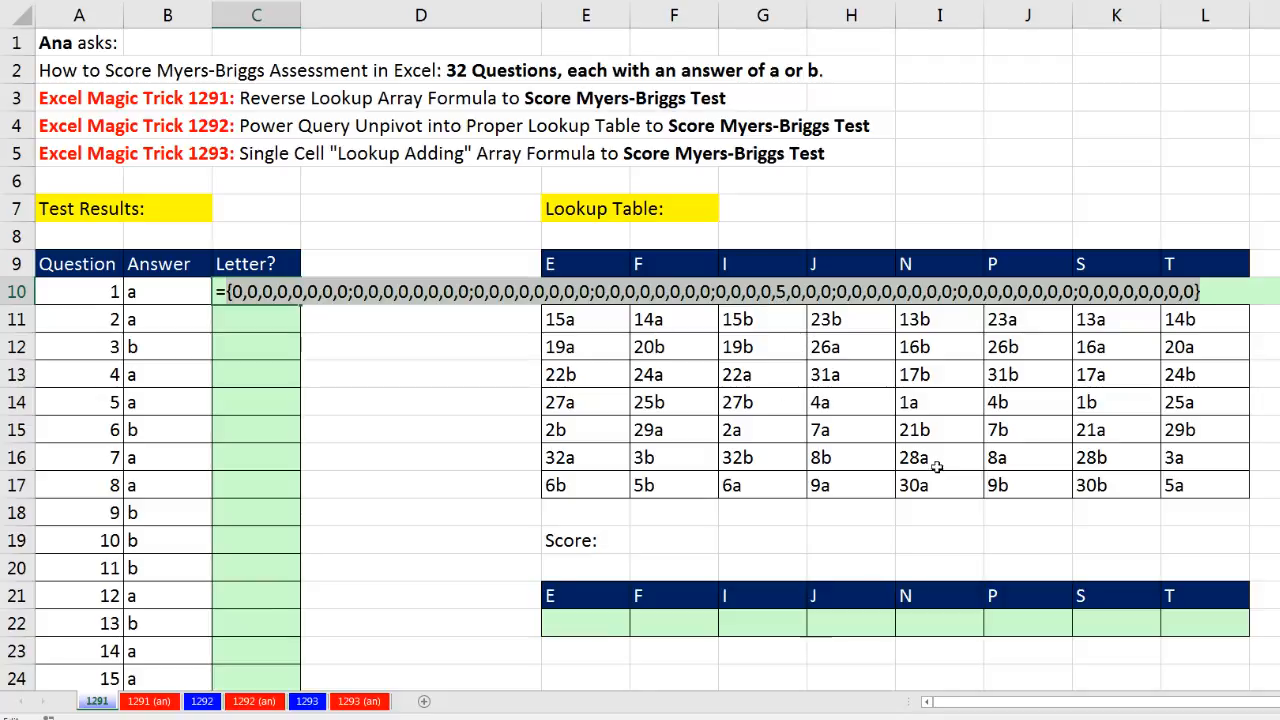
mouse_move(920, 414)
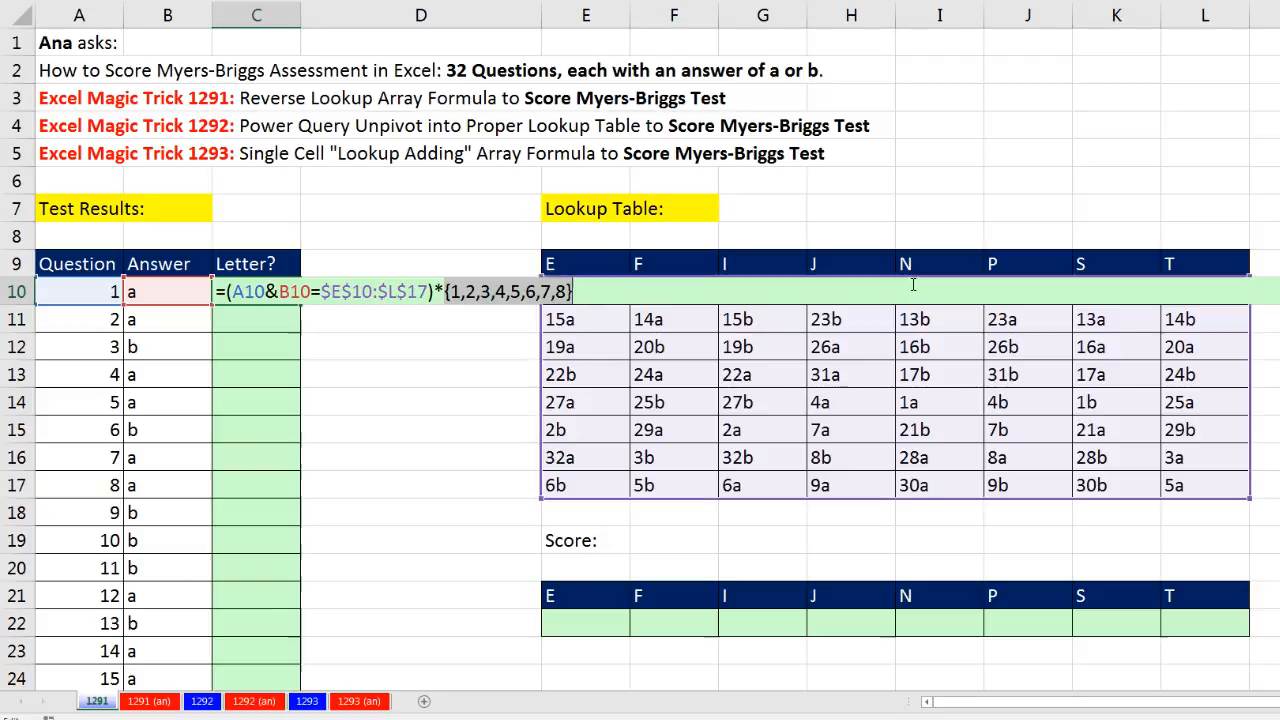
mouse_move(532, 454)
type("(")
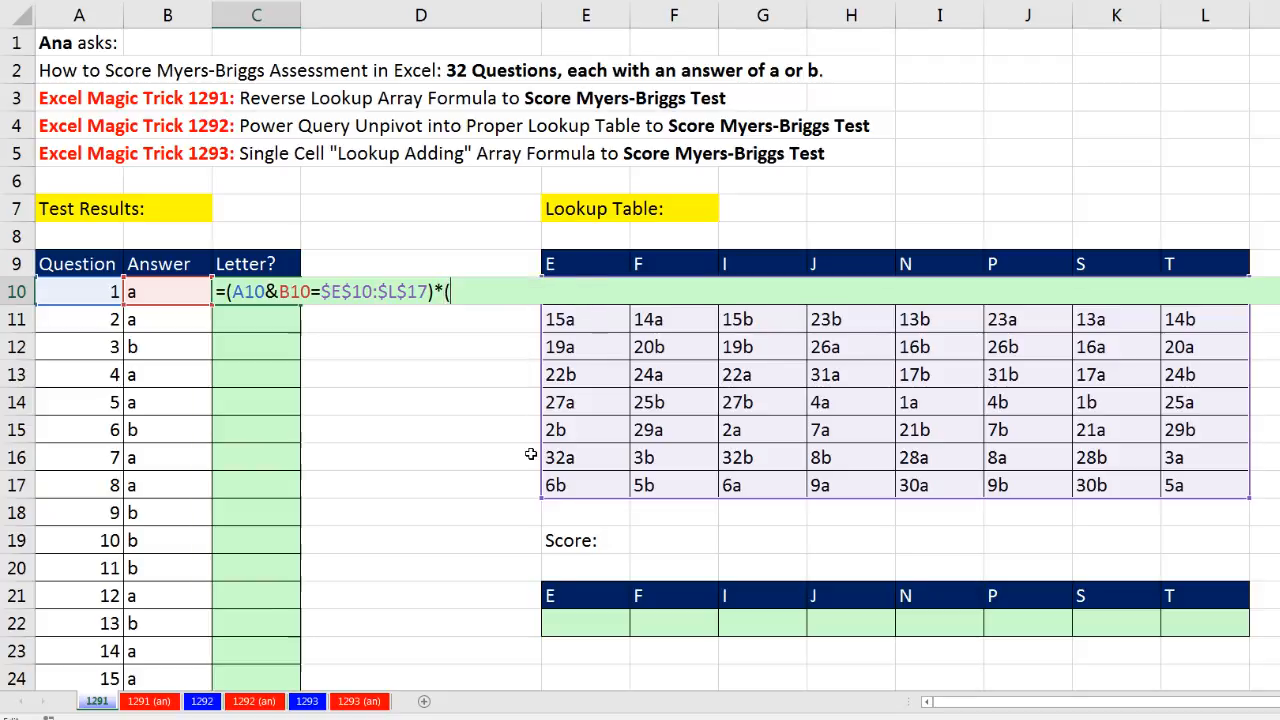
Replace the fixed array with COLUMN($E$9:$L$9)-COLUMN($E$9), previewing the header column numbers.
type("COLUMN(")
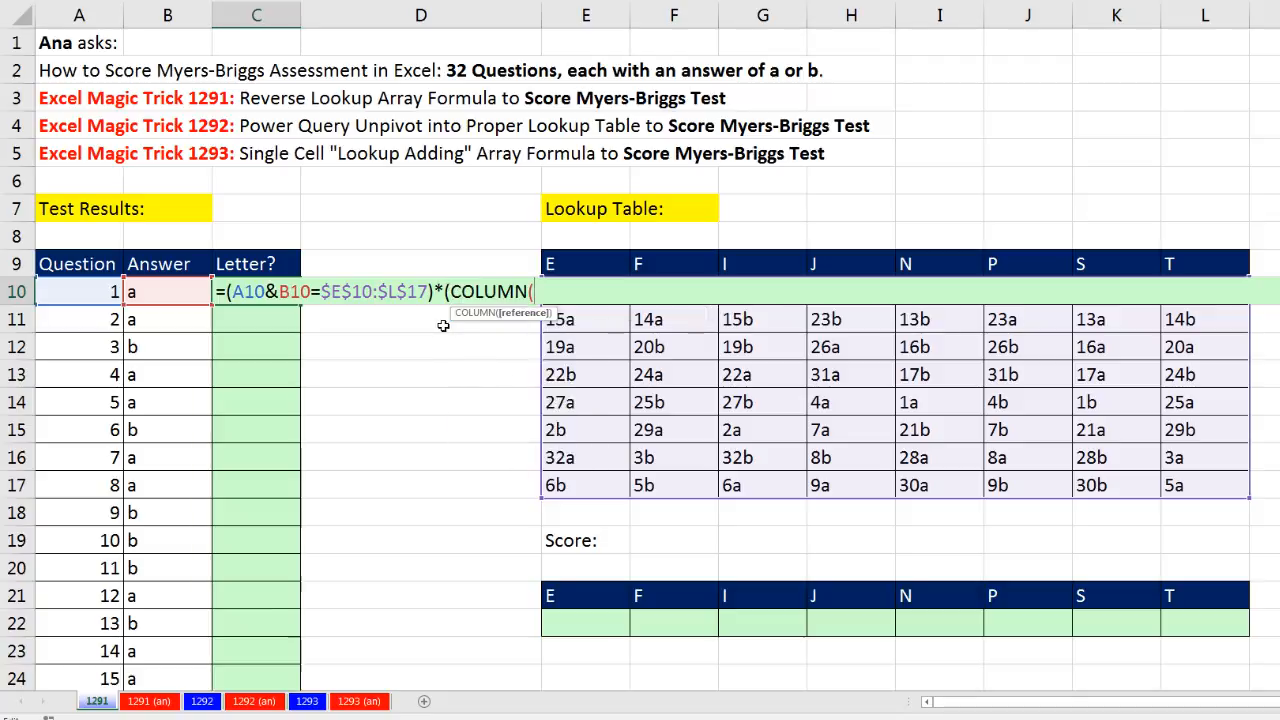
mouse_move(924, 344)
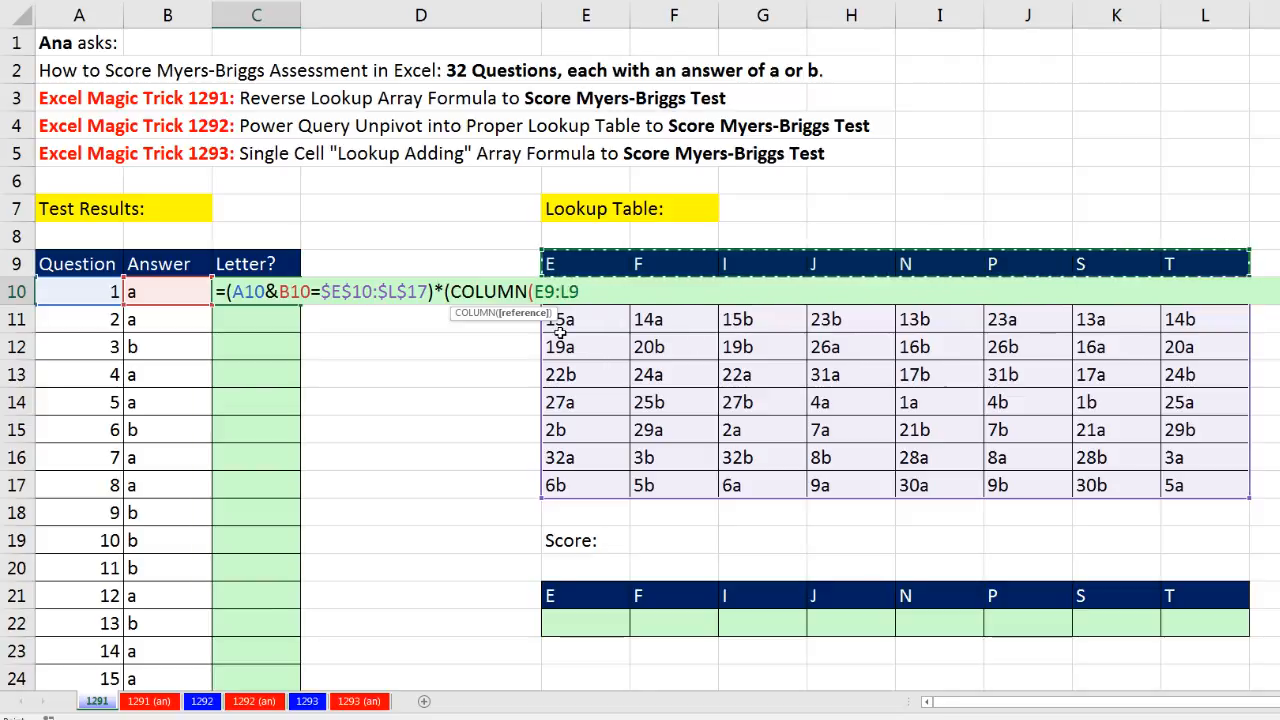
key("f4")
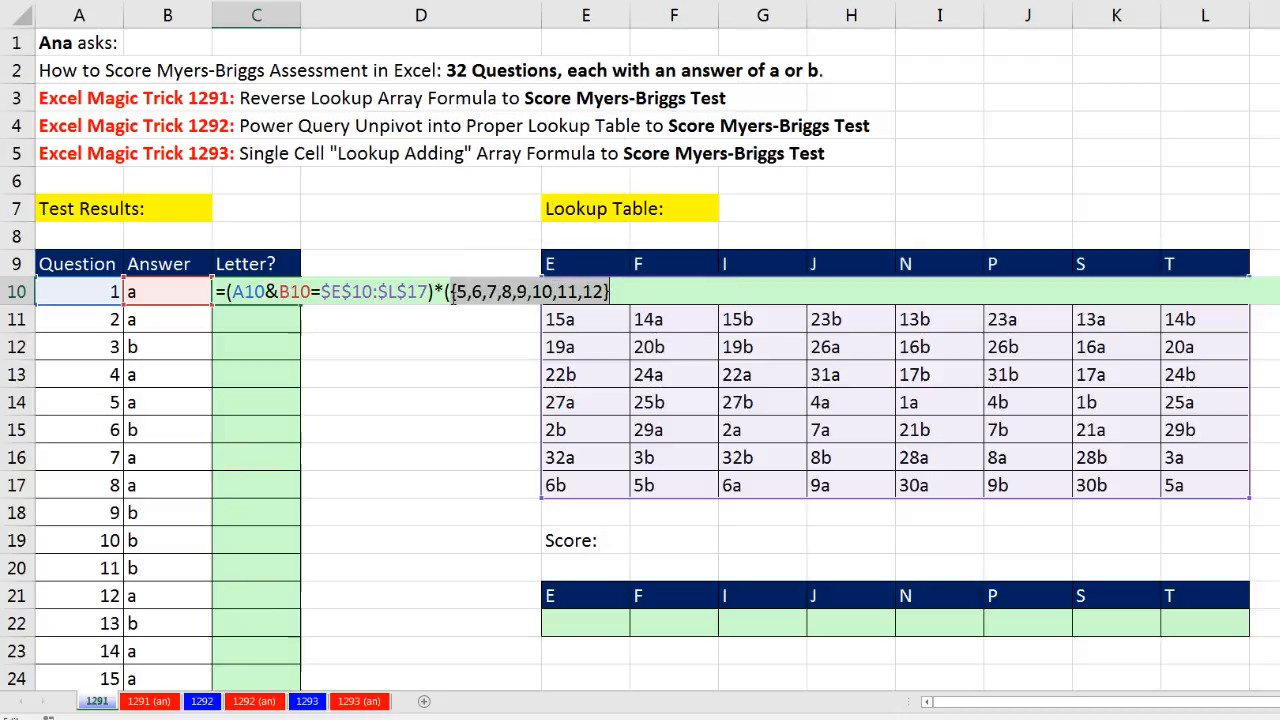
key("ctrl+z")
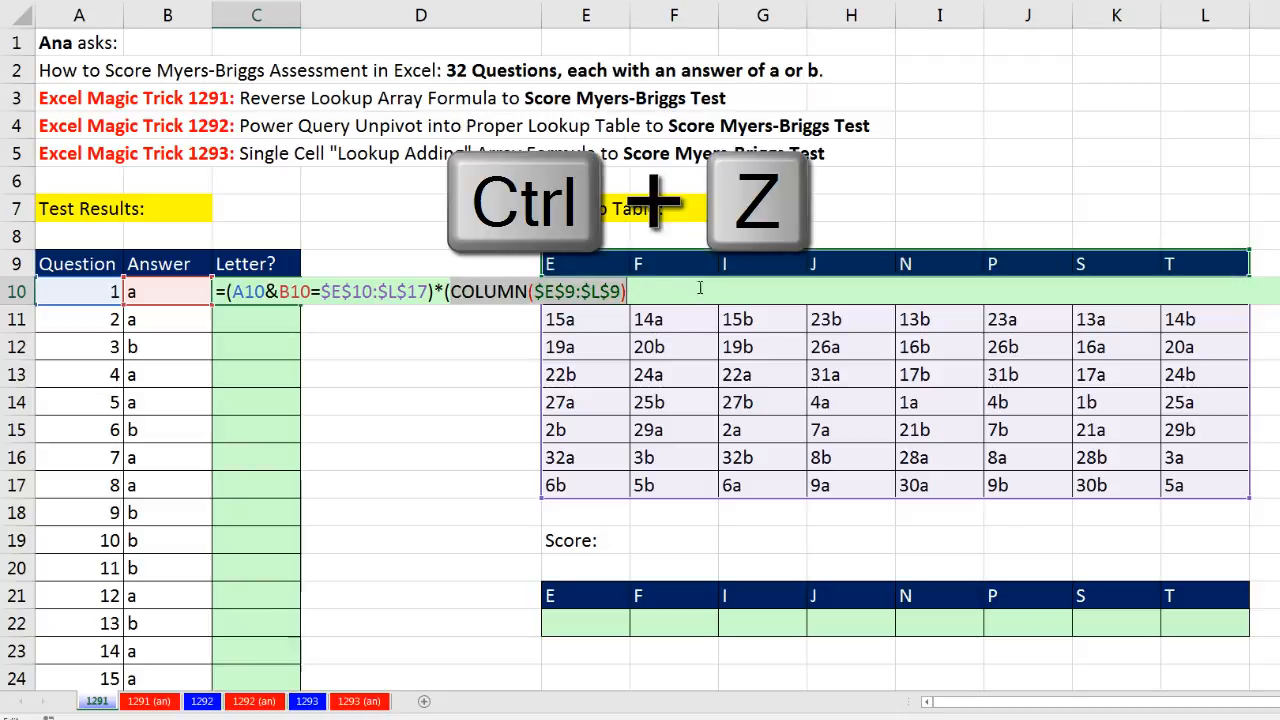
key("ctrl+z")
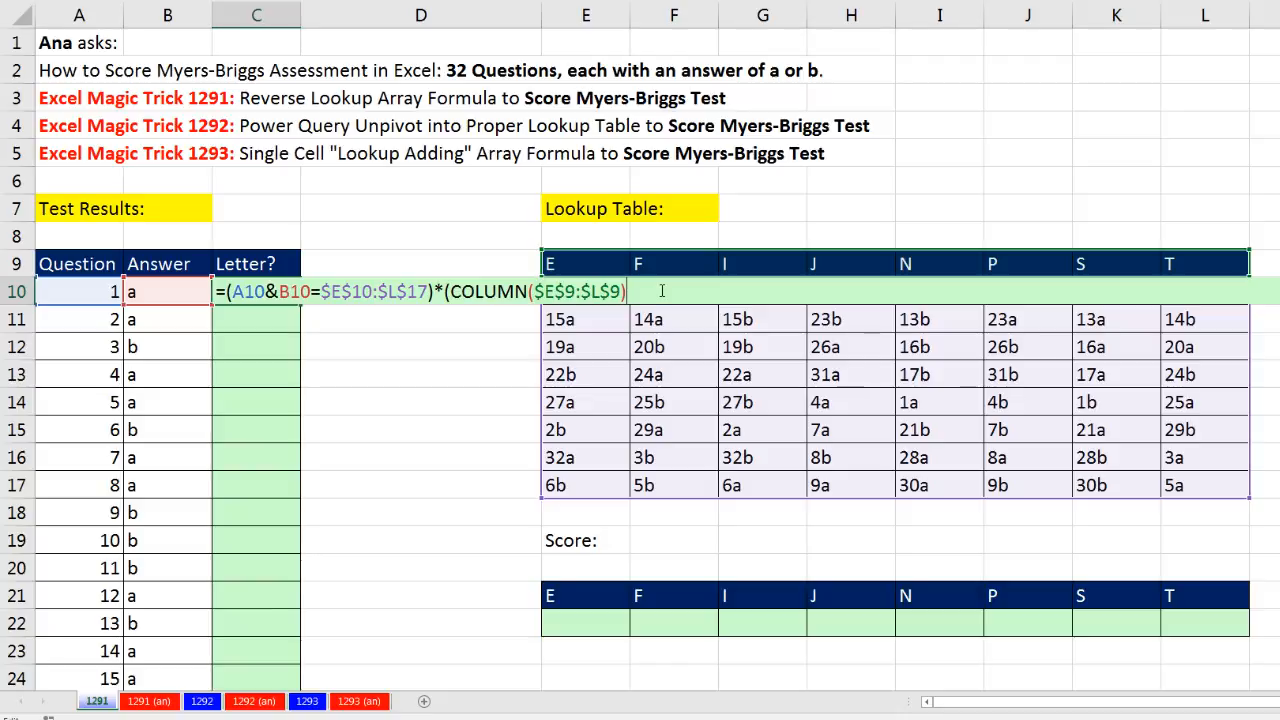
type("-col")
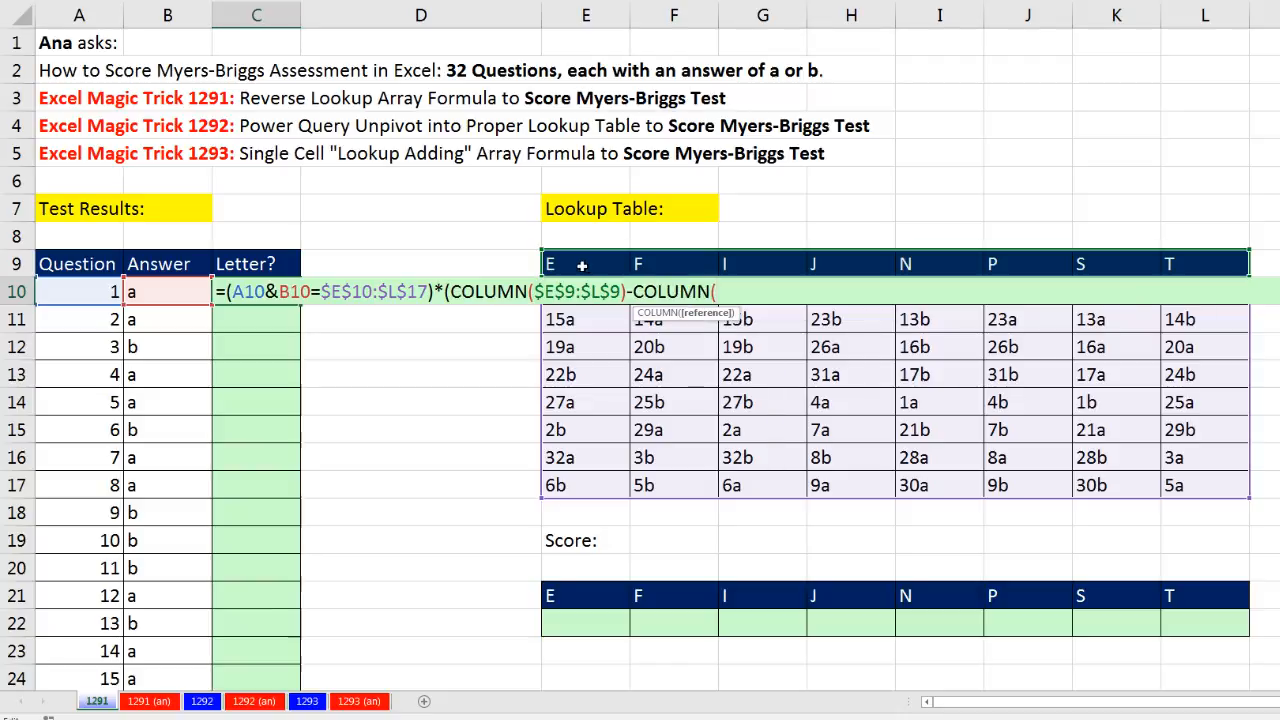
key("F4")
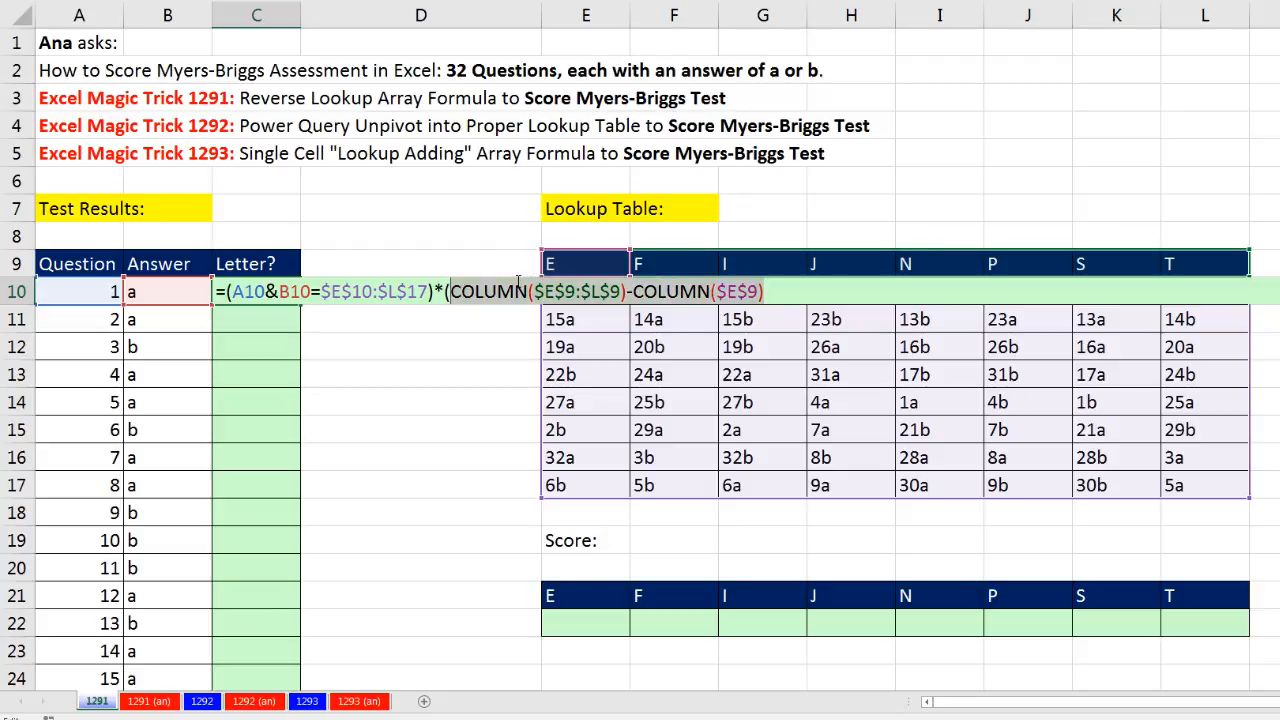
mouse_move(690, 308)
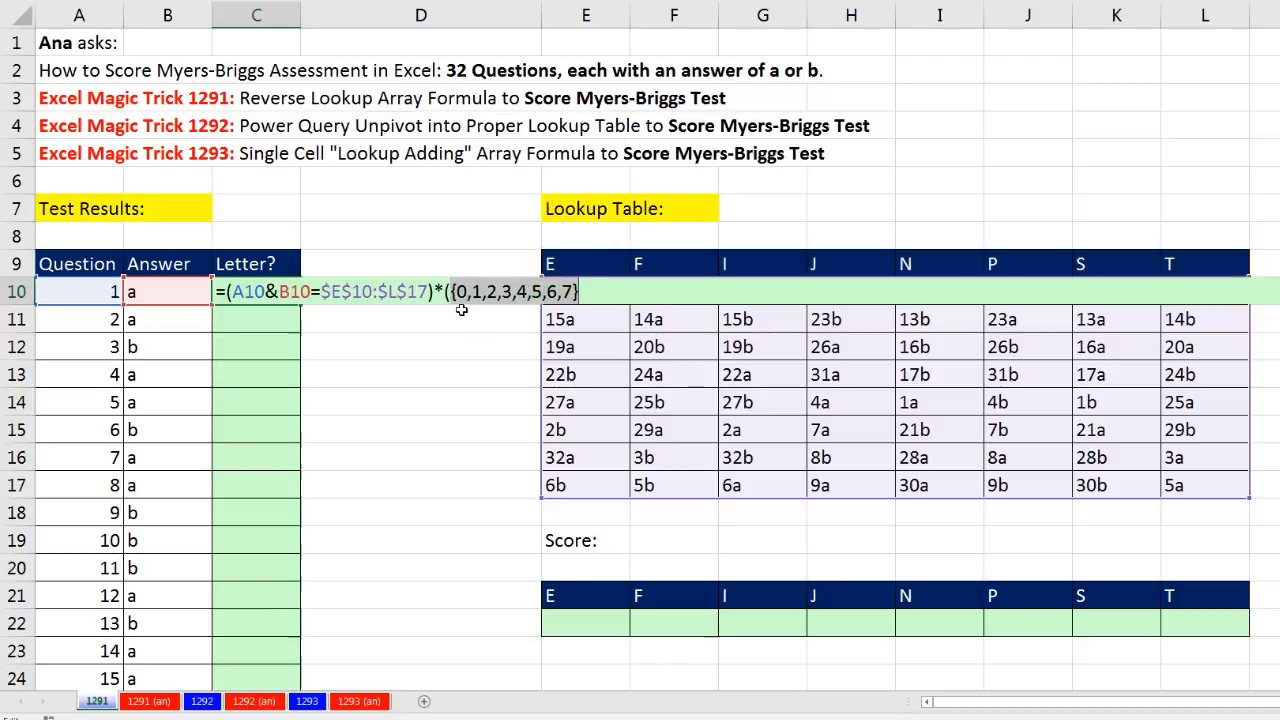
Undo the preview and add +1 so the column positions run 1 through 8.
key("ctrl+z")
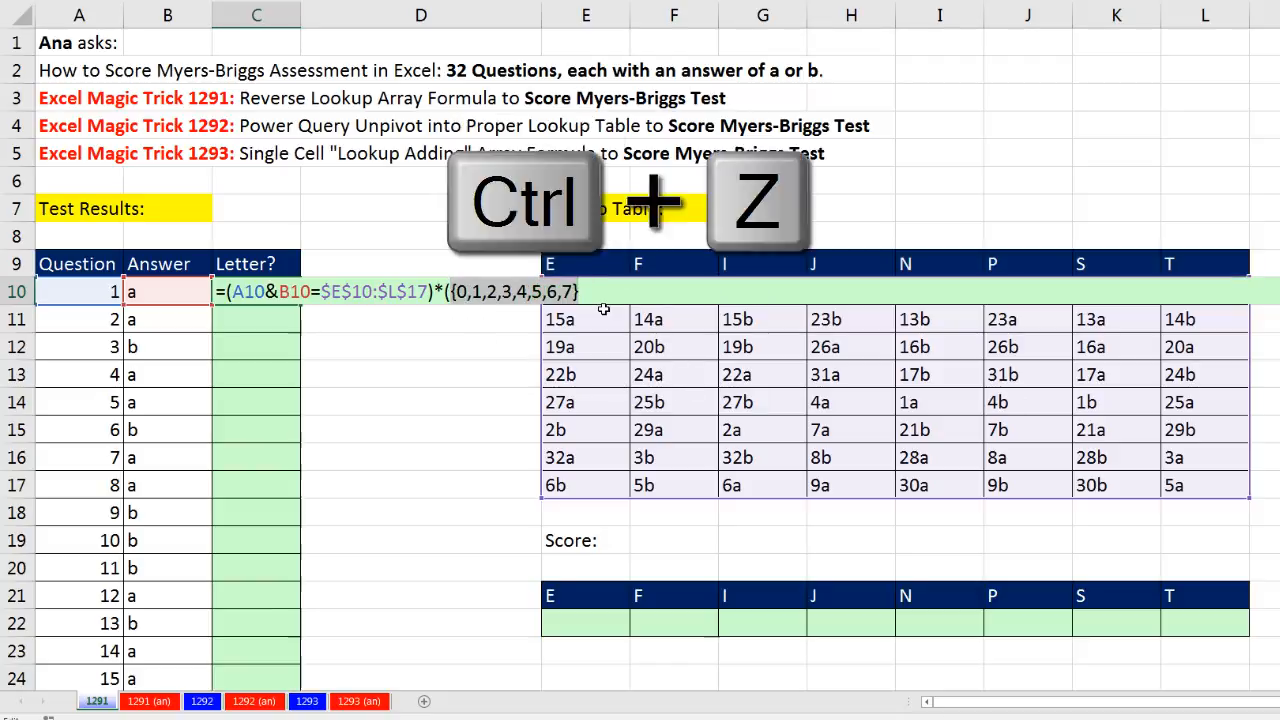
key("ctrl+z")
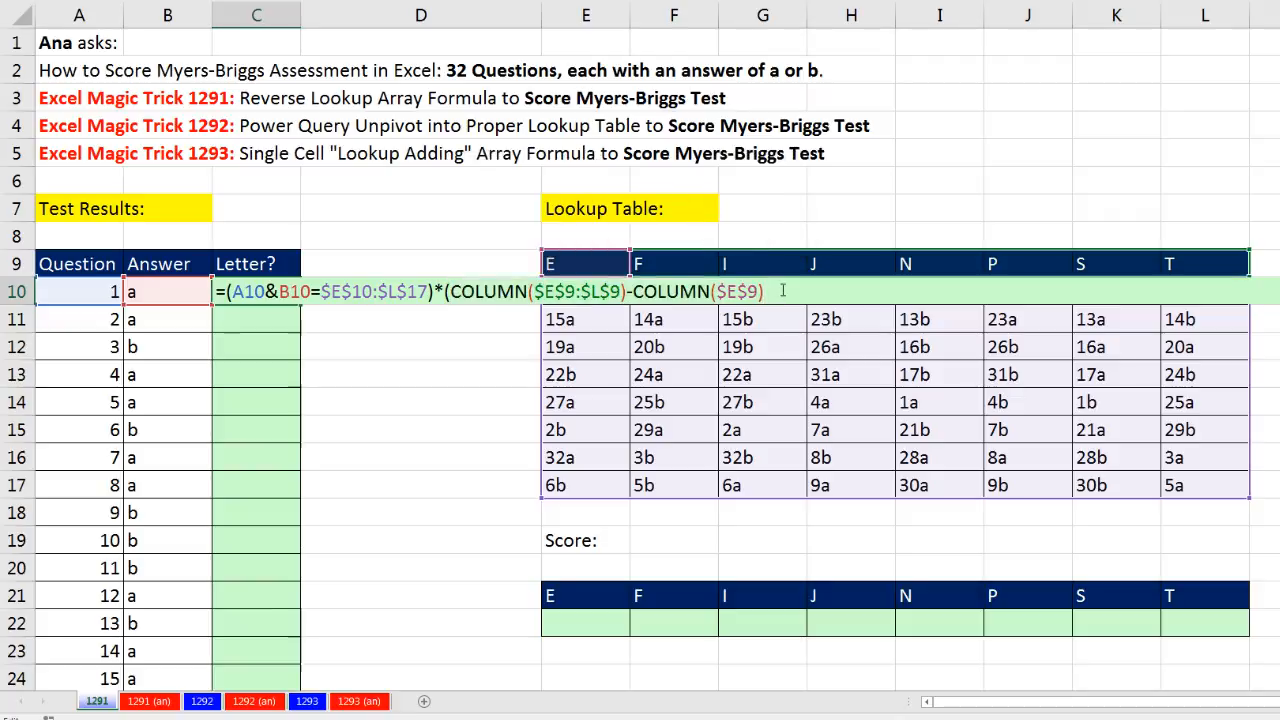
type("+1")
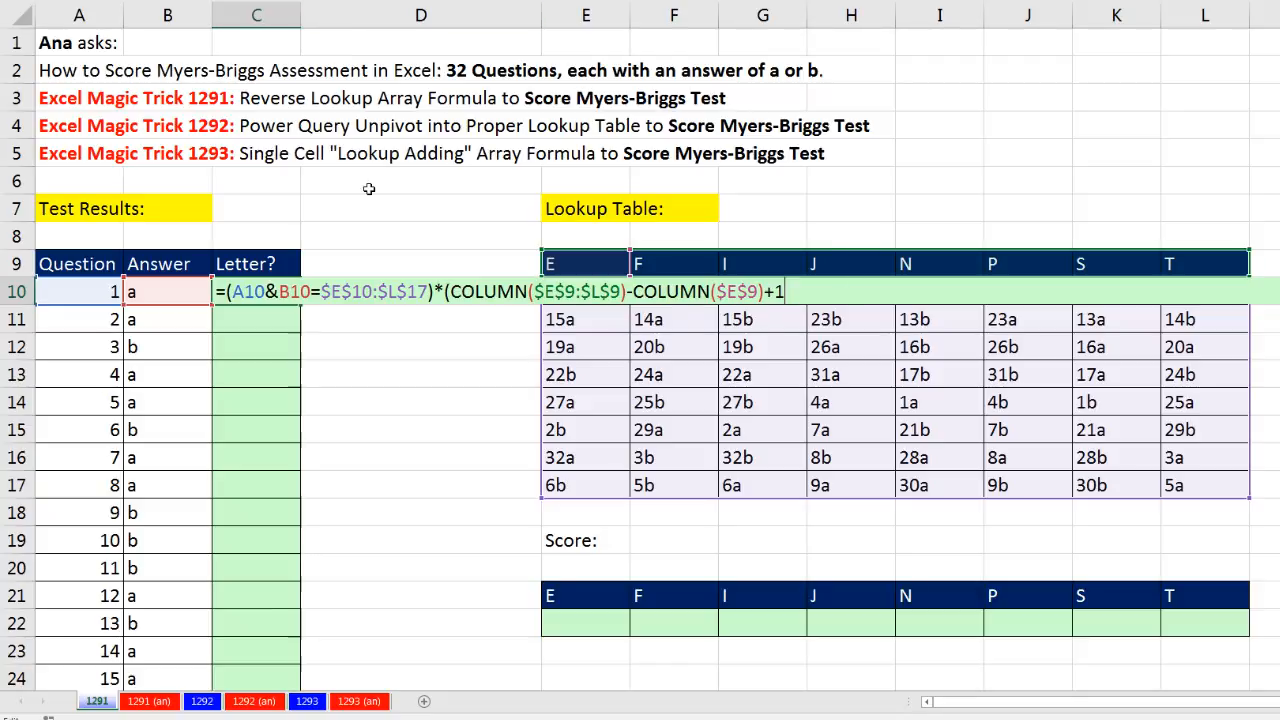
mouse_move(616, 418)
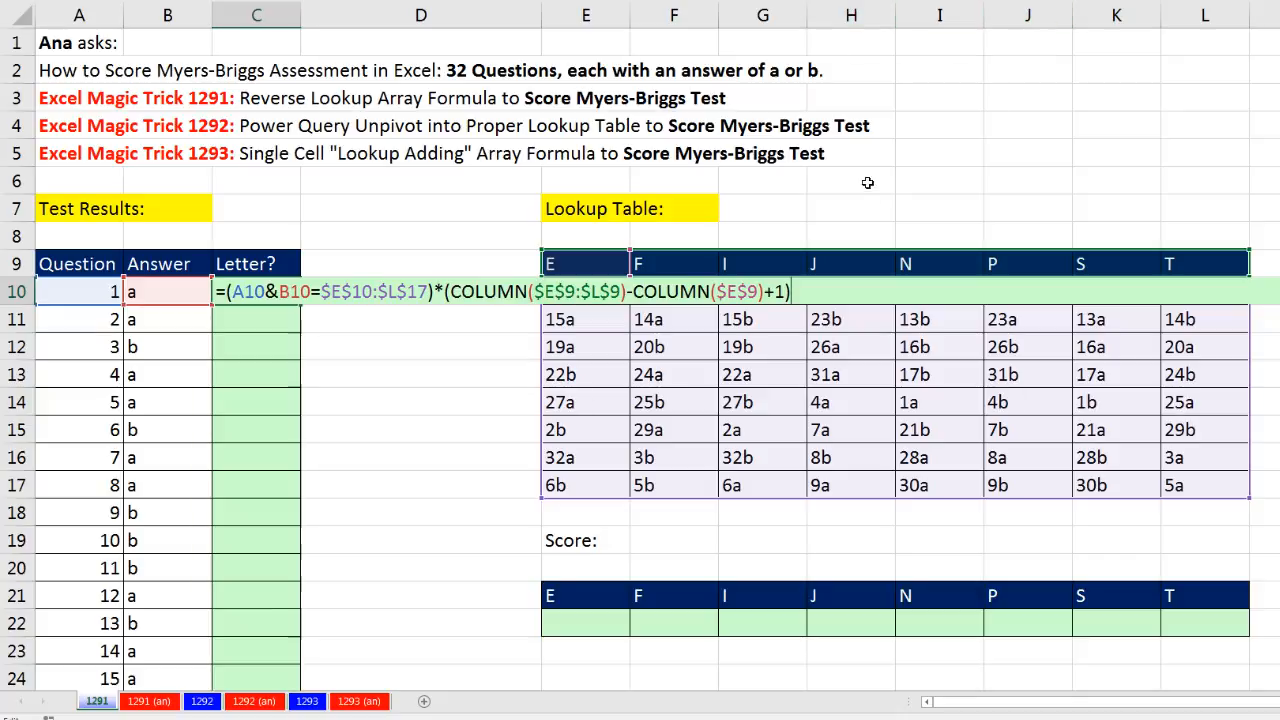
mouse_move(866, 304)
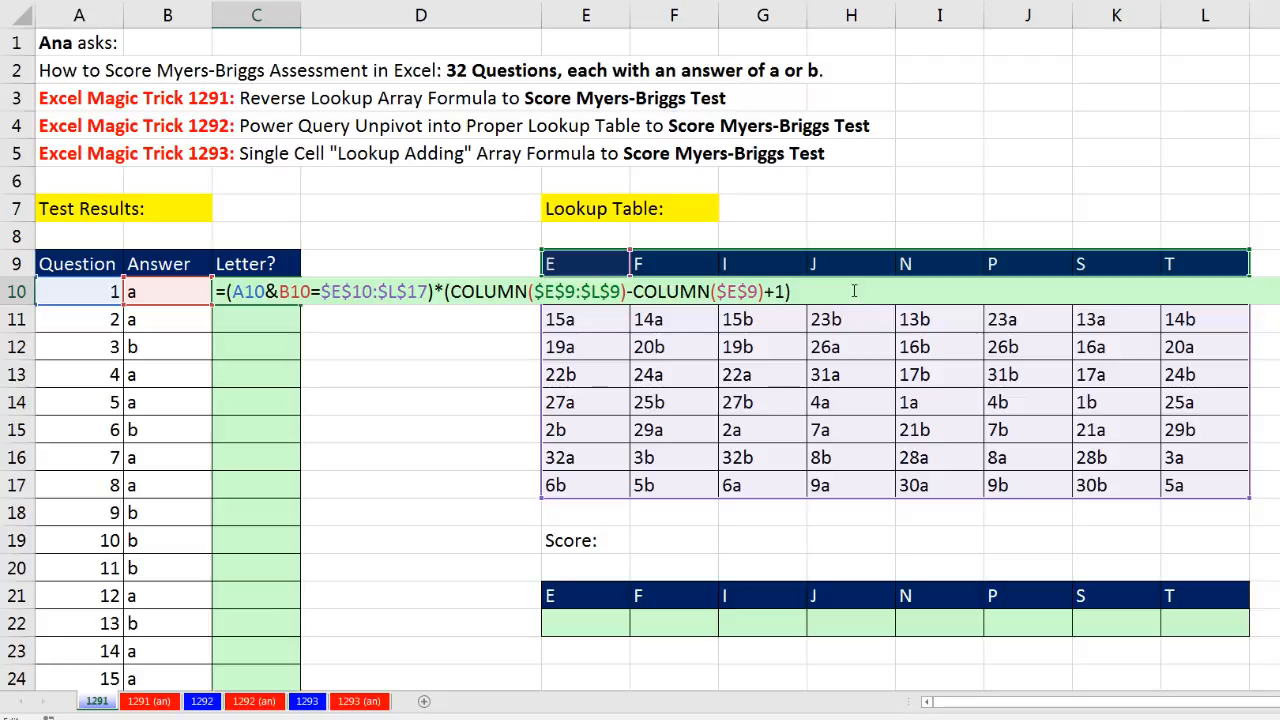
Preview the column numbers with F9, then evaluate the whole formula to see zeros with a single 5.
key("f9")
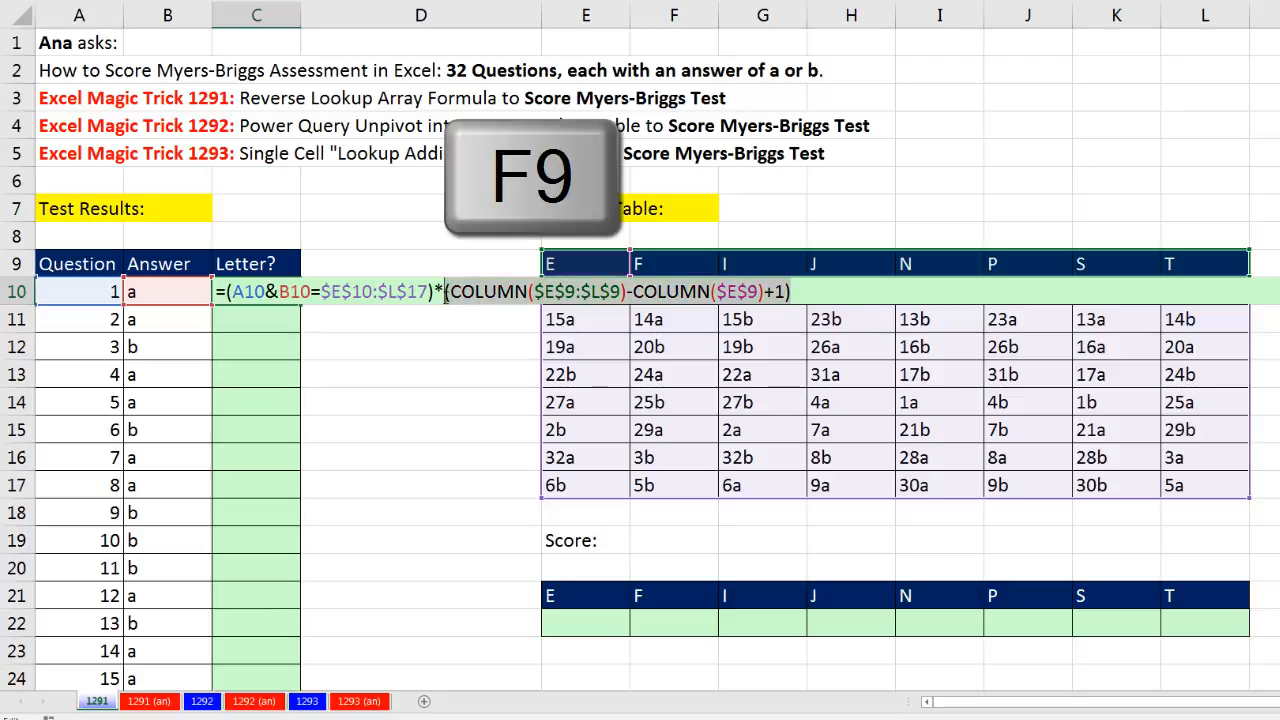
key("ctrl+z")
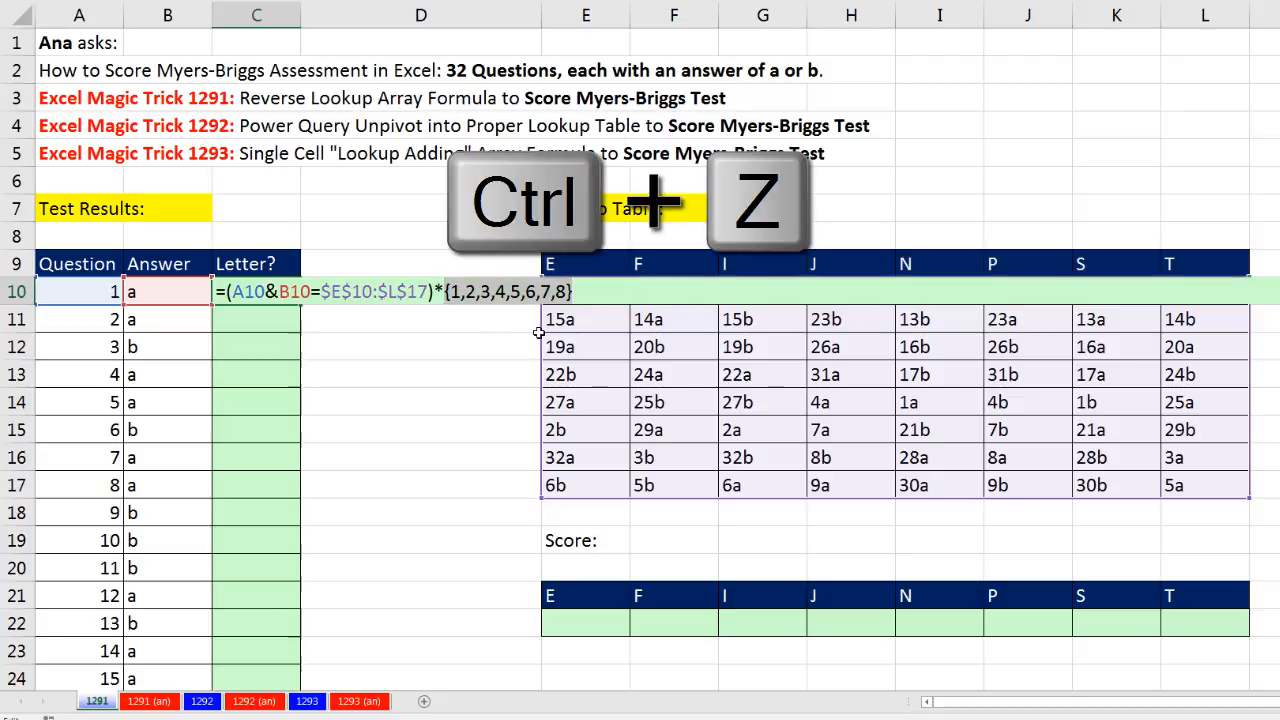
key("ctrl+z")
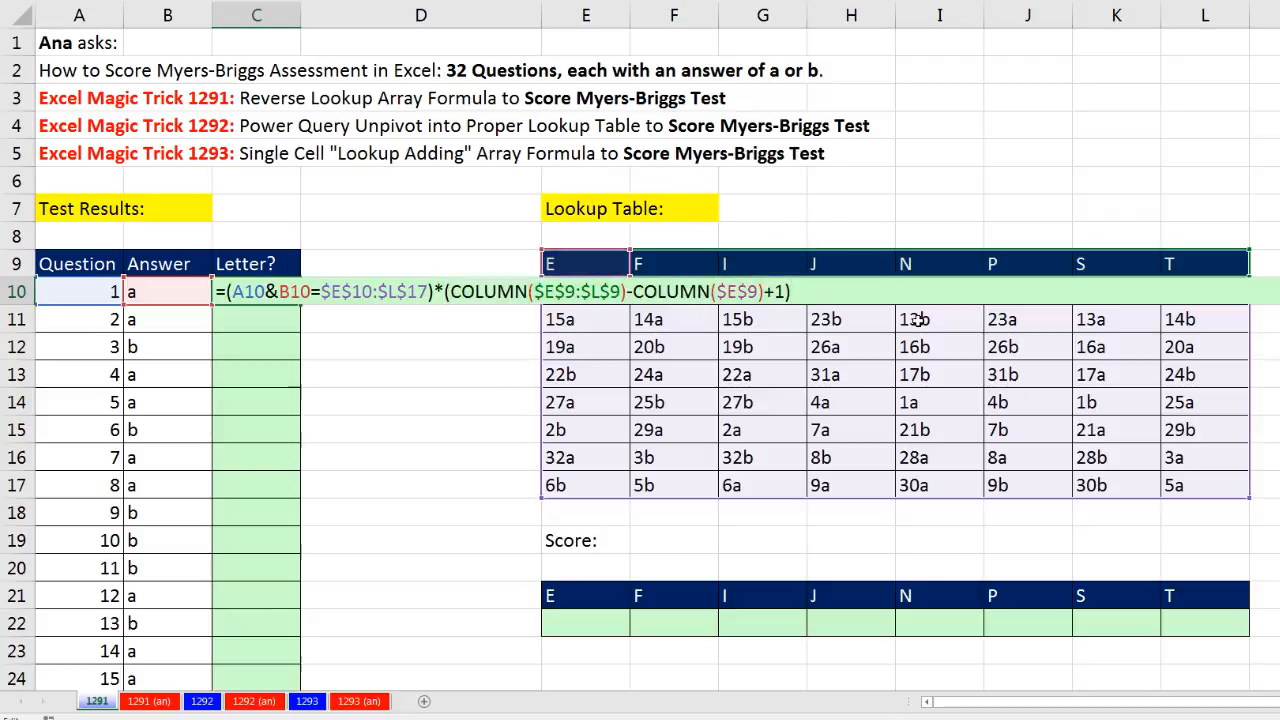
key("F9")
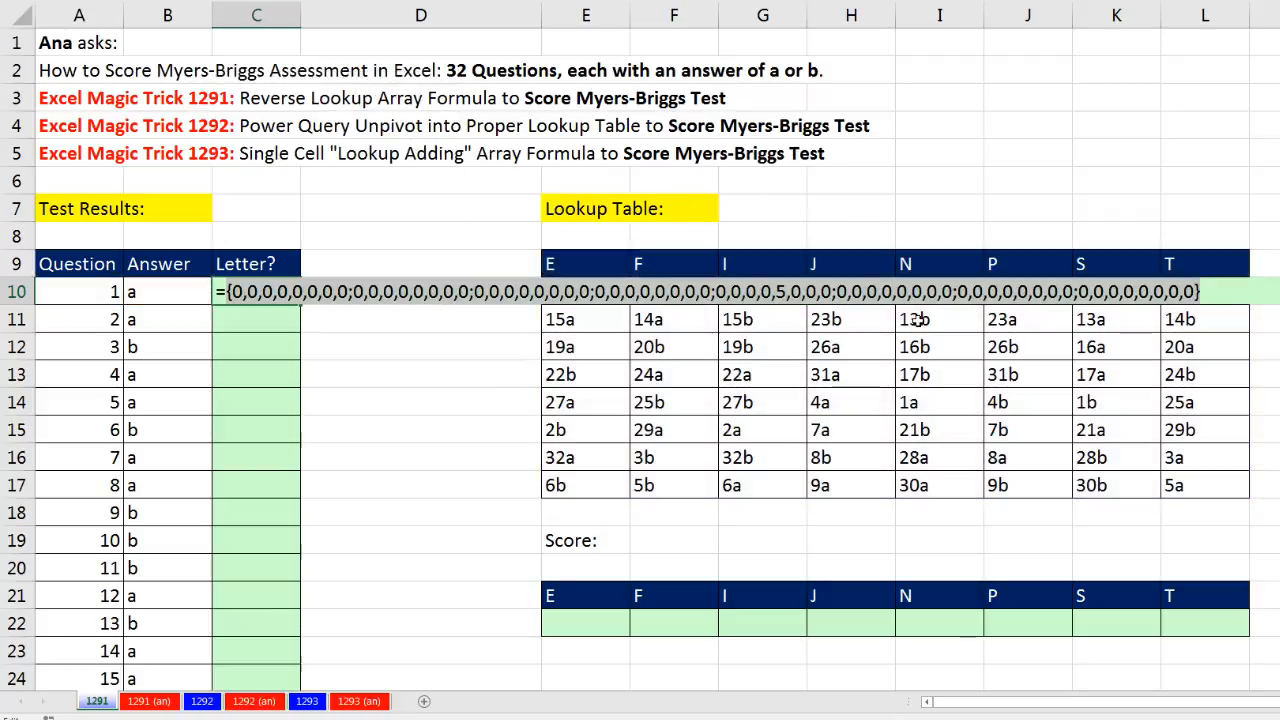
mouse_move(784, 346)
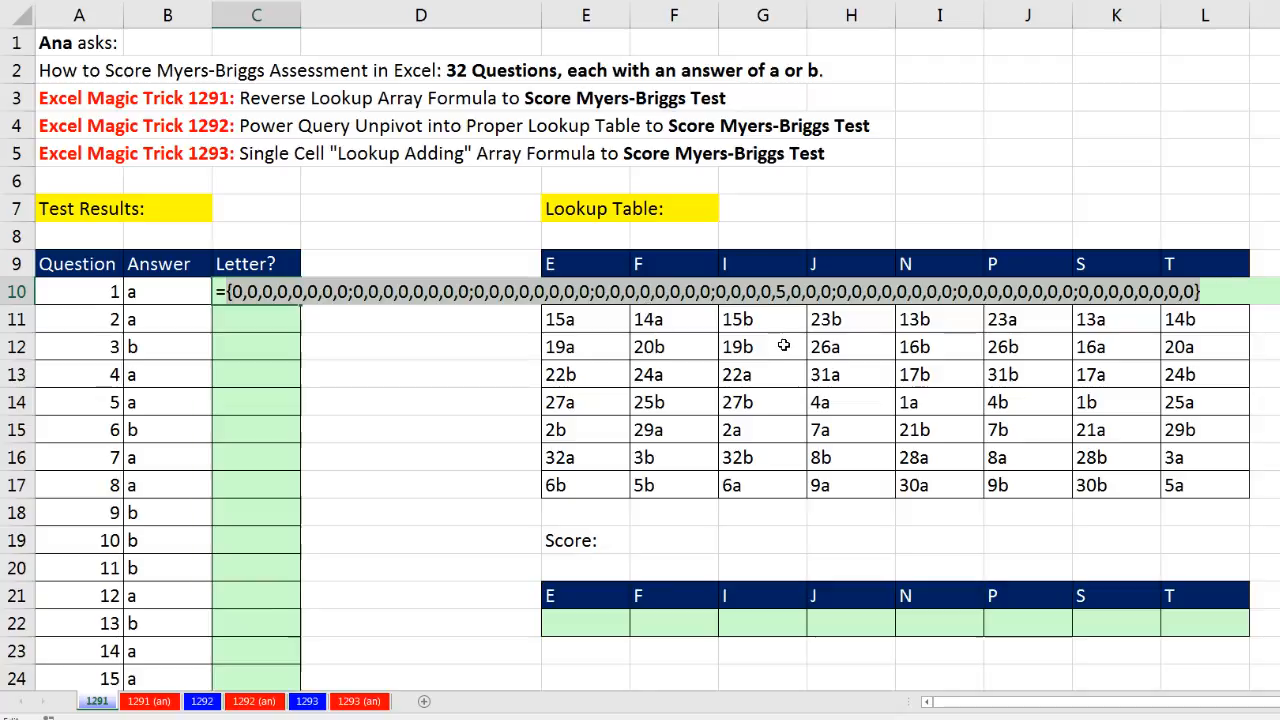
mouse_move(828, 380)
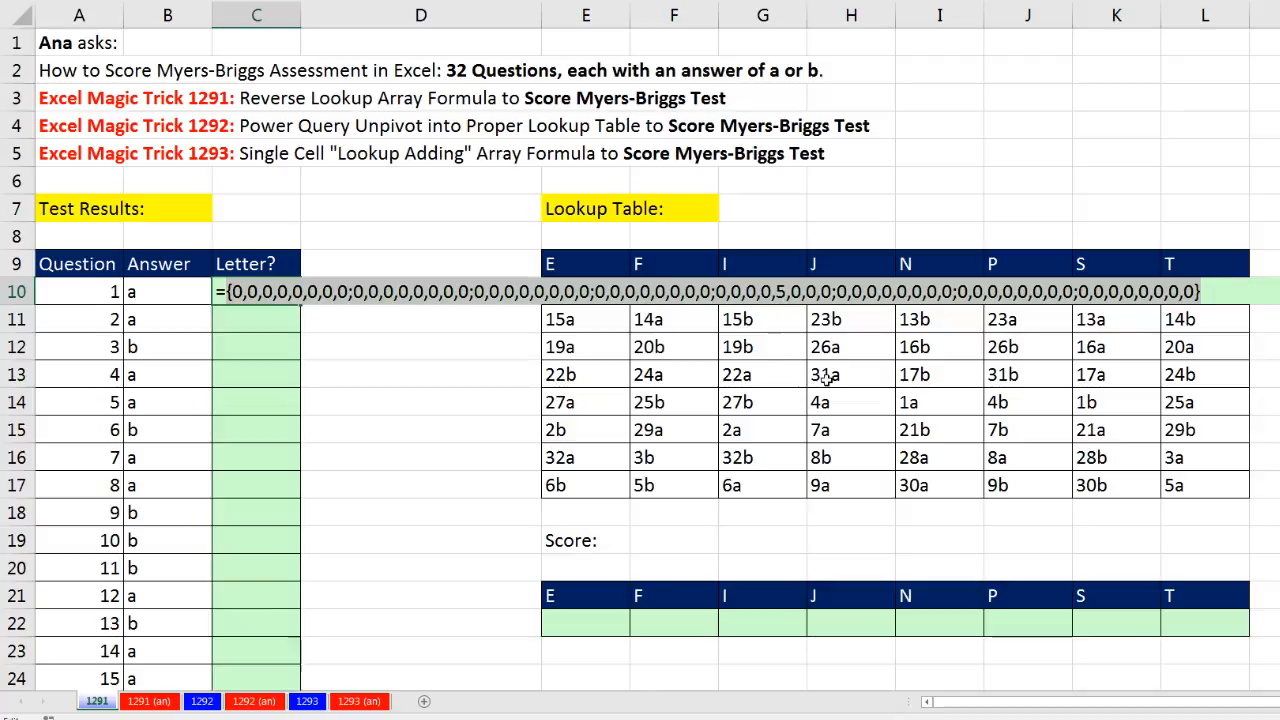
mouse_move(884, 386)
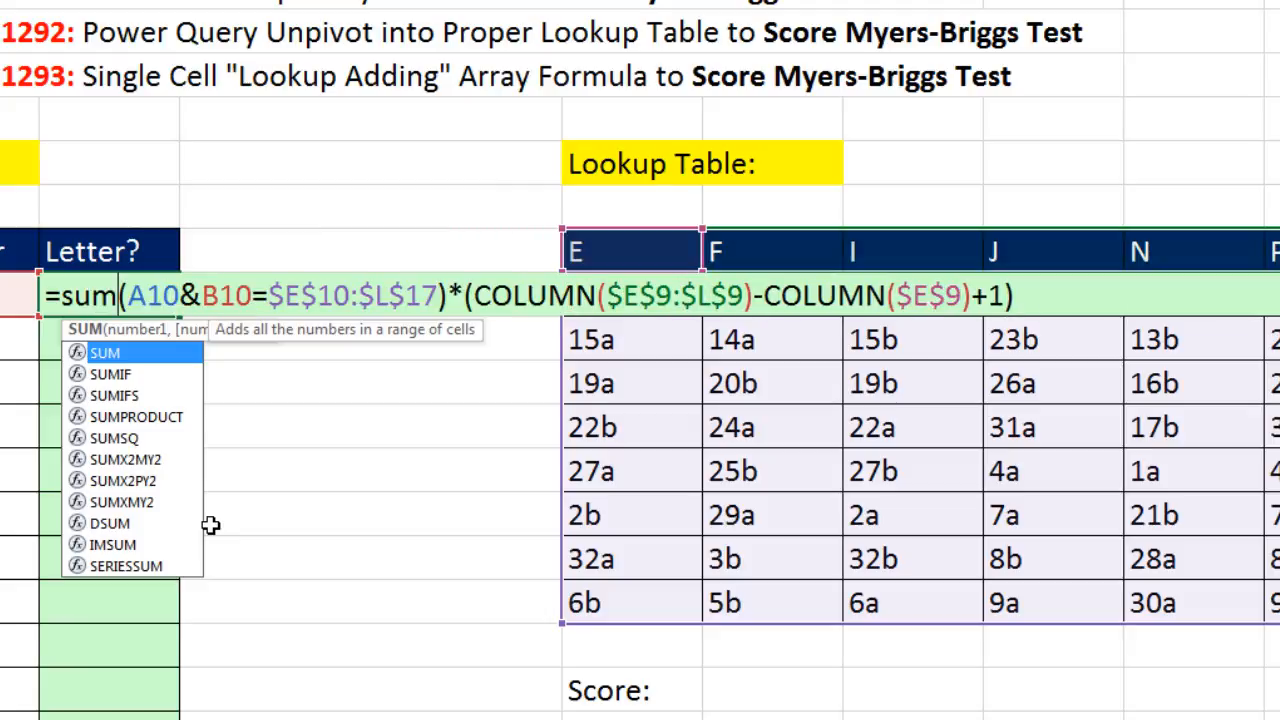
Wrap the formula in SUMPRODUCT and enter it into C10:C41 to show column numbers like 5, 3, 2, 4.
type("p")
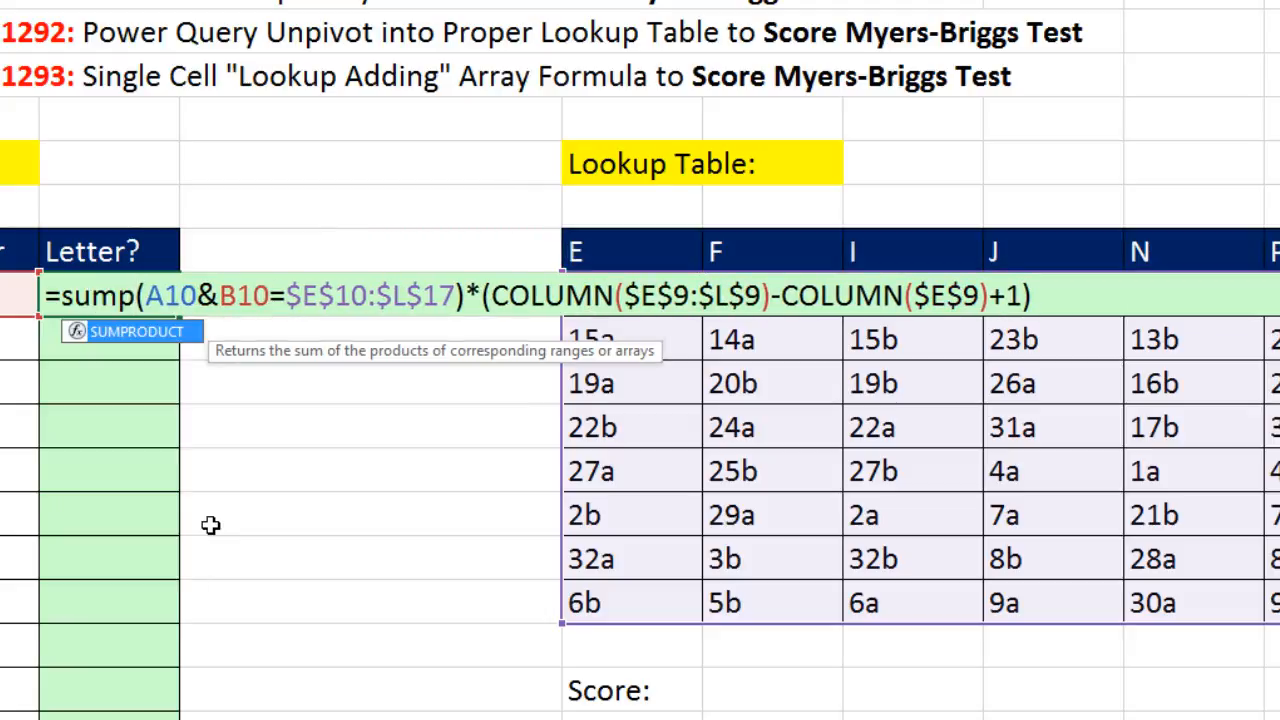
mouse_move(150, 348)
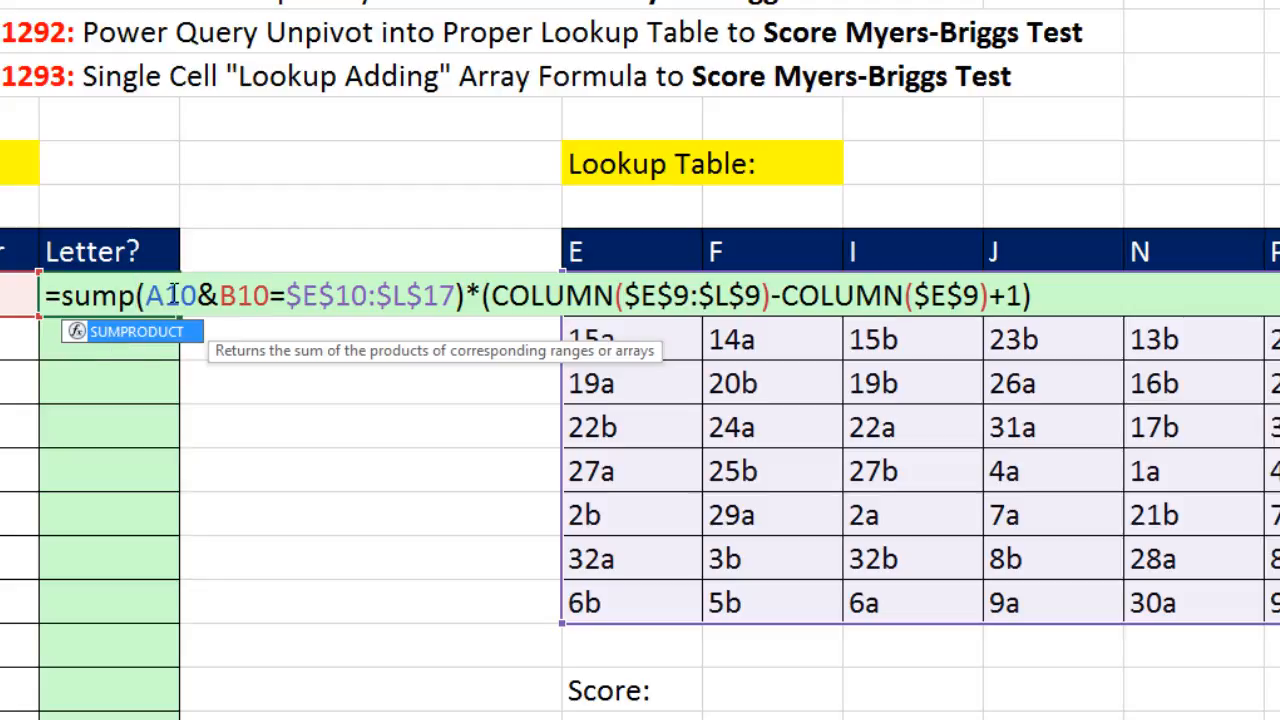
mouse_move(182, 250)
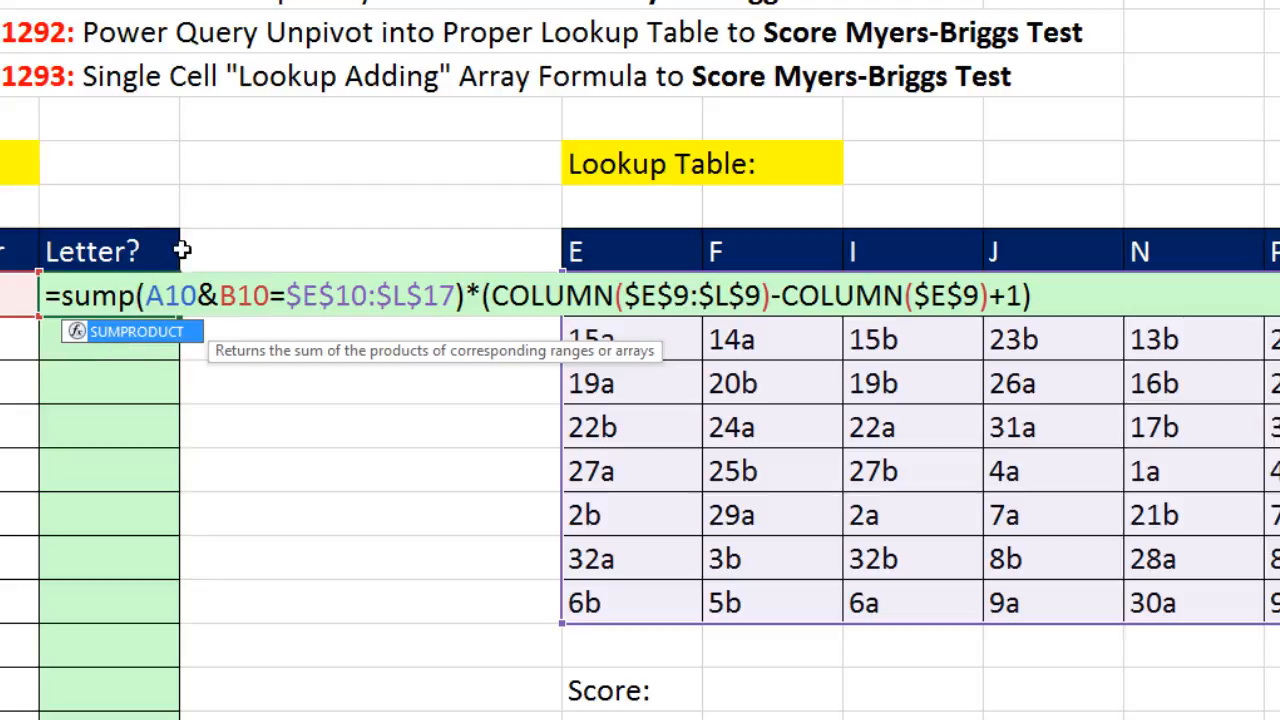
key("Tab")
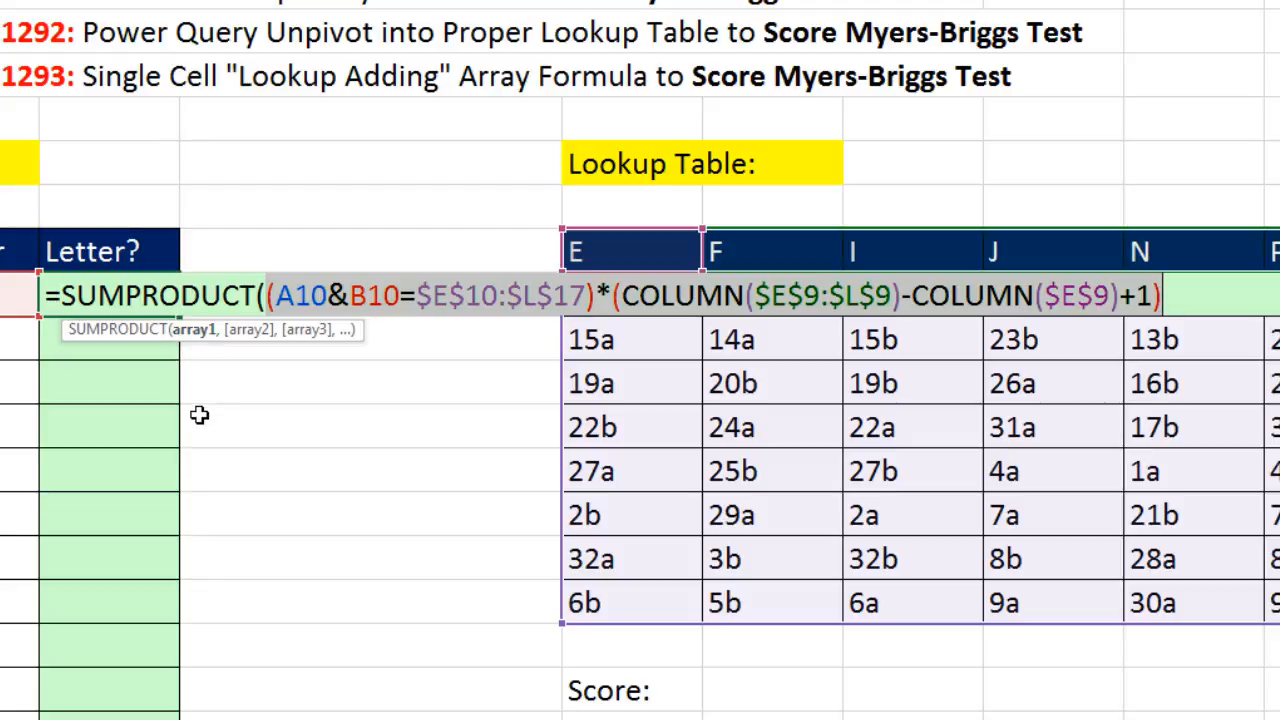
mouse_move(200, 344)
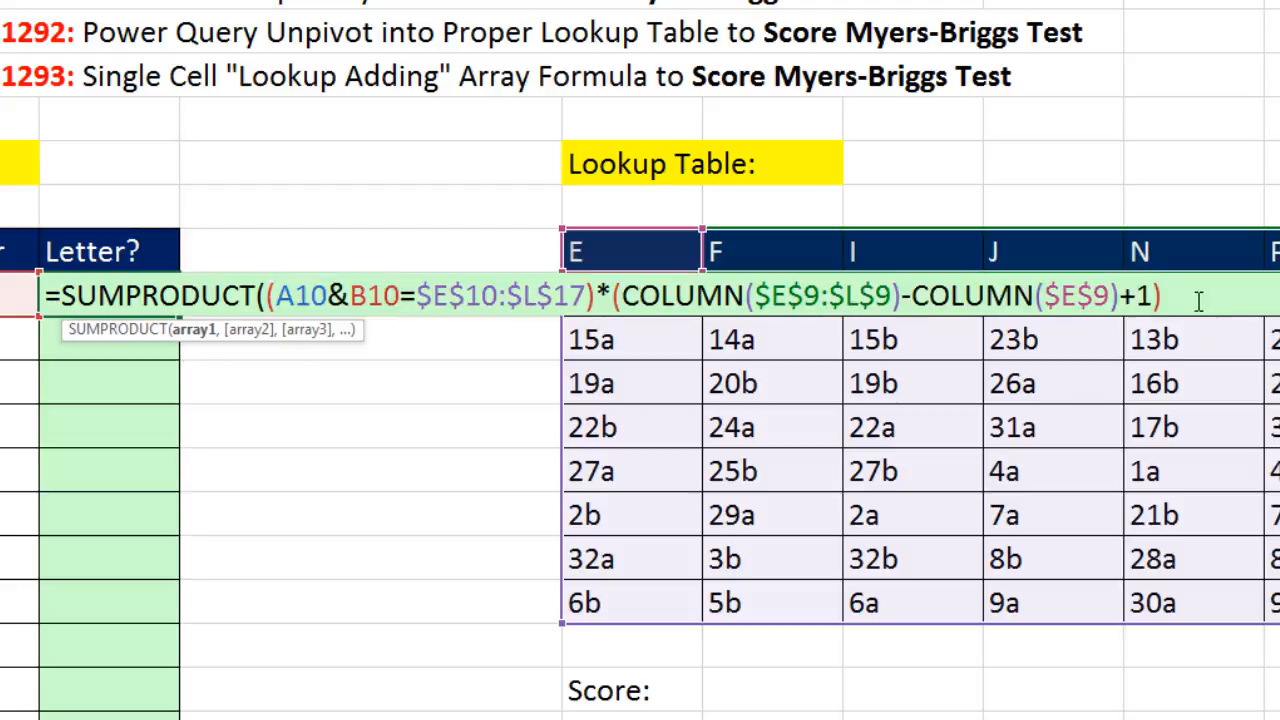
type(")")
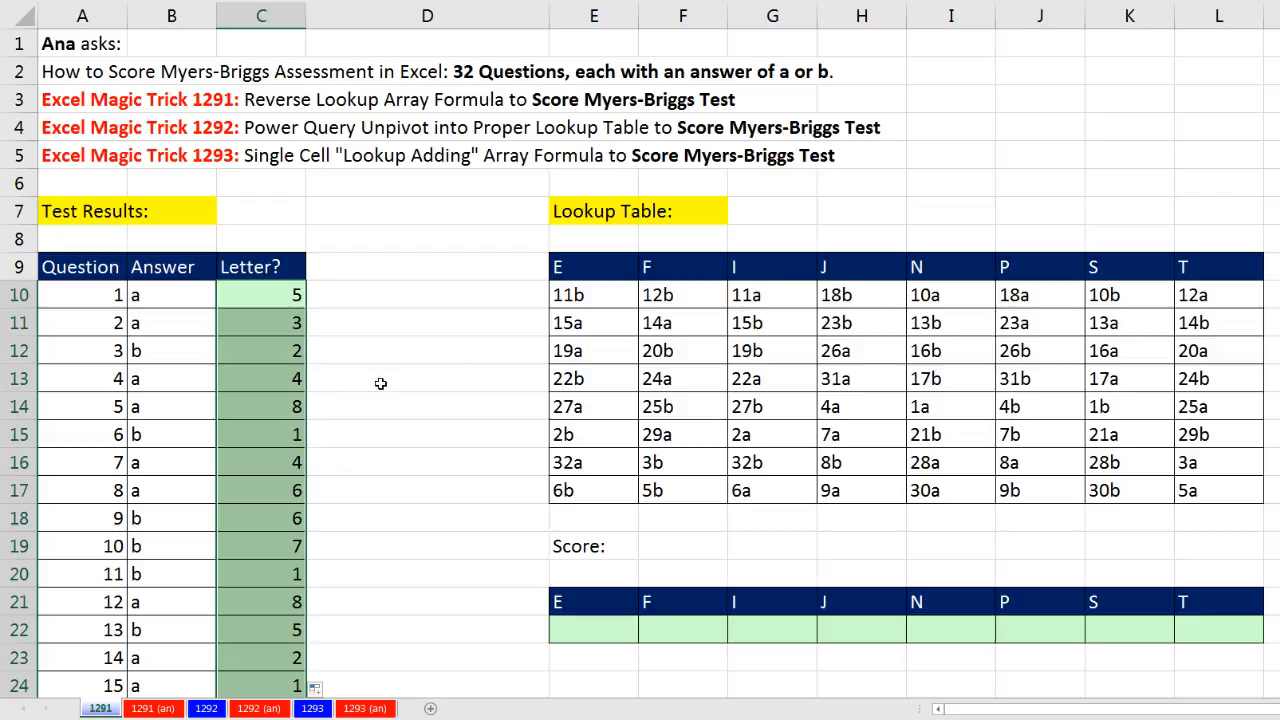
Verify the SUMPRODUCT formula fills through C41 and reopen C10 for editing.
scroll("down", 3)
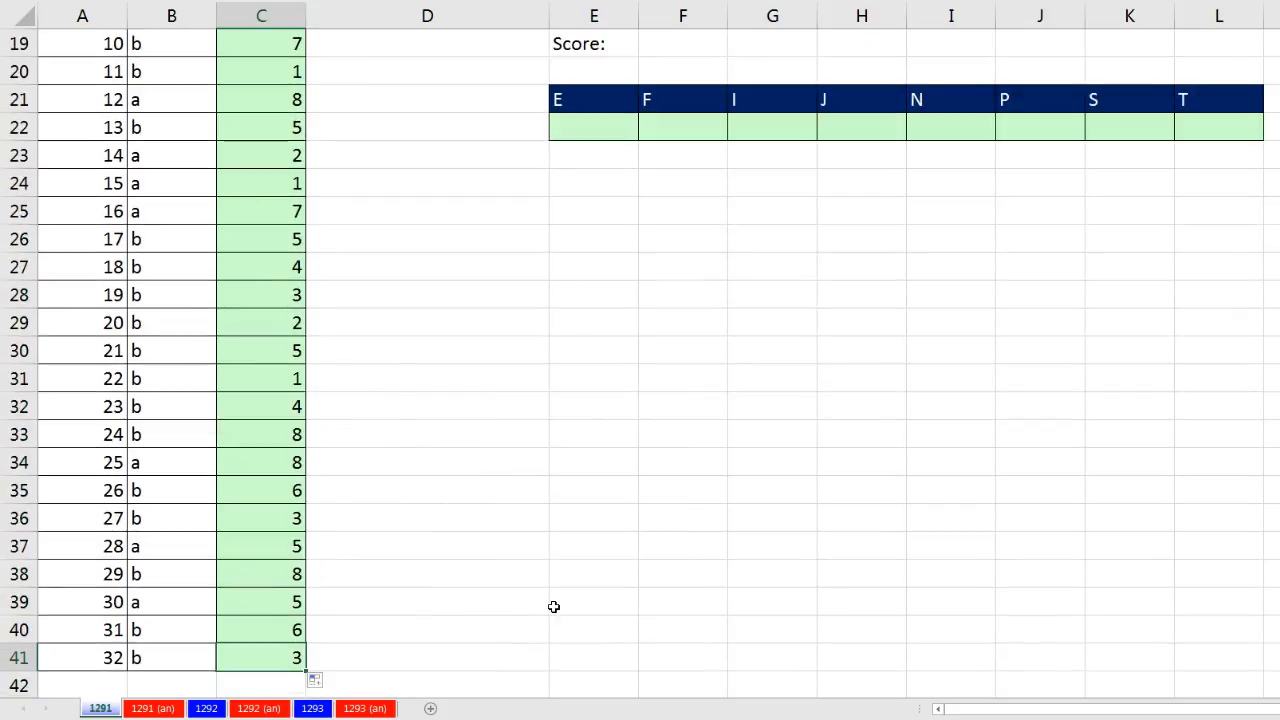
type("=SUMPRODUCT((A41&B41=$E$10:$L$17)*(COLUMN($E$9:$L$9)-COLUMN($E$9)+1))")
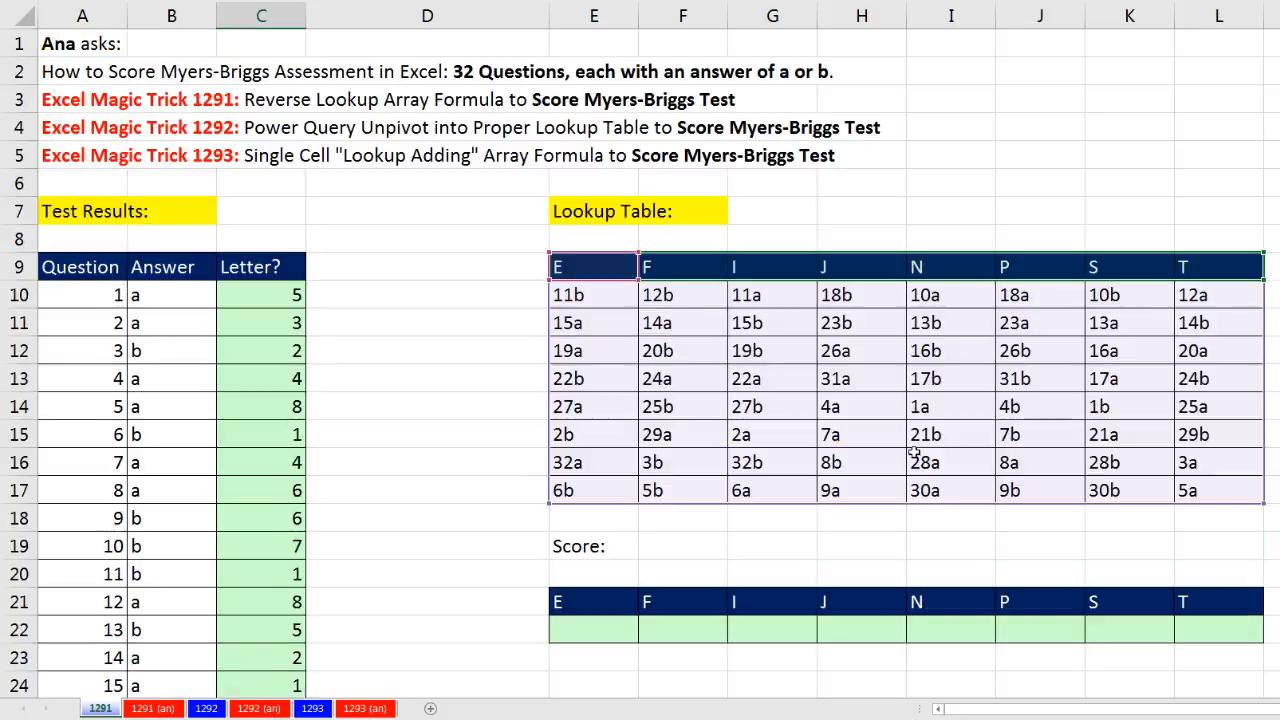
scroll("down", 3)
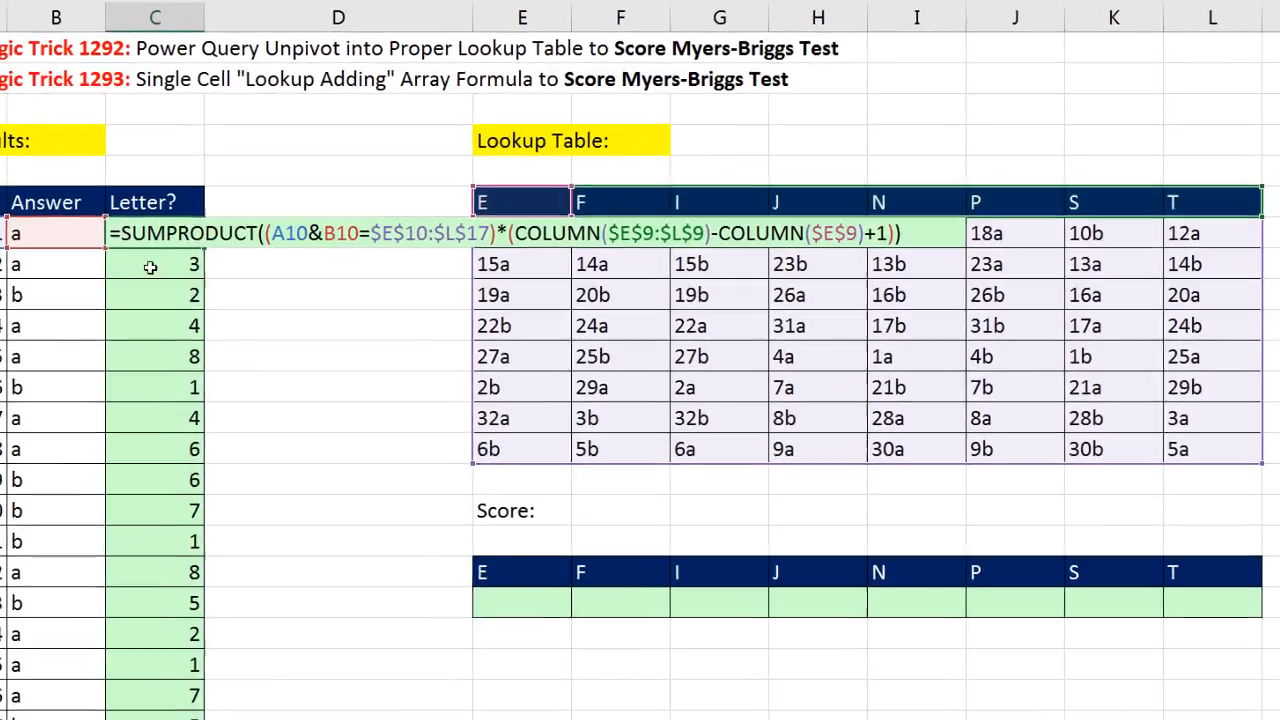
Wrap C10 in INDEX over the absolute header row and copy down so letters like N, I, F, J appear.
type("in")
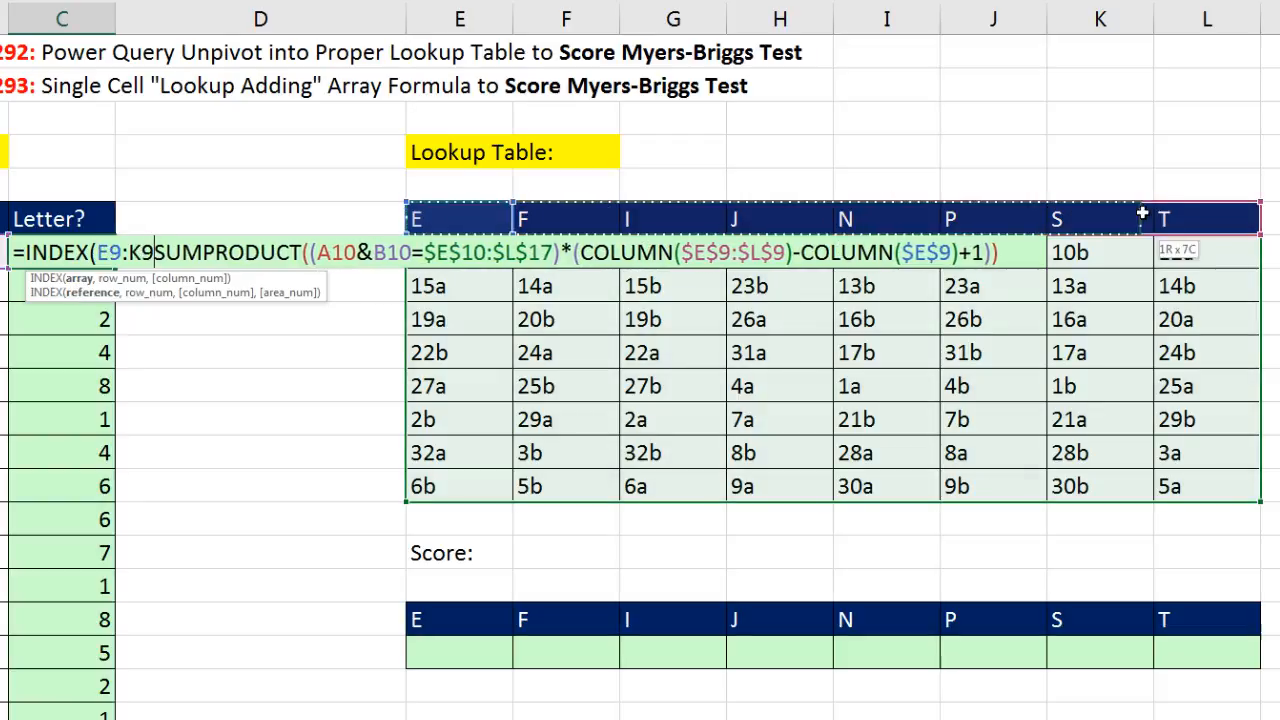
key("f4")
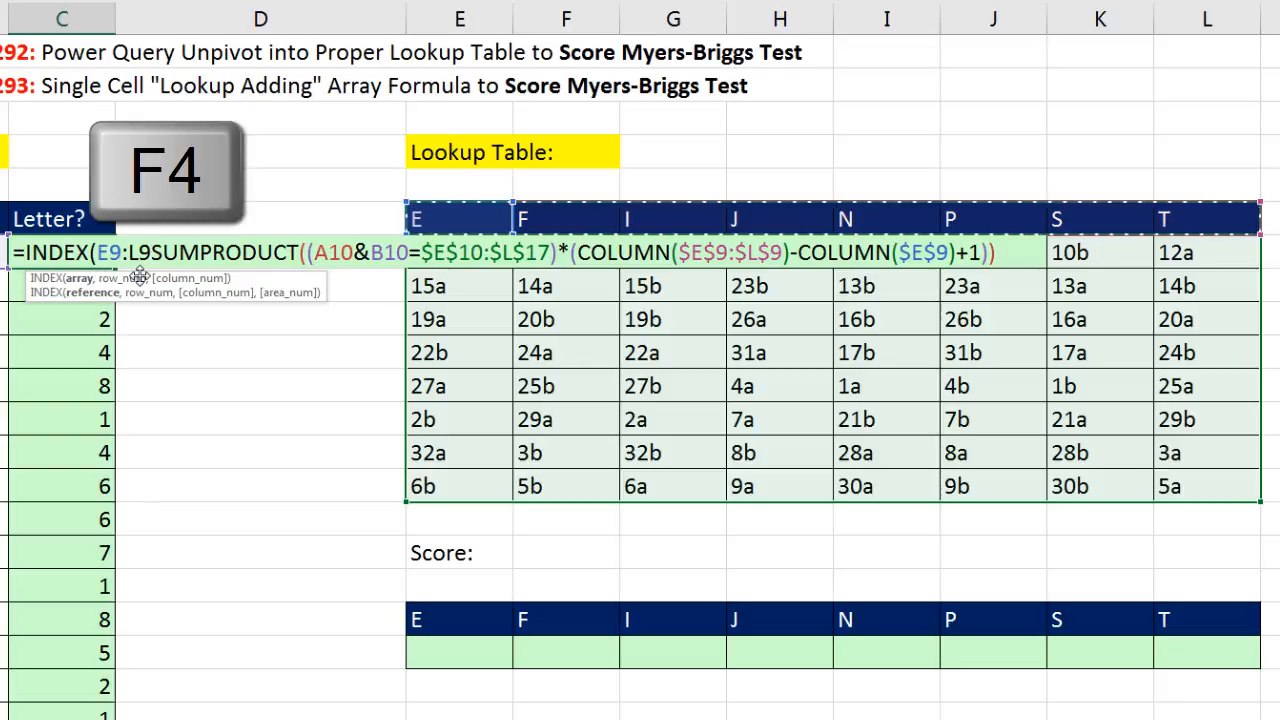
key("F4")
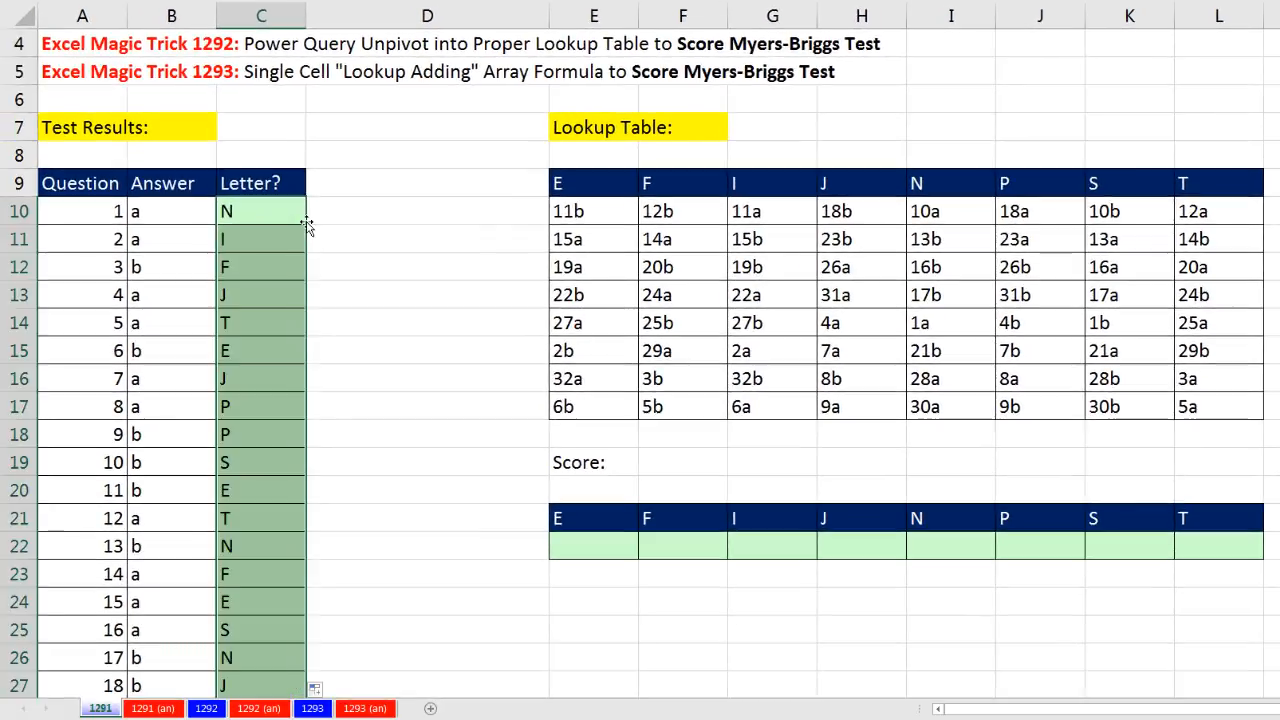
left_click(260, 240)
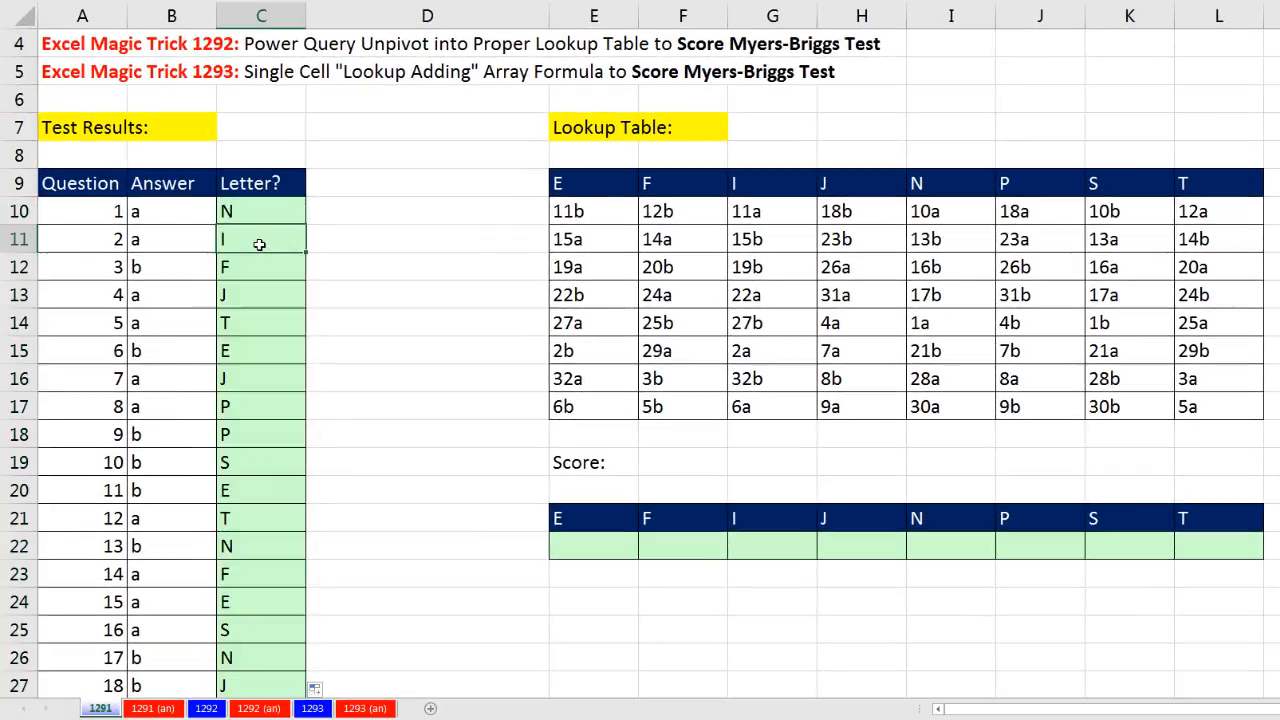
left_click(260, 268)
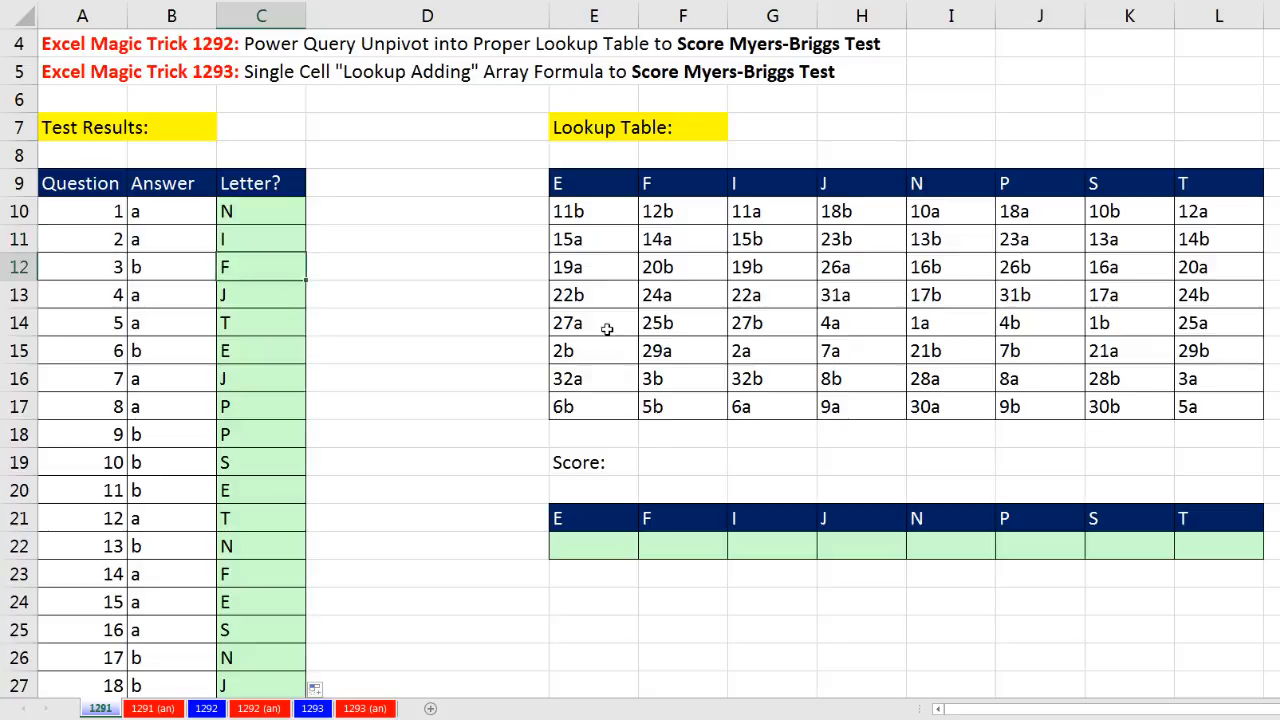
mouse_move(360, 200)
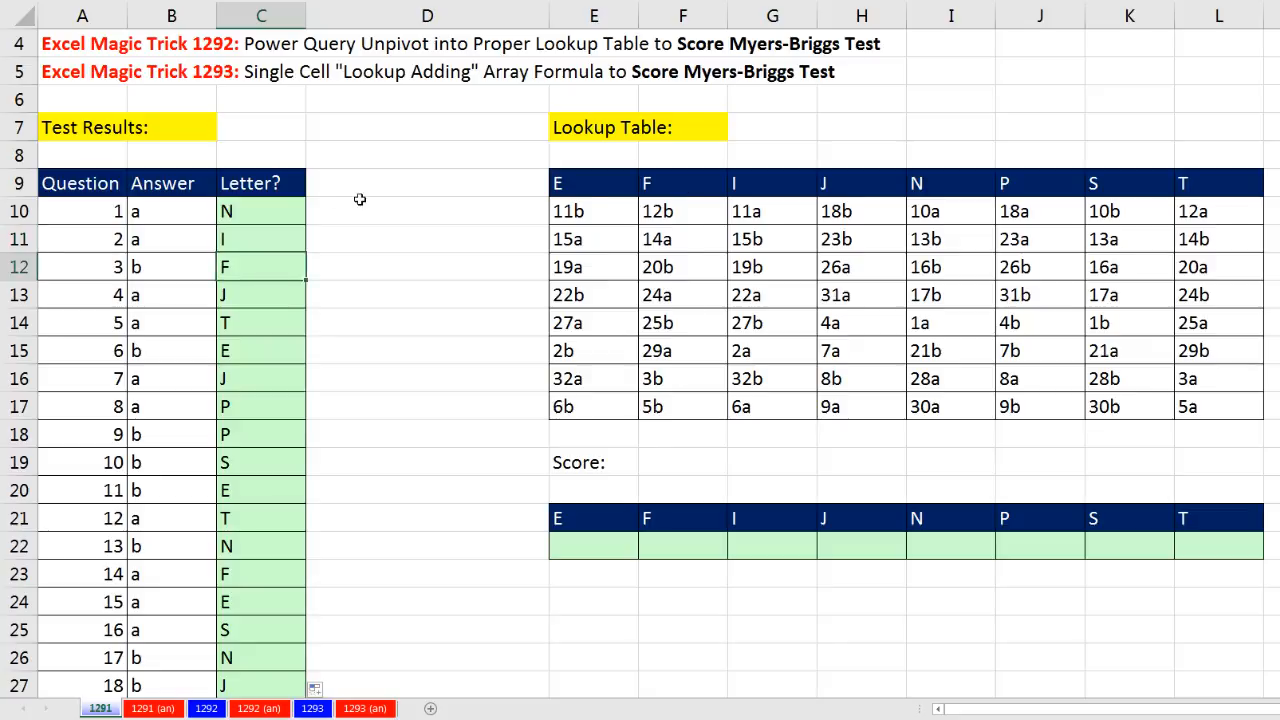
mouse_move(260, 564)
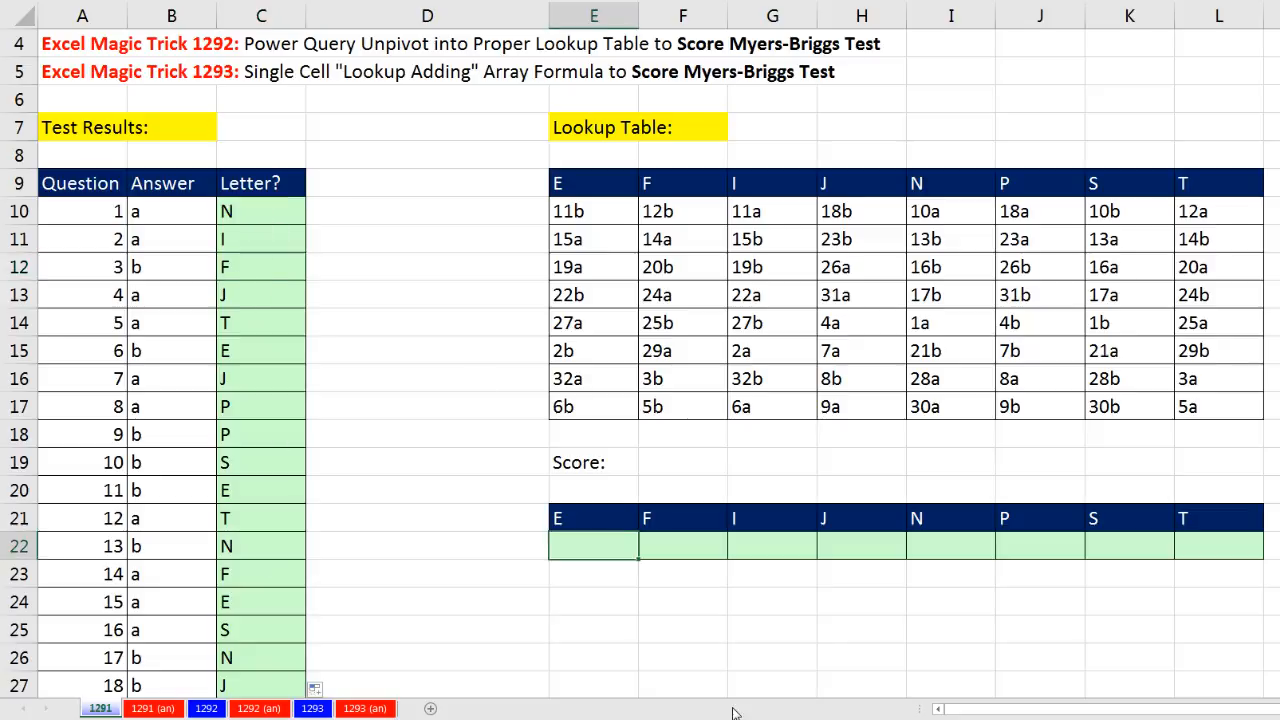
Enter =COUNTIFS($C$10:$C$41,E21) in E22 and fill it across to L22 for each type letter's total.
type("=cou")
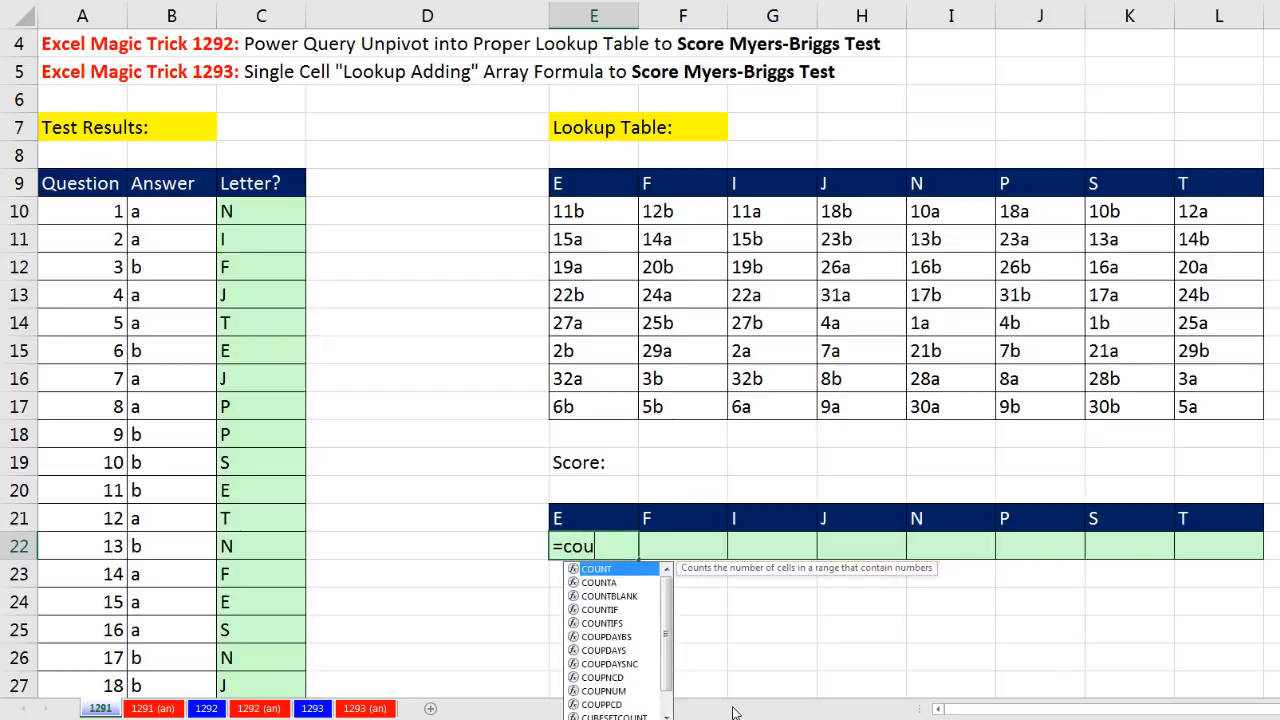
type("COUNTIFS(")
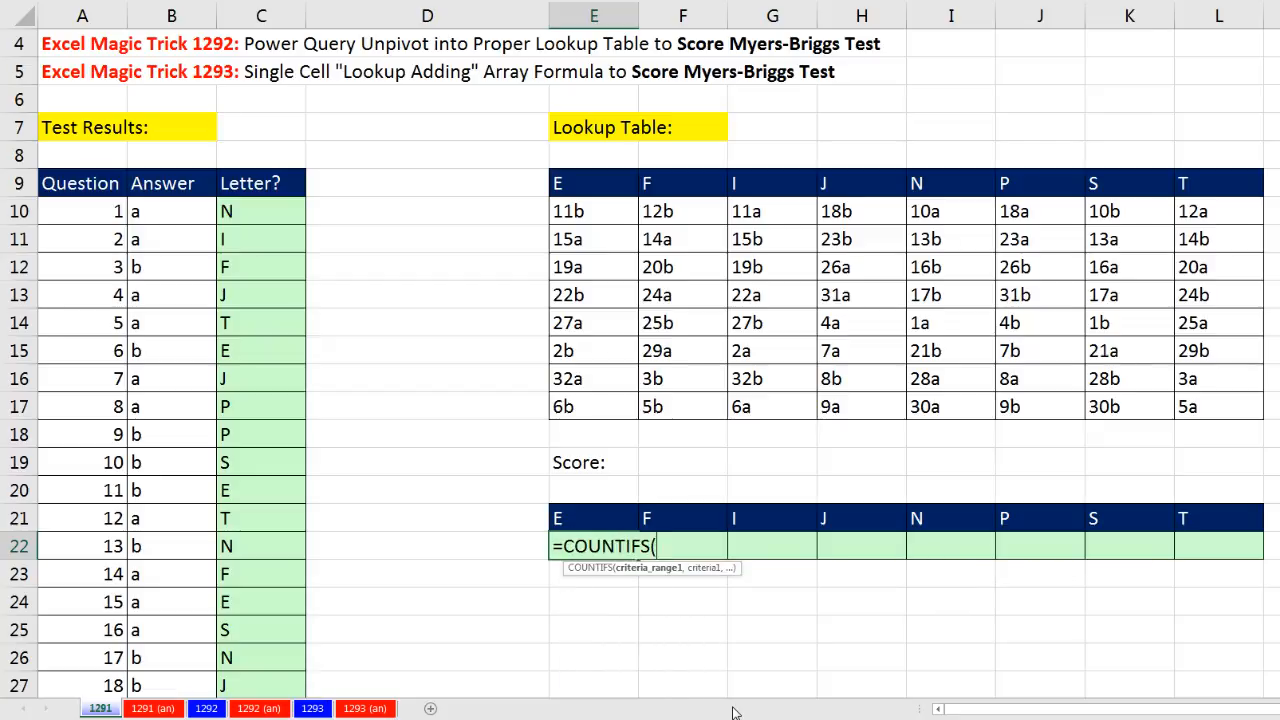
mouse_move(744, 568)
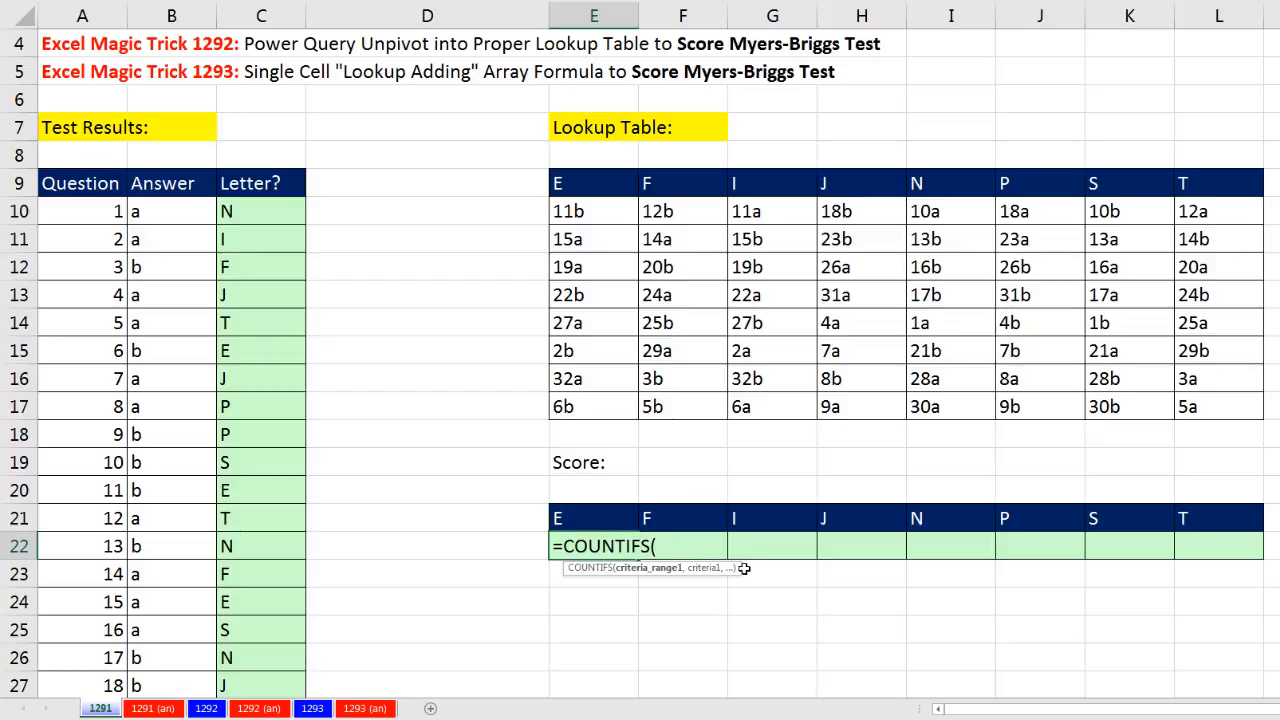
mouse_move(648, 588)
type("$C$10:$C$41,")
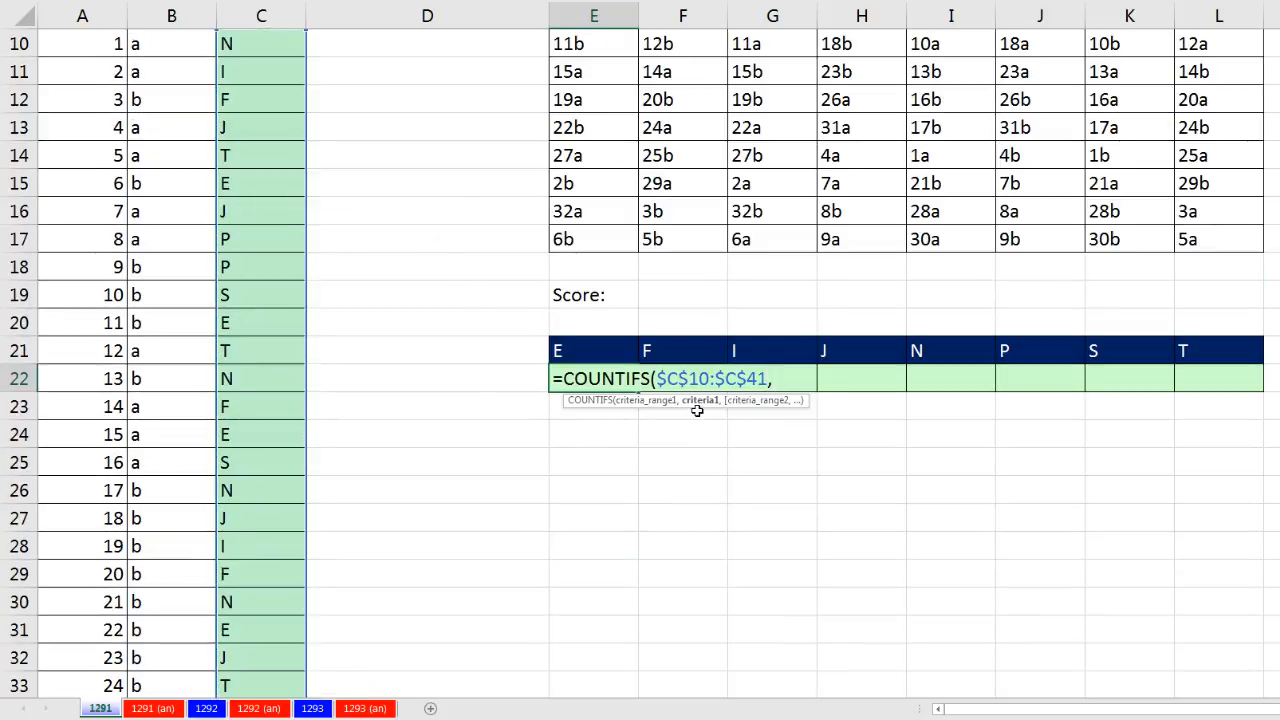
left_click(556, 350)
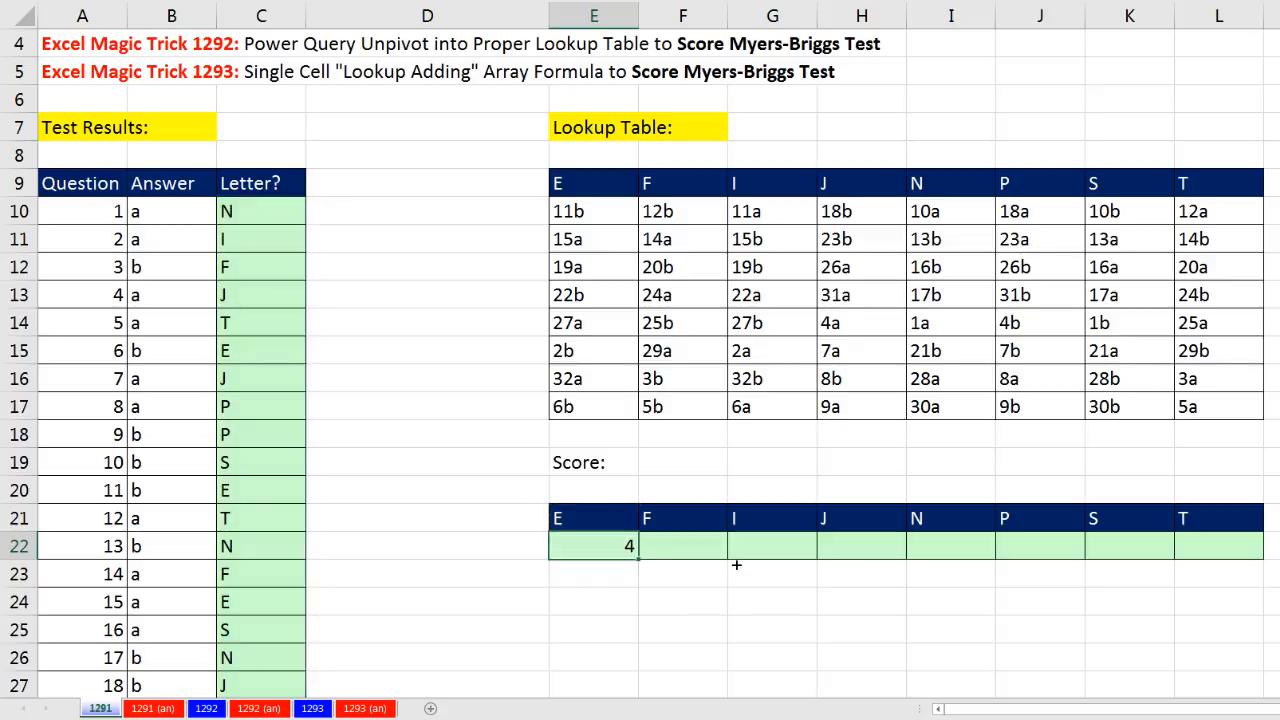
left_click_drag(636, 544, 1256, 544)
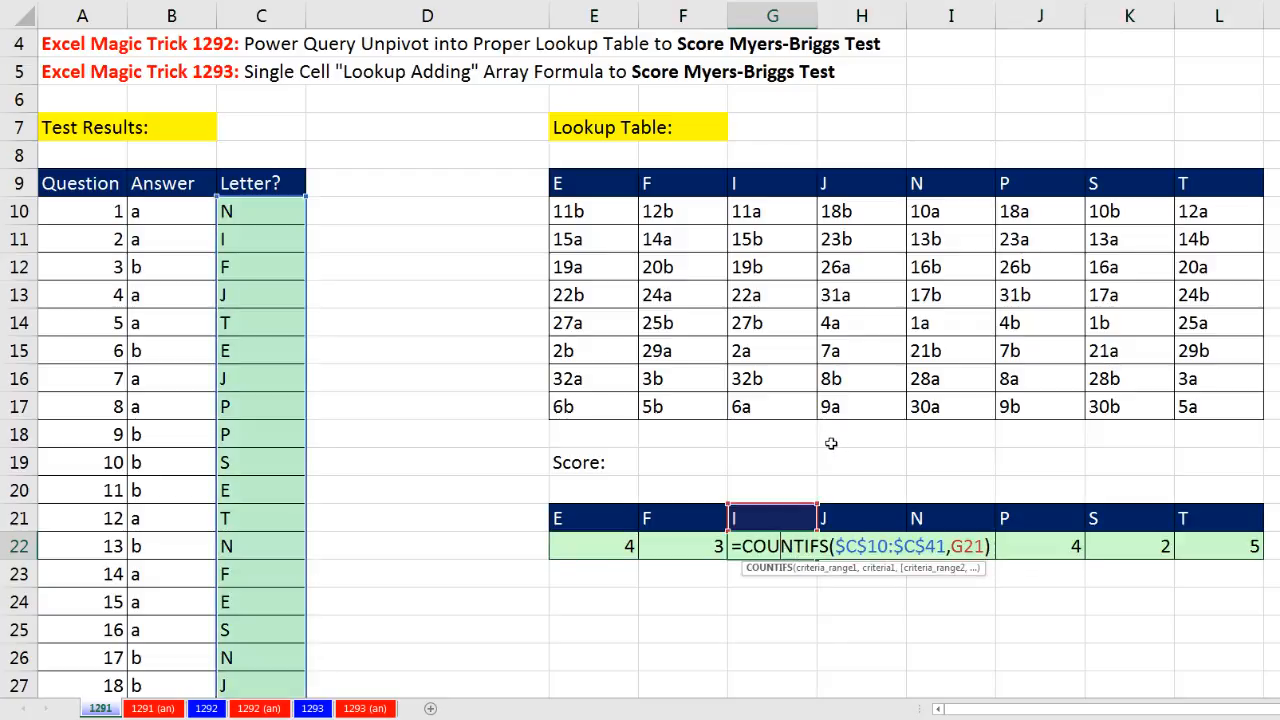
mouse_move(360, 352)
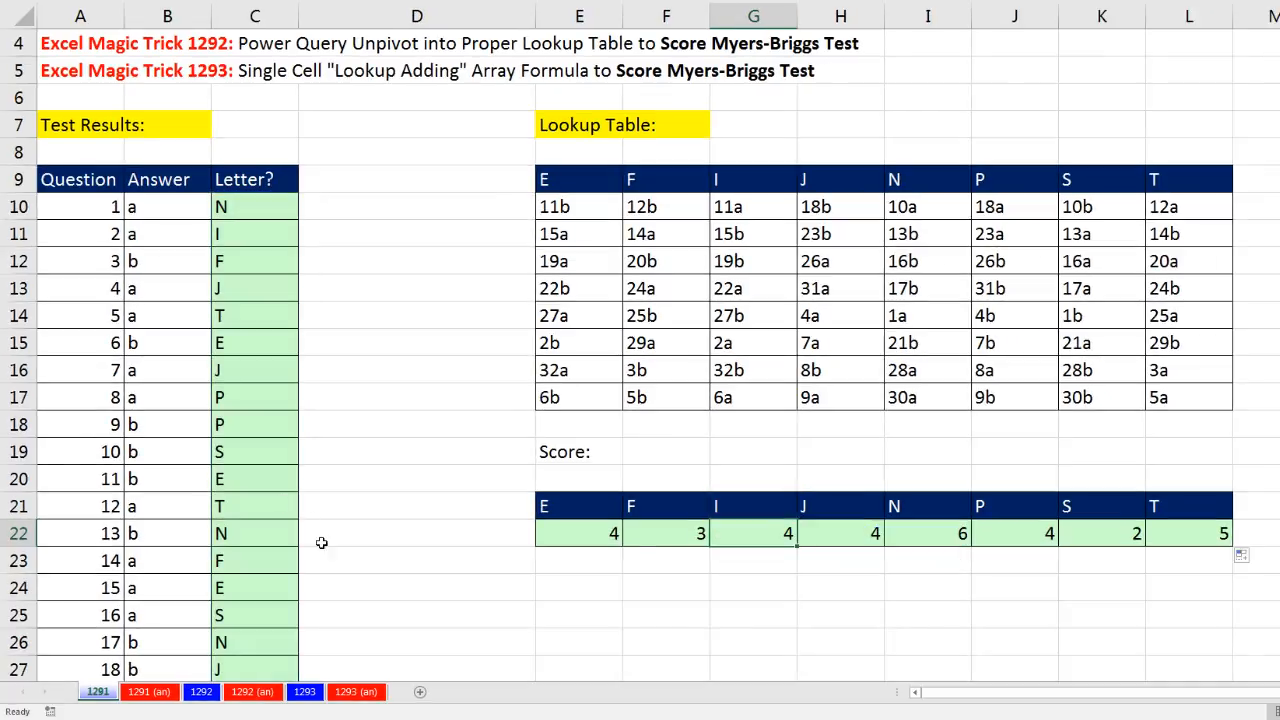
scroll("up", 3)
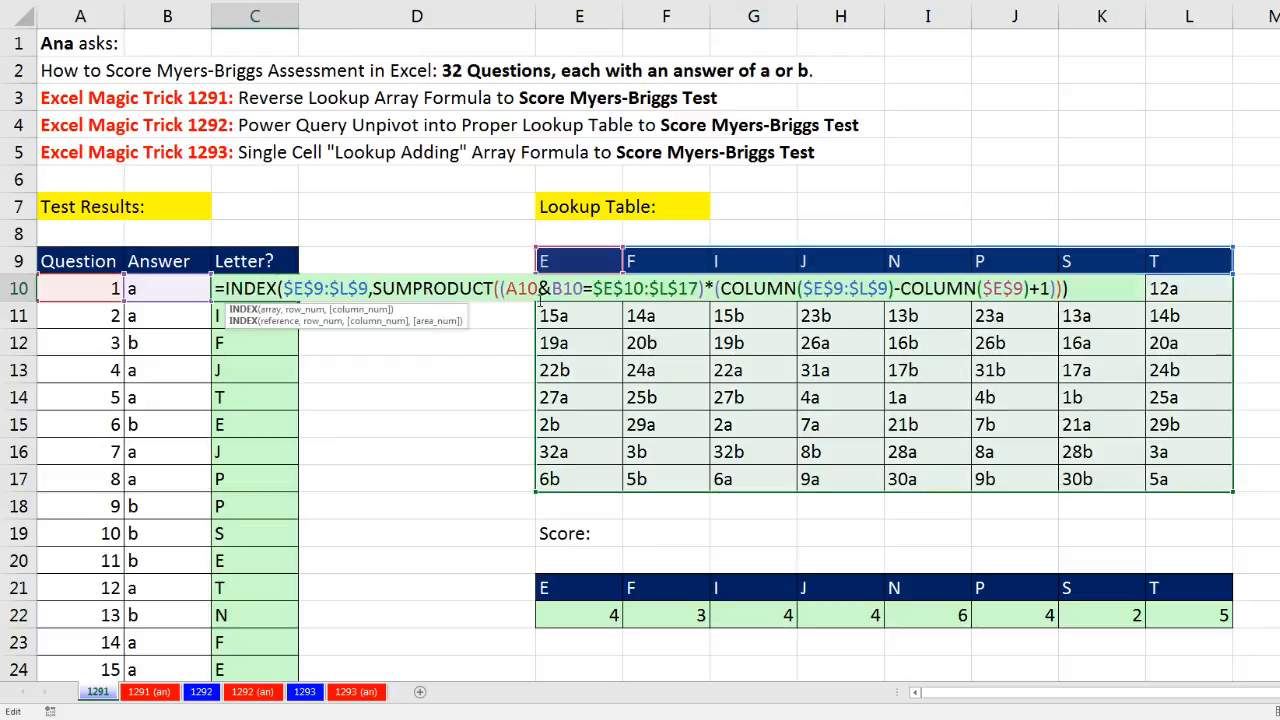
mouse_move(740, 304)
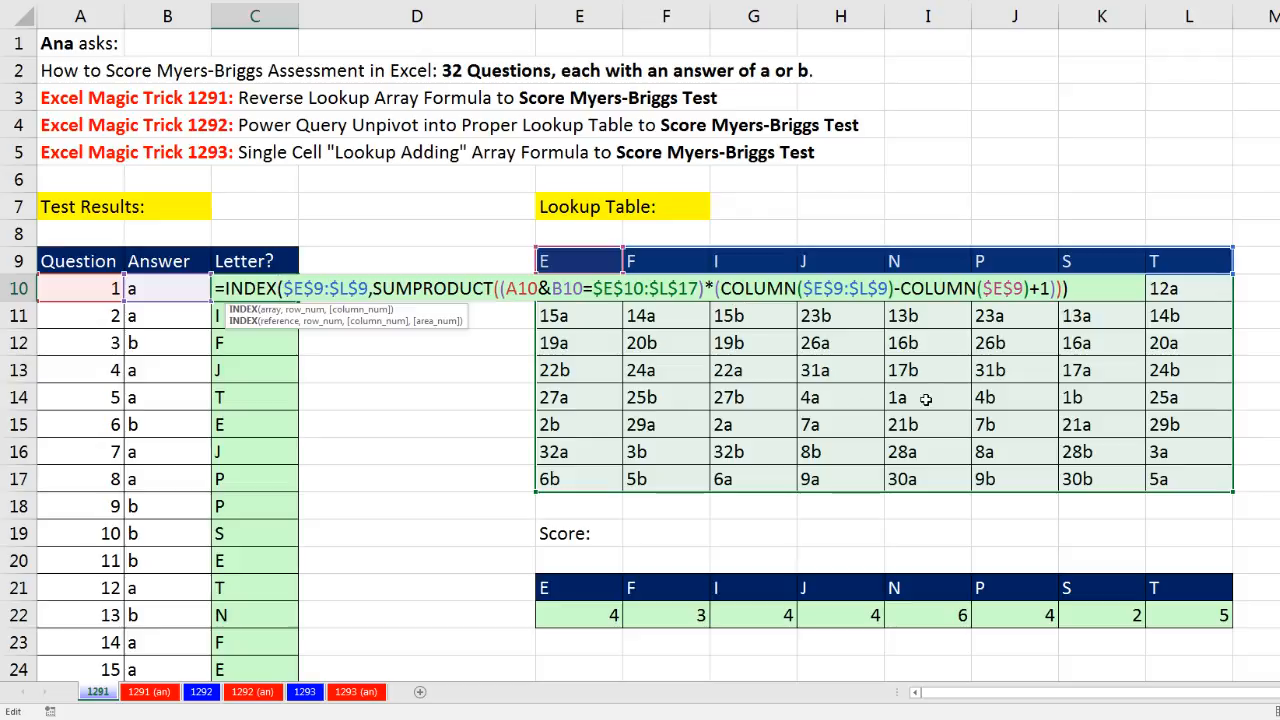
mouse_move(866, 414)
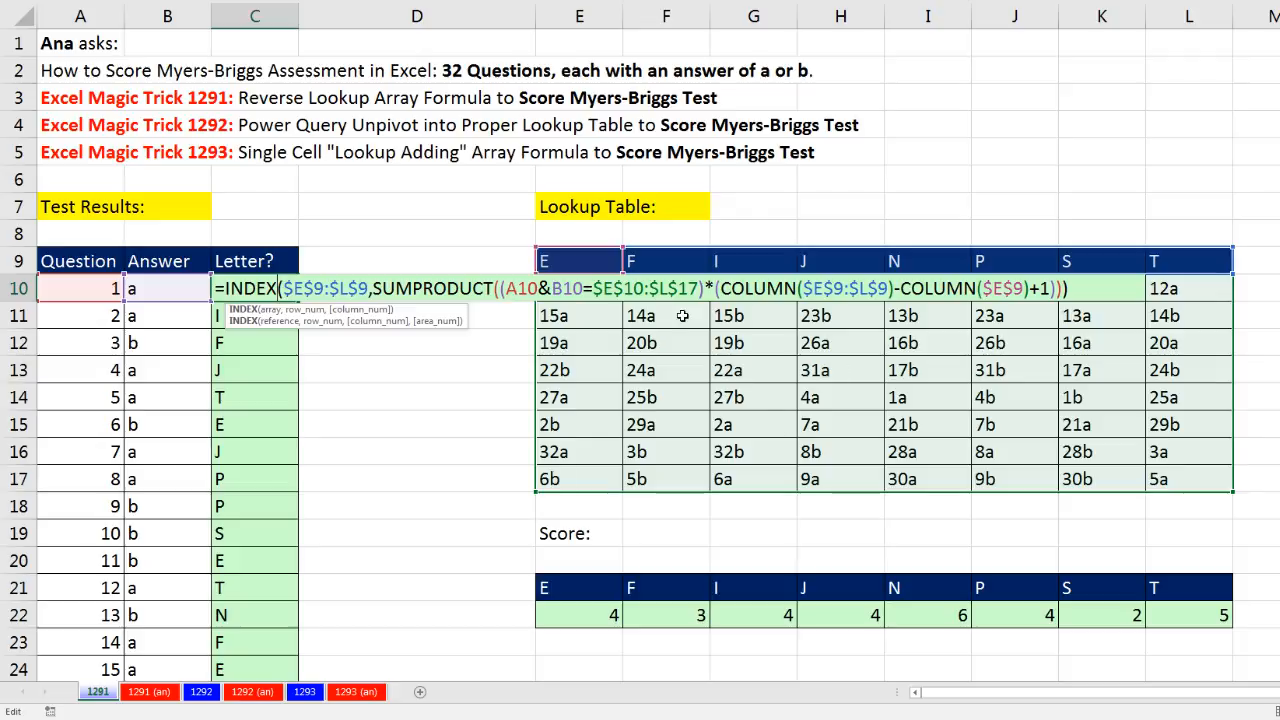
mouse_move(610, 276)
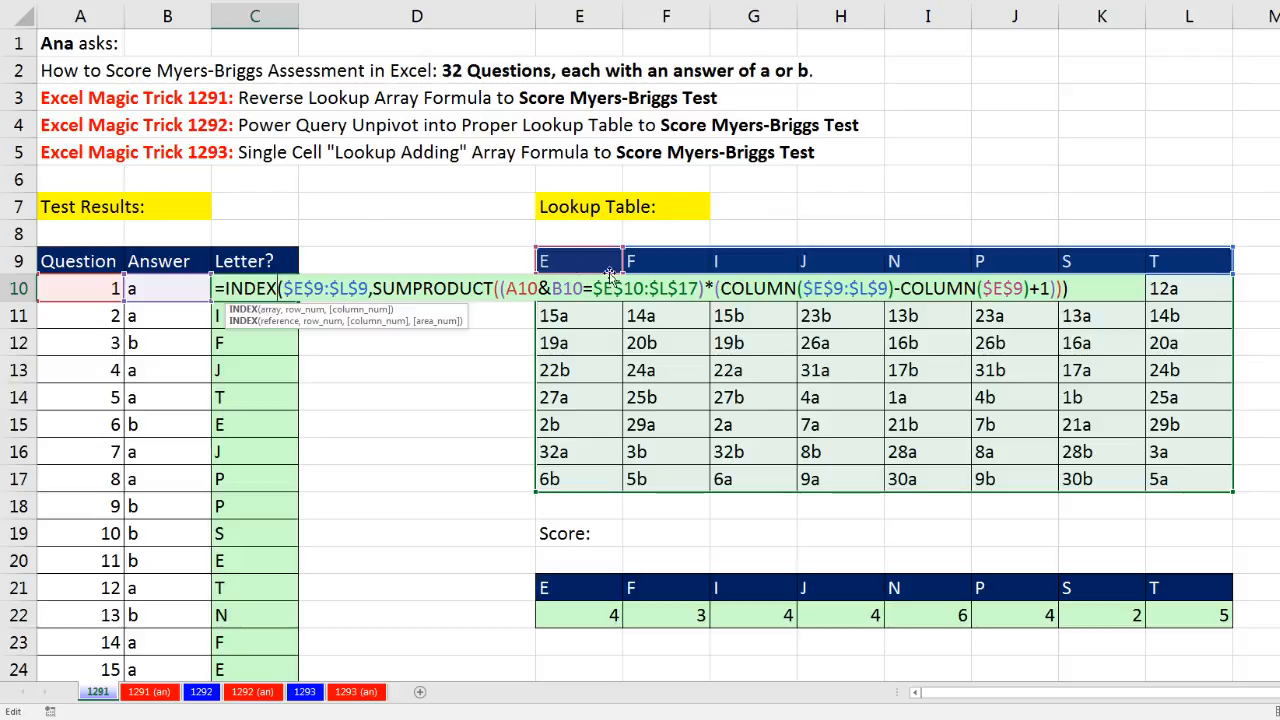
key("Enter")
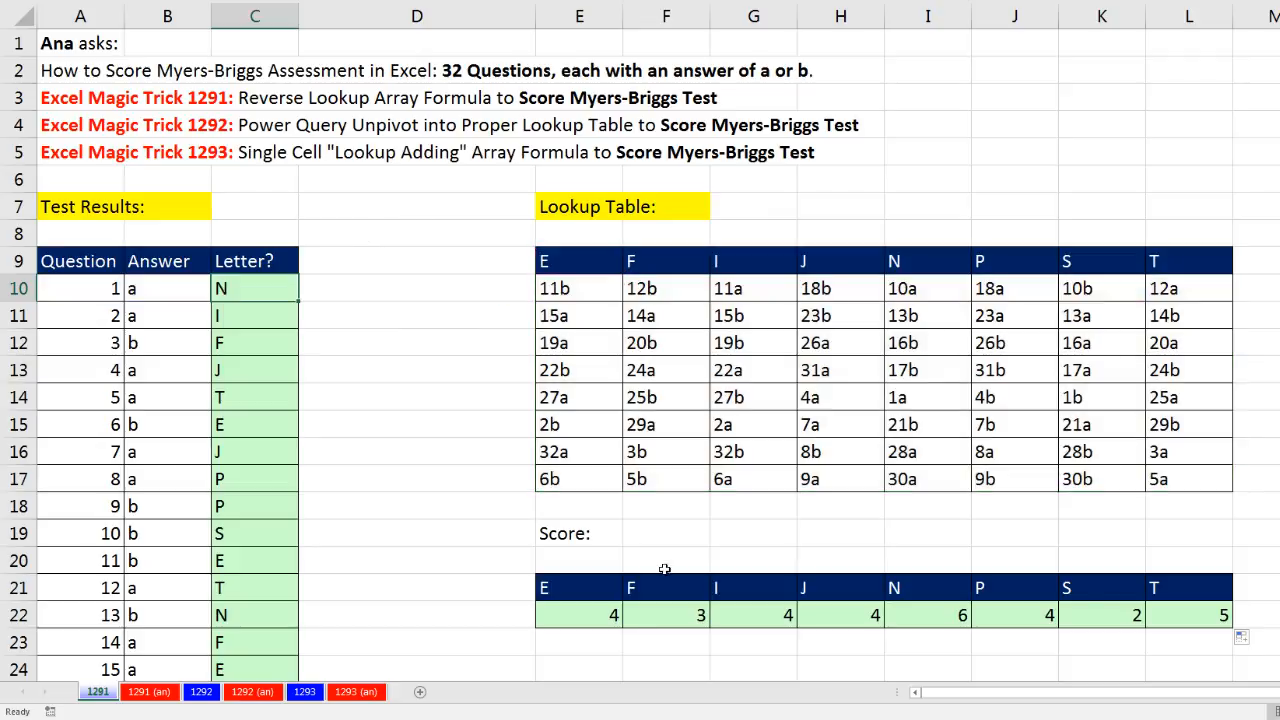
double_click(580, 616)
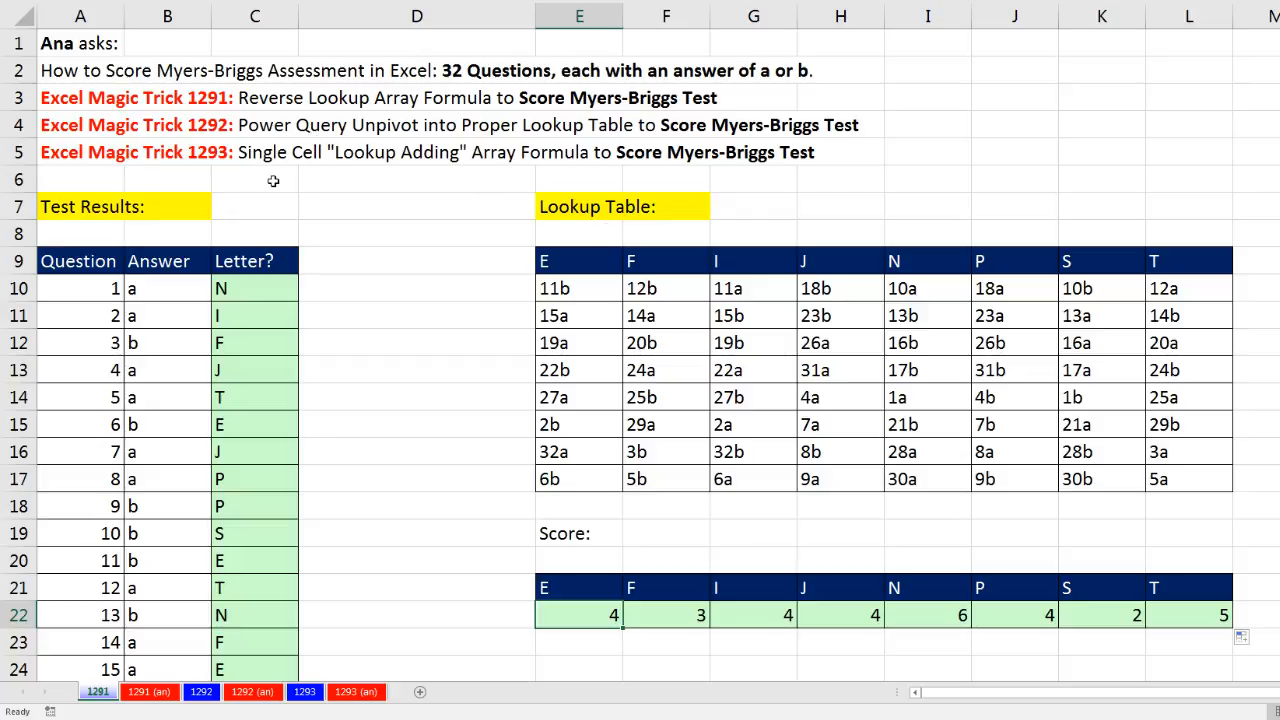
mouse_move(380, 174)
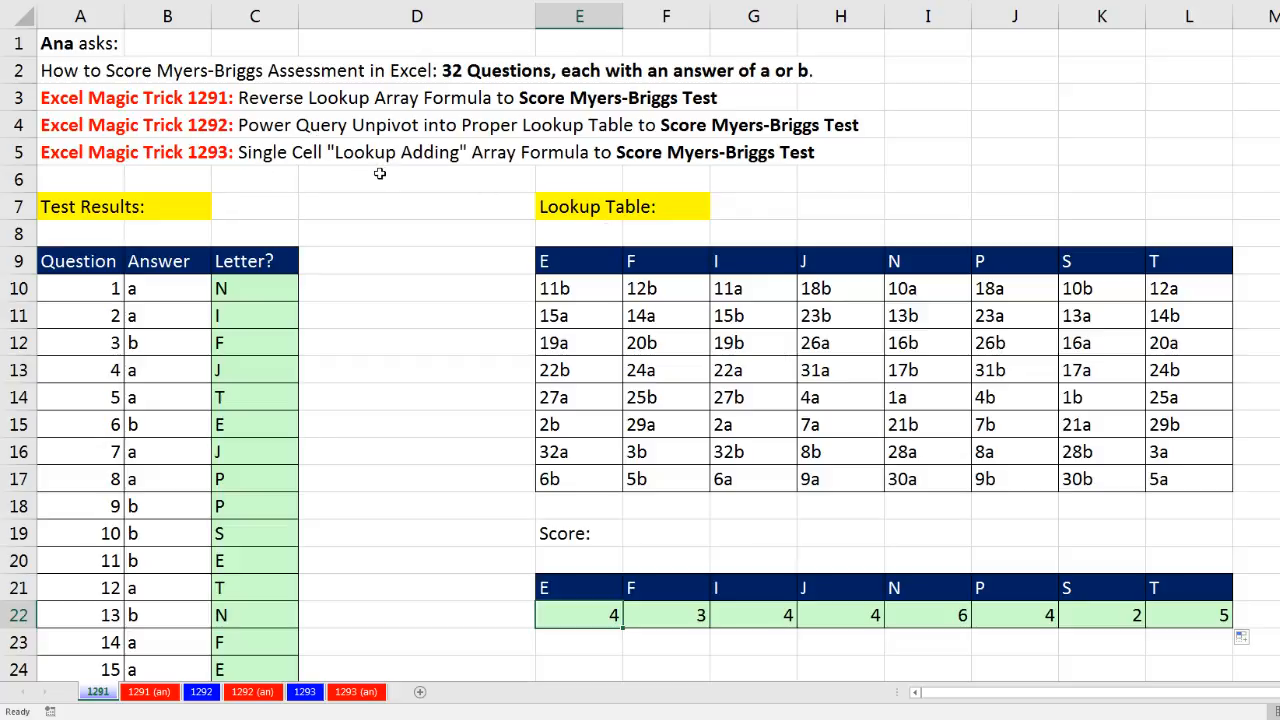
mouse_move(440, 180)
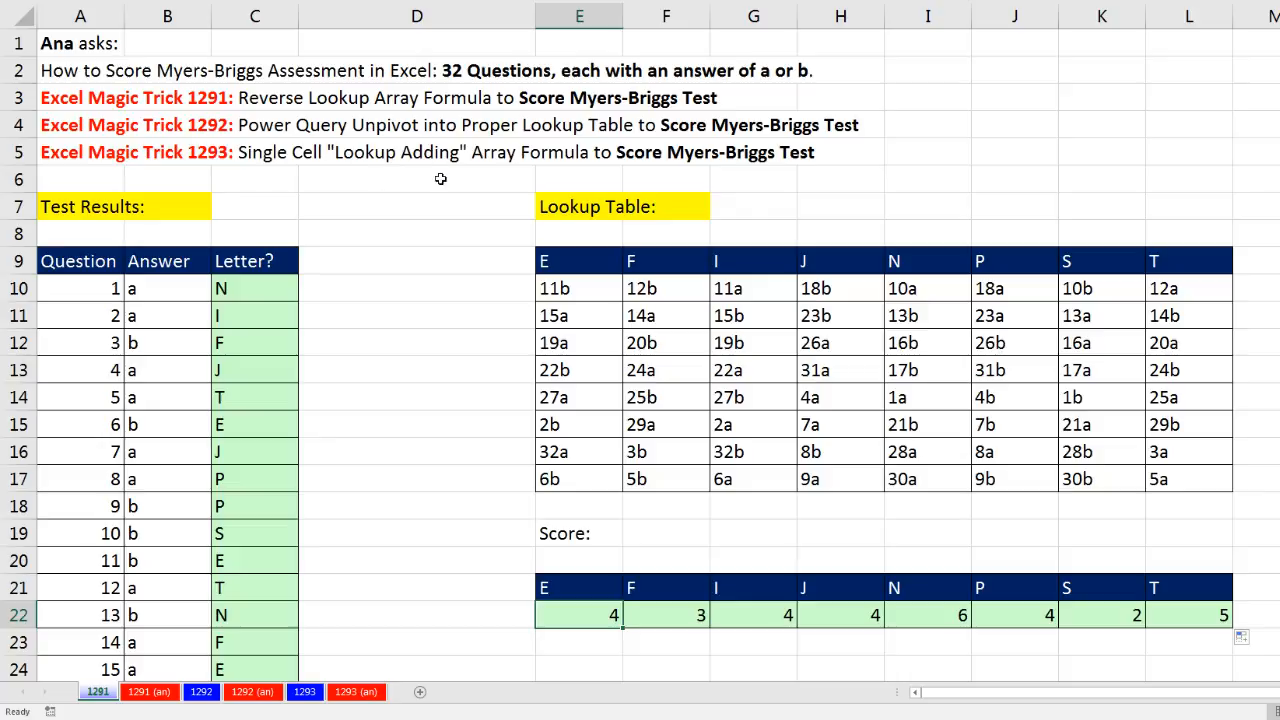
mouse_move(424, 184)
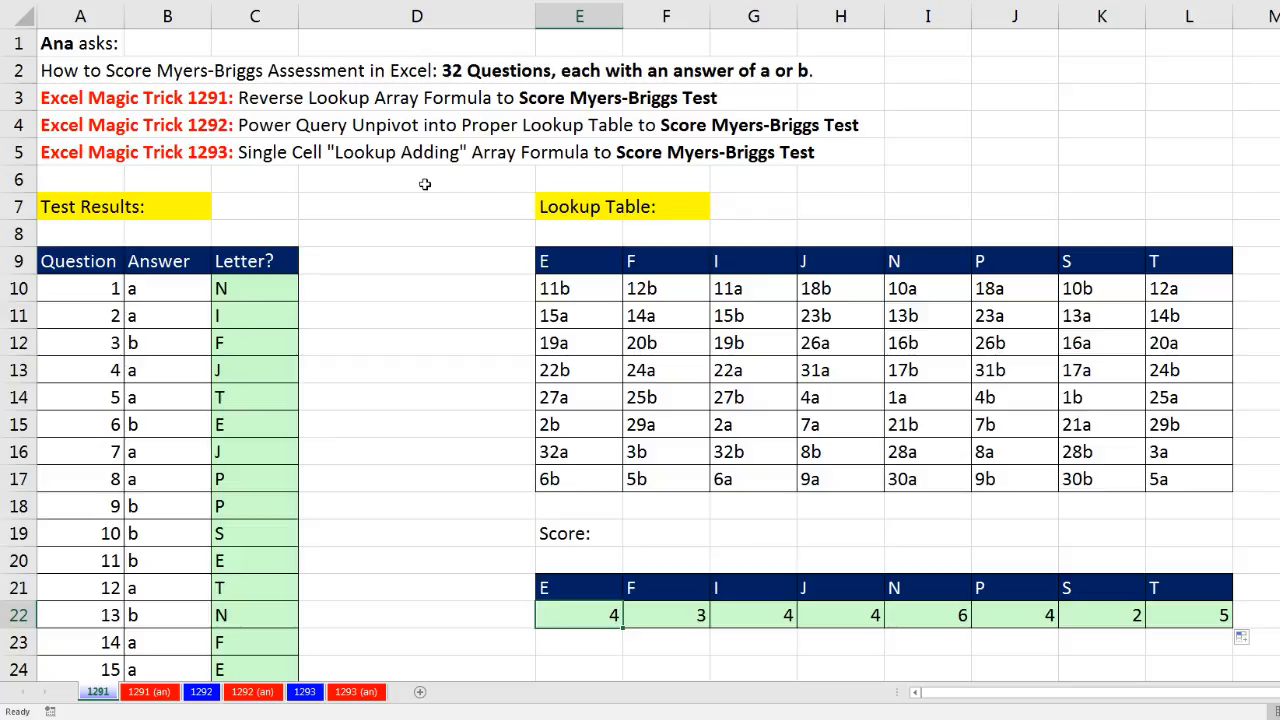
mouse_move(590, 560)
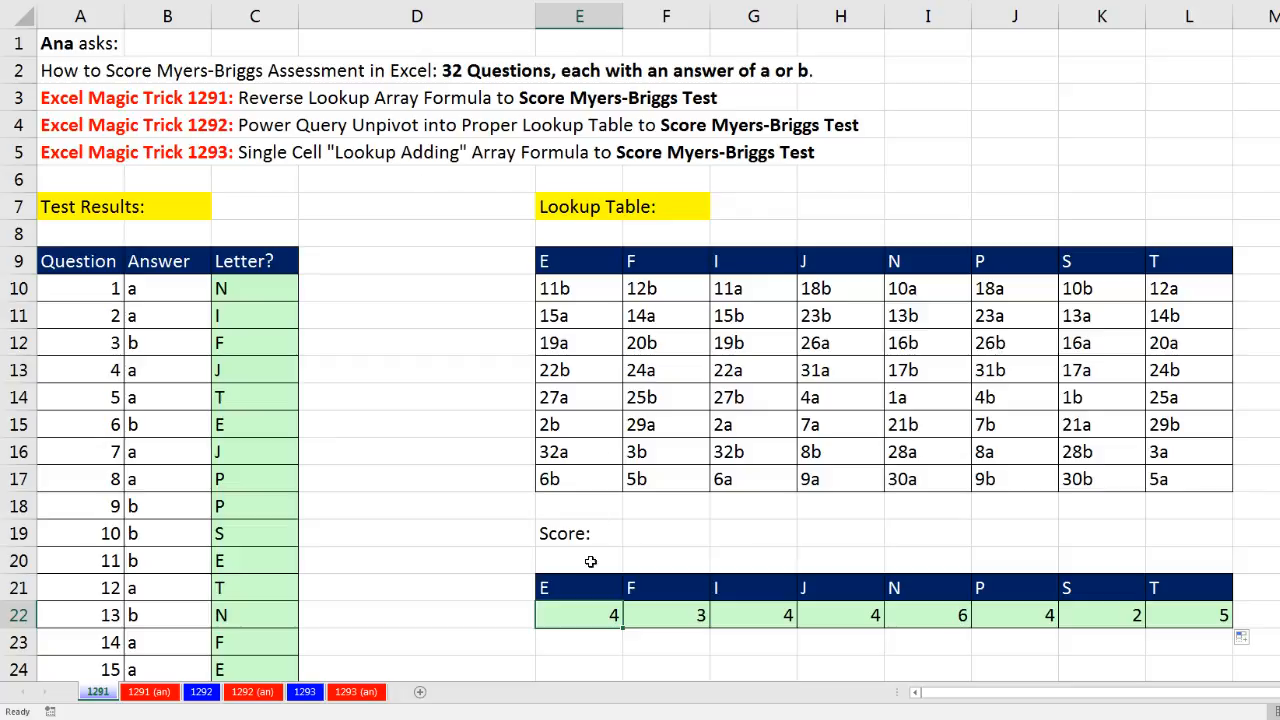
mouse_move(378, 460)
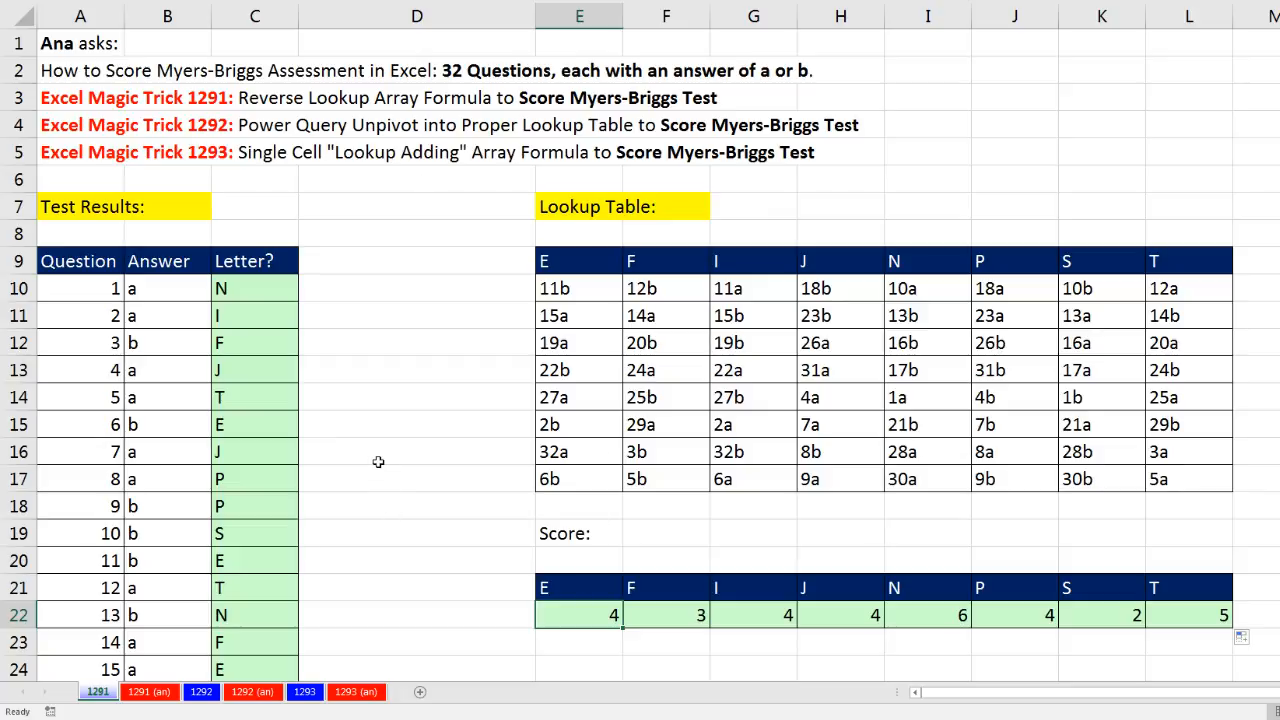